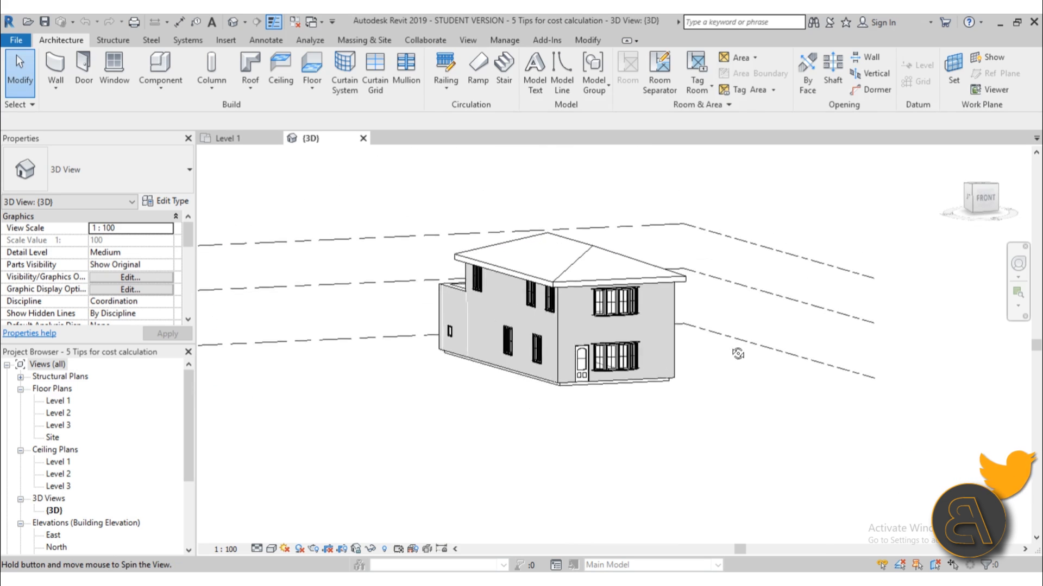
# Orbit the 3D house until the roof and upper terrace are seen from above
pyautogui.moveTo(736, 353); pyautogui.dragTo(593, 480)
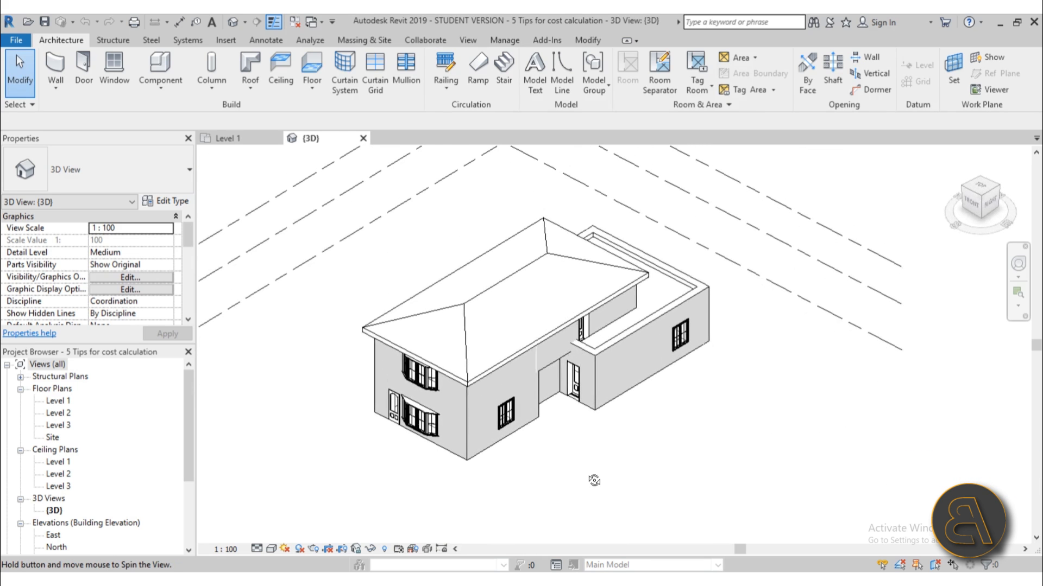
pyautogui.moveTo(594, 480); pyautogui.dragTo(635, 412)
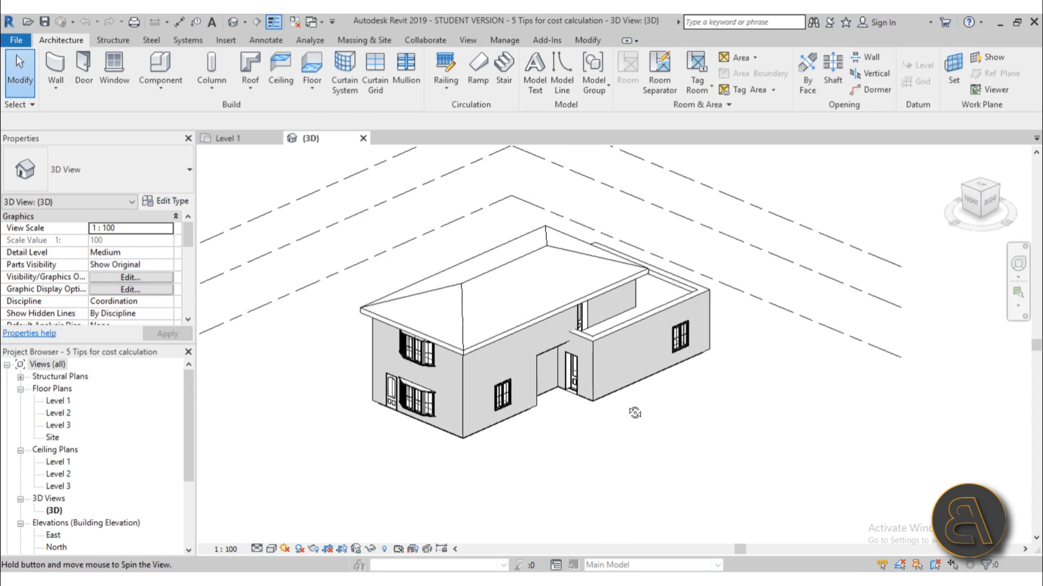
pyautogui.moveTo(635, 413); pyautogui.dragTo(630, 465)
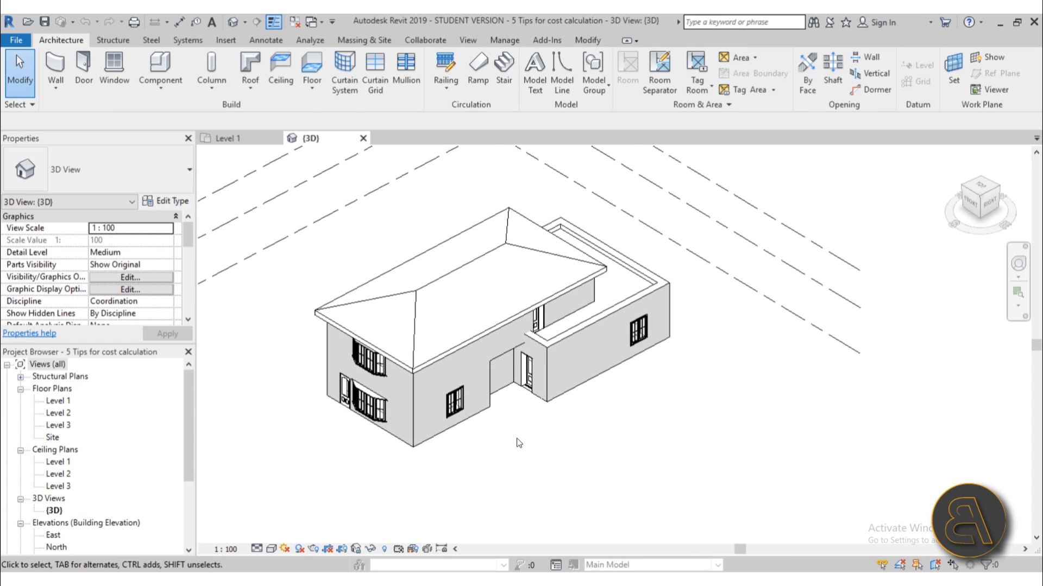
pyautogui.moveTo(657, 438)
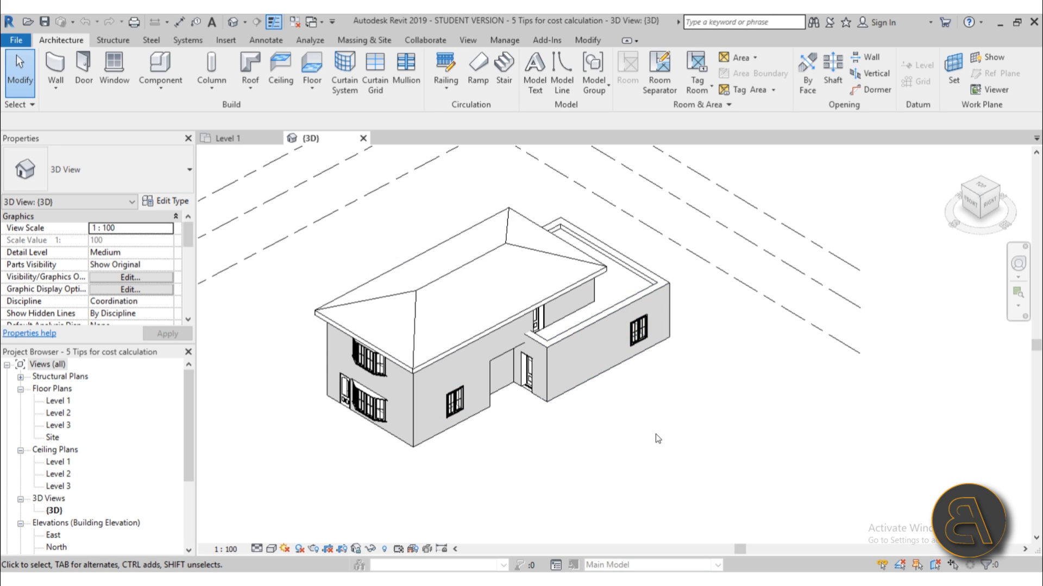
pyautogui.moveTo(660, 438)
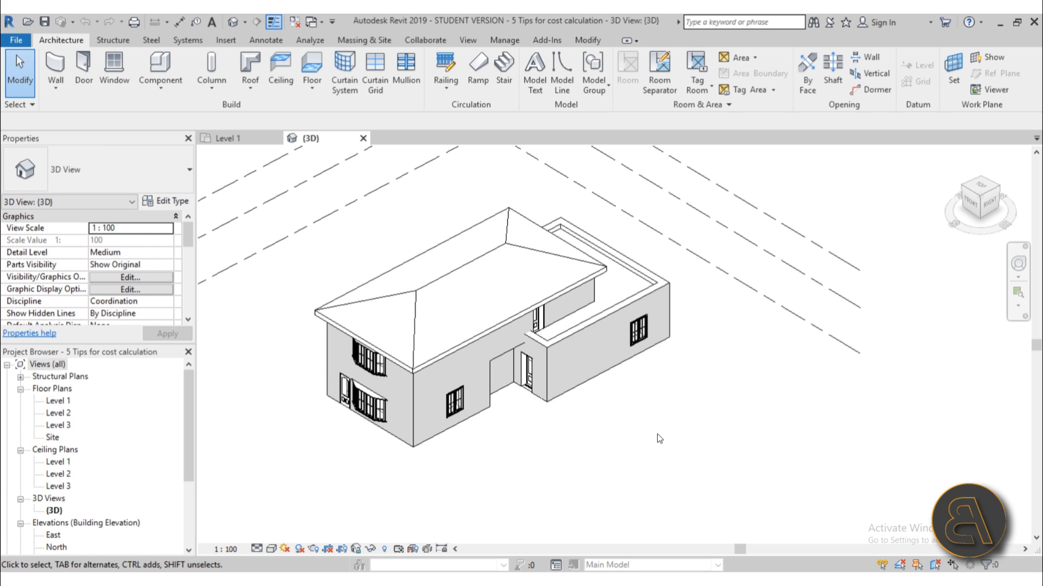
pyautogui.moveTo(611, 454)
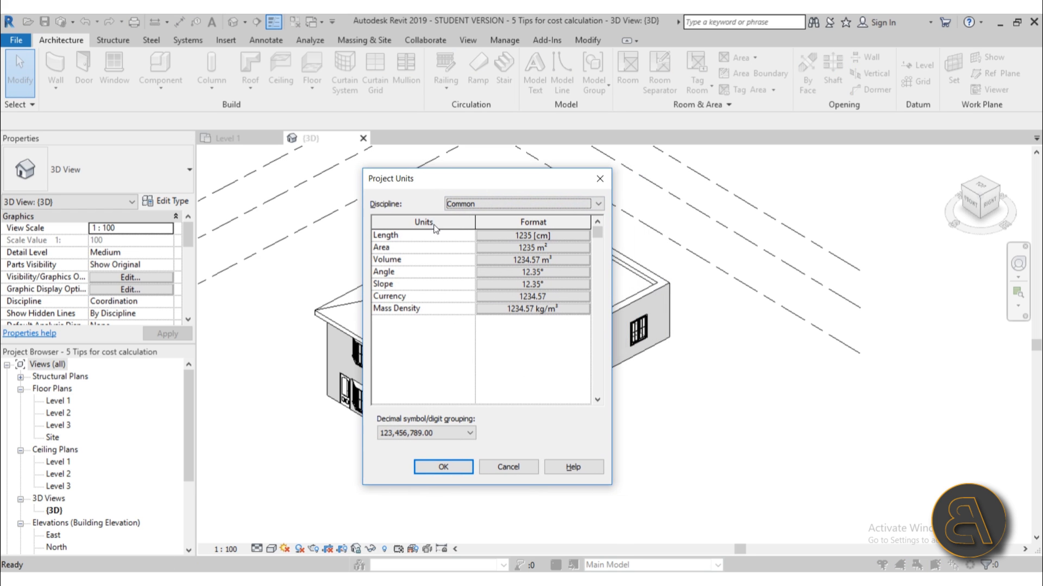
pyautogui.moveTo(409, 311)
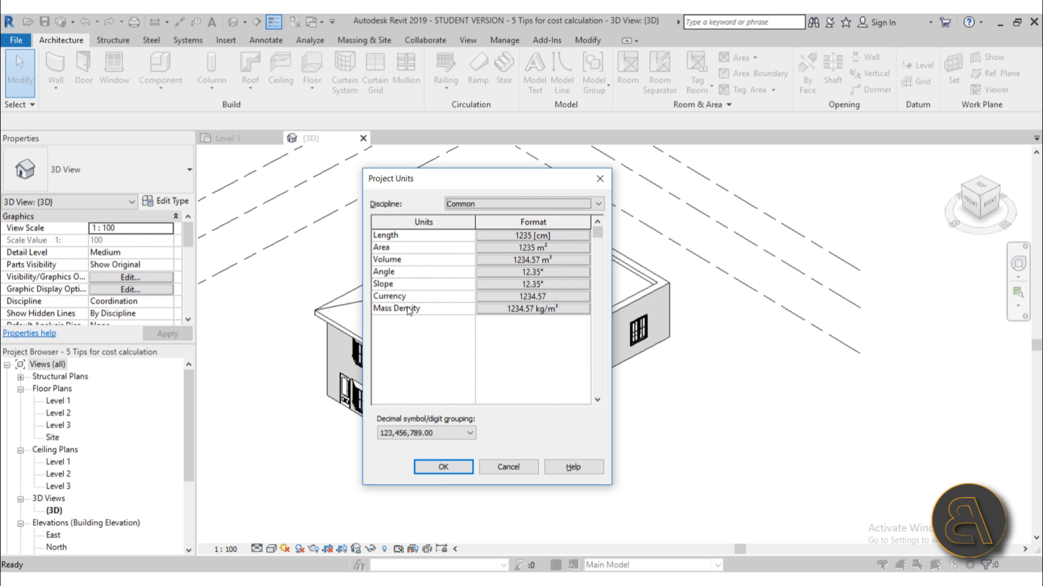
# Set the Currency format in Project Units to a $ symbol with digit grouping and two decimals
pyautogui.click(532, 295)
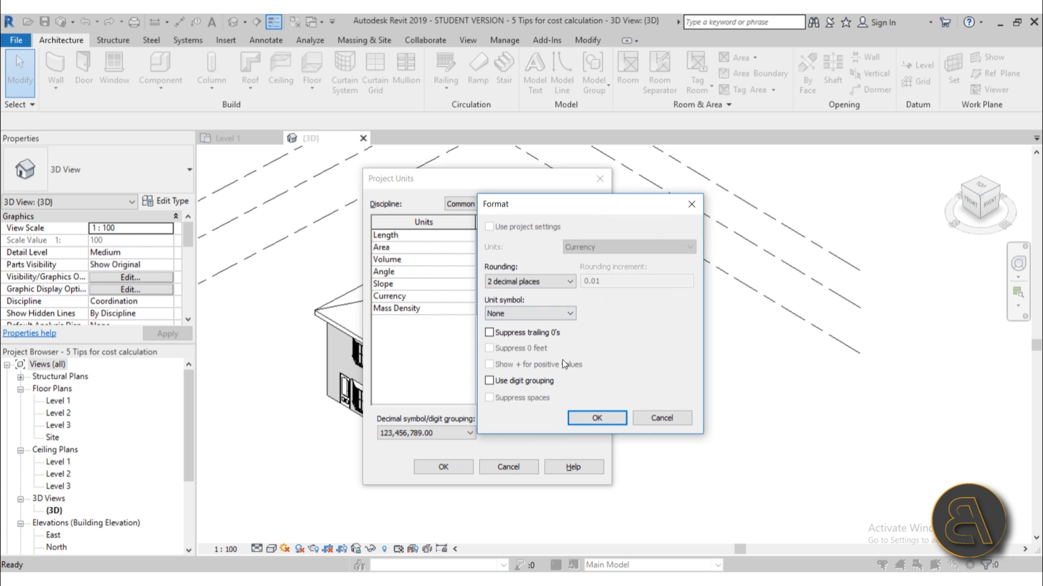
pyautogui.moveTo(576, 326)
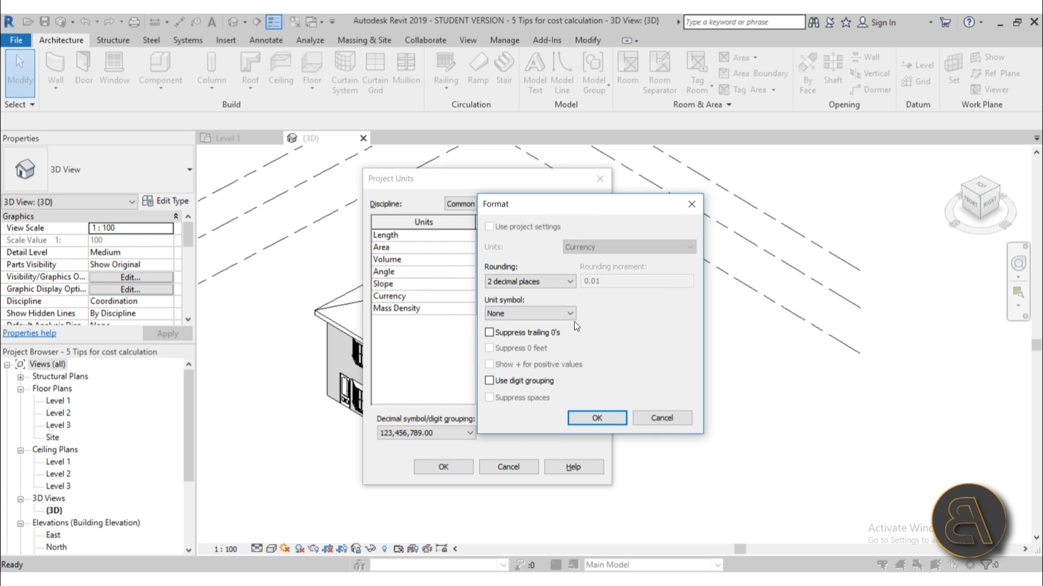
pyautogui.click(529, 313)
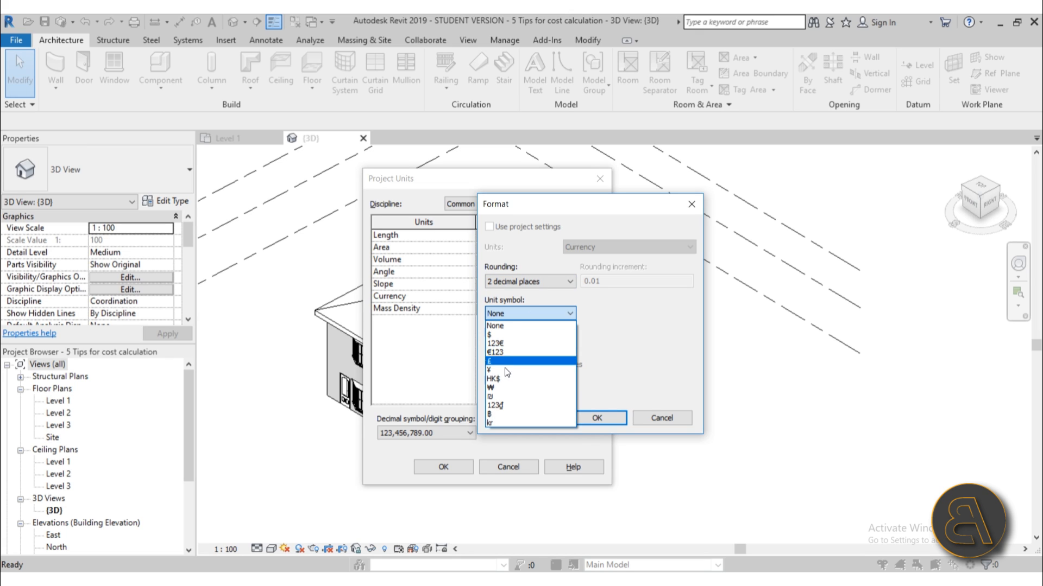
pyautogui.moveTo(514, 369)
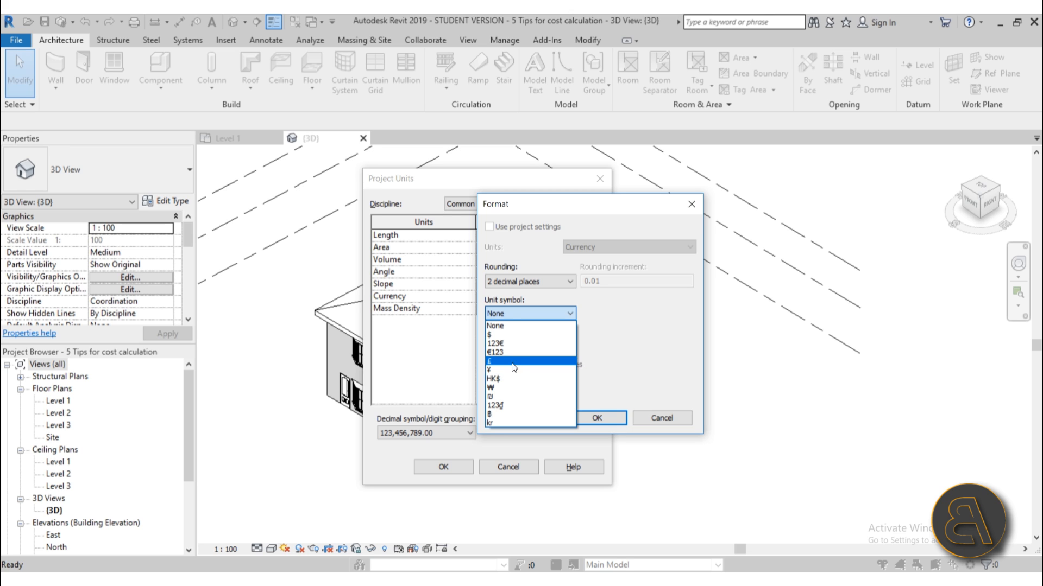
pyautogui.moveTo(506, 423)
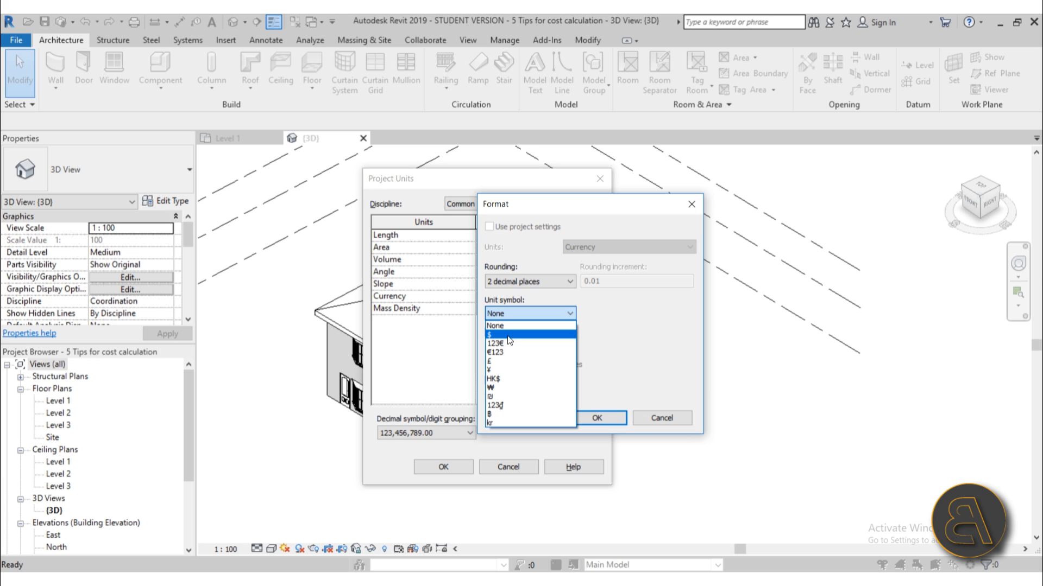
pyautogui.click(505, 334)
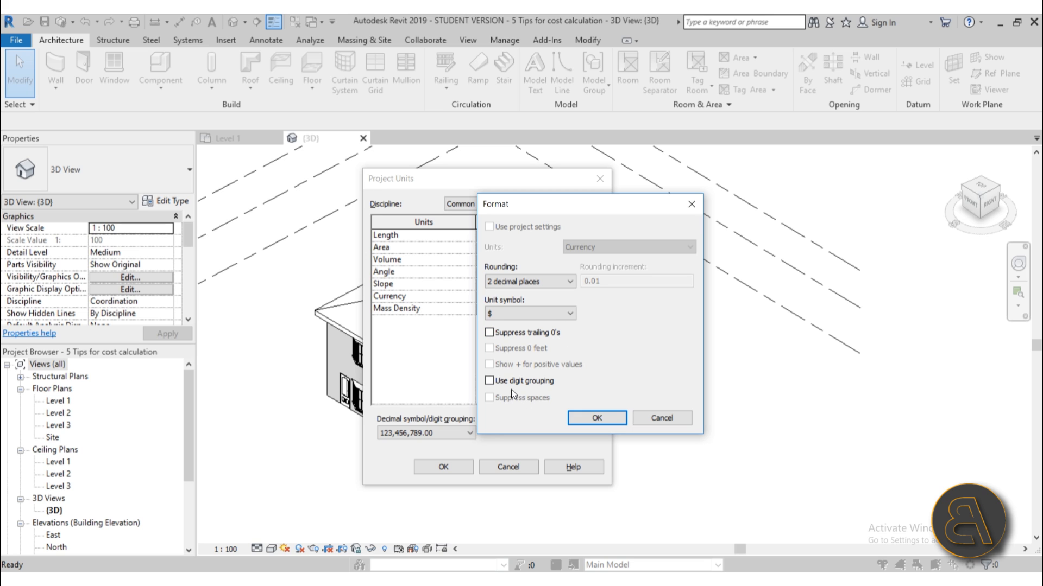
pyautogui.moveTo(529, 392)
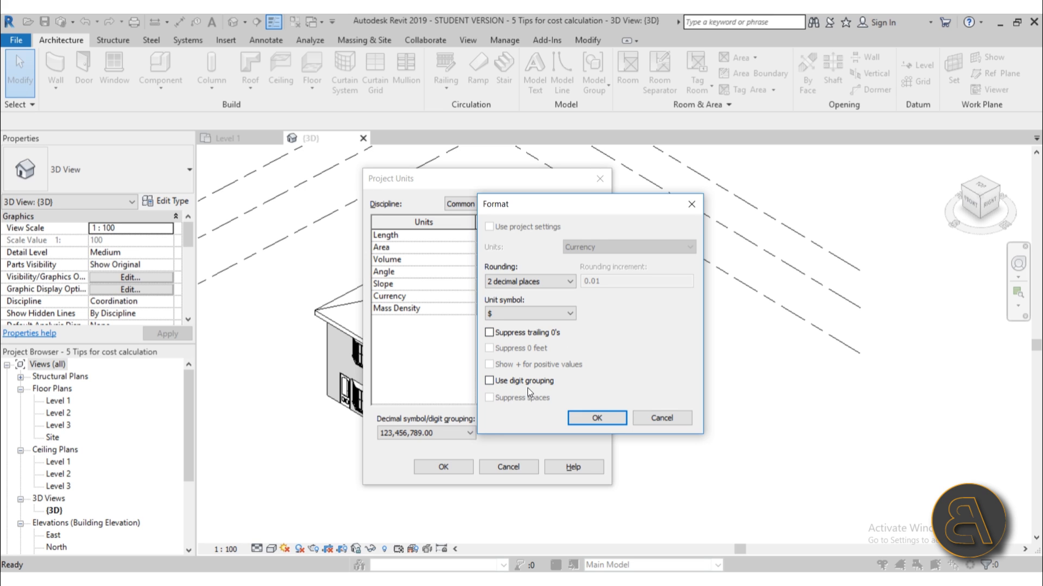
pyautogui.click(490, 381)
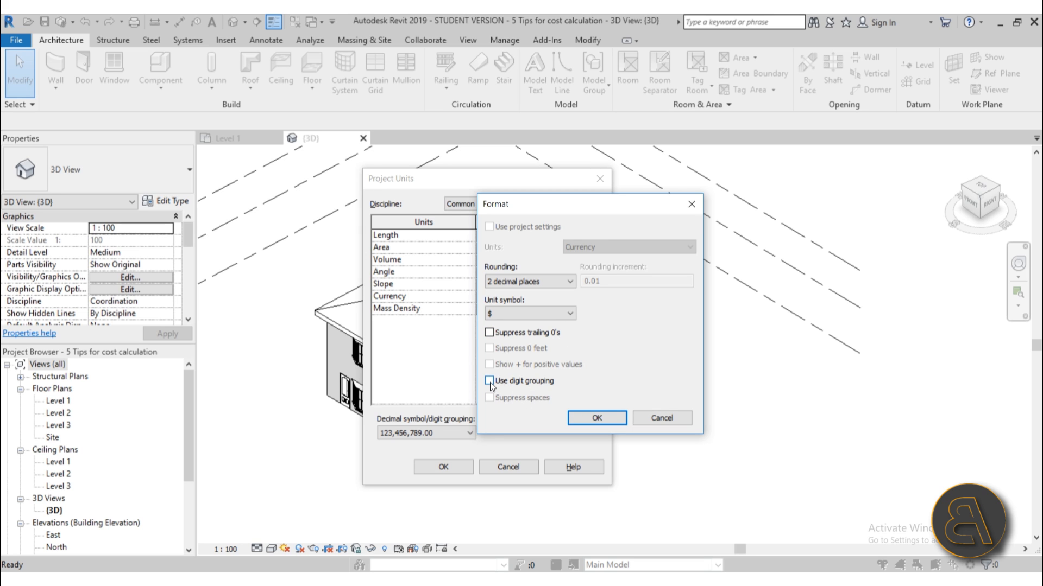
pyautogui.click(490, 380)
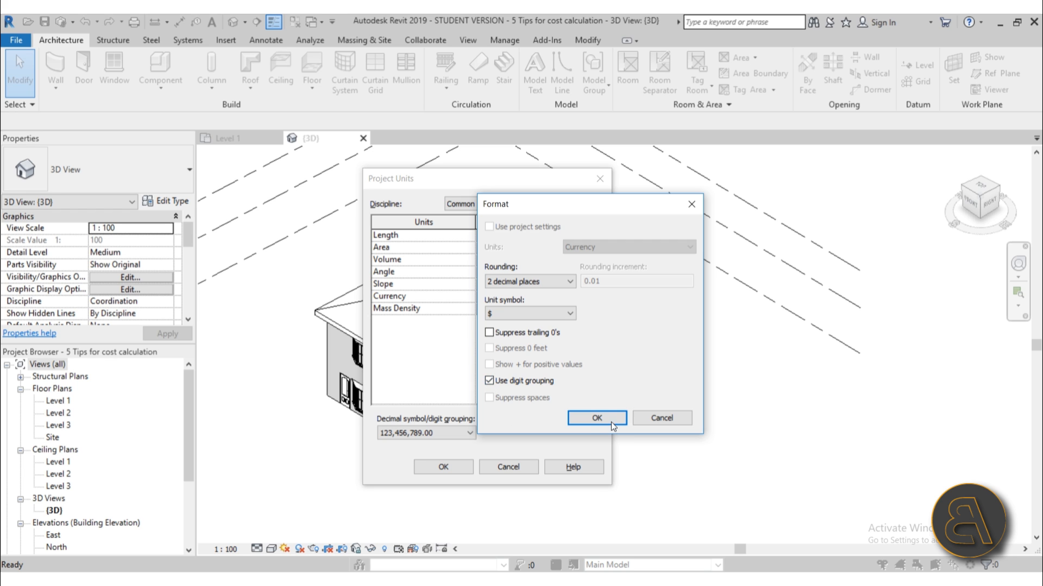
pyautogui.click(594, 417)
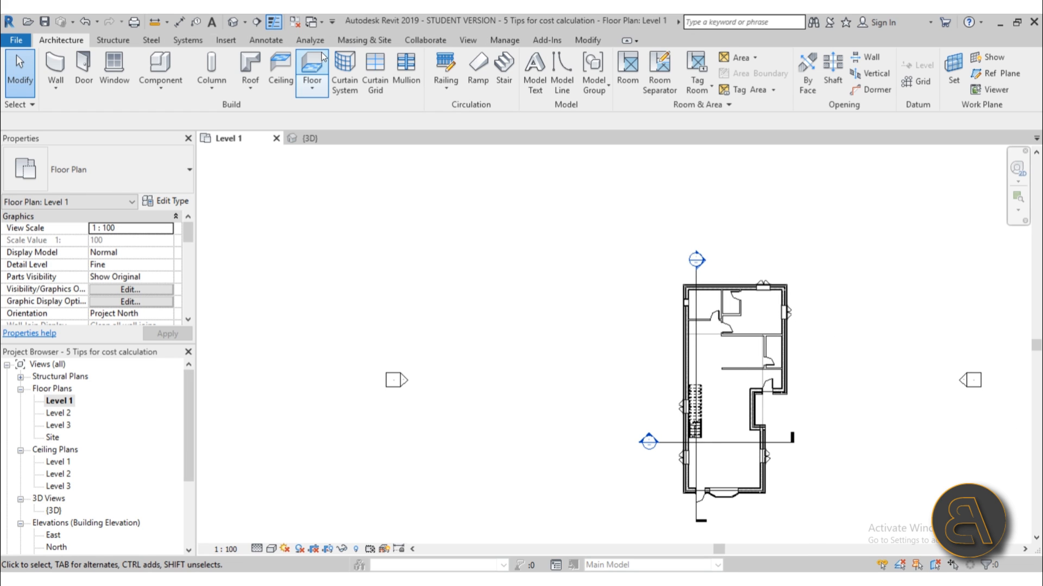
pyautogui.moveTo(265, 40)
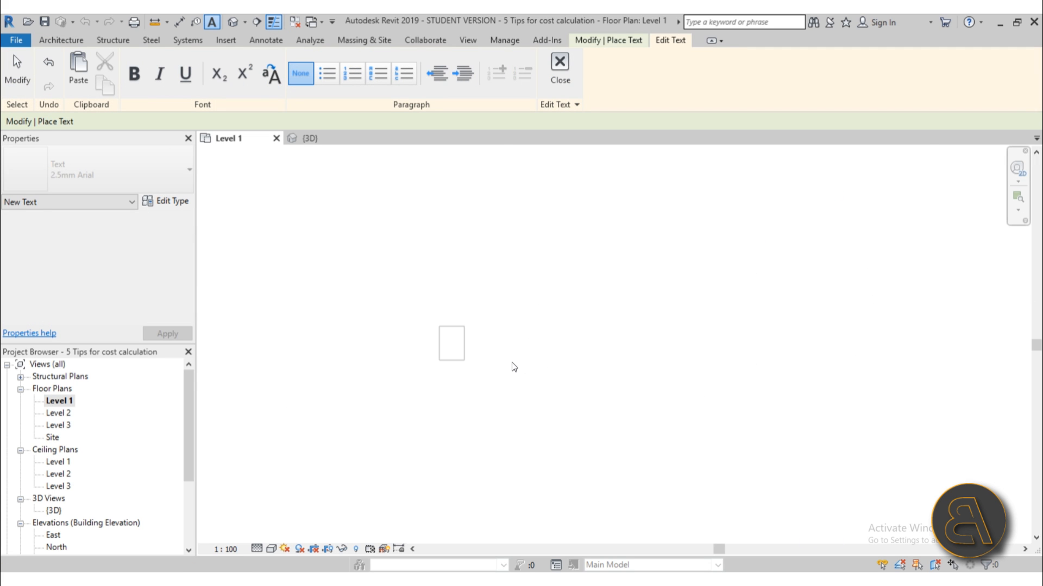
# Add a text note reading 2,000 on the Level 1 plan and return to the 3D view
pyautogui.write('2000')
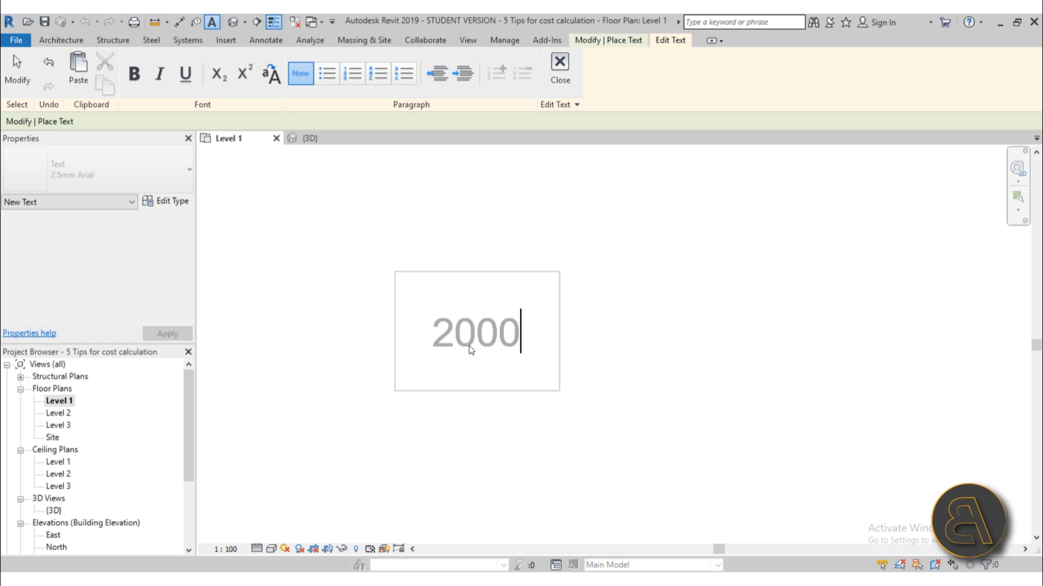
pyautogui.write(',')
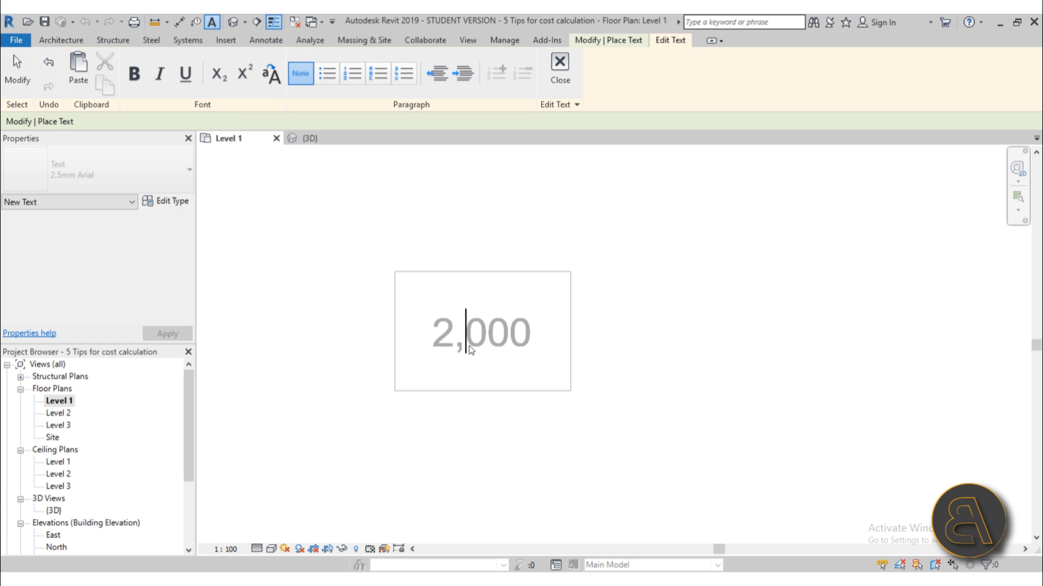
pyautogui.click(17, 66)
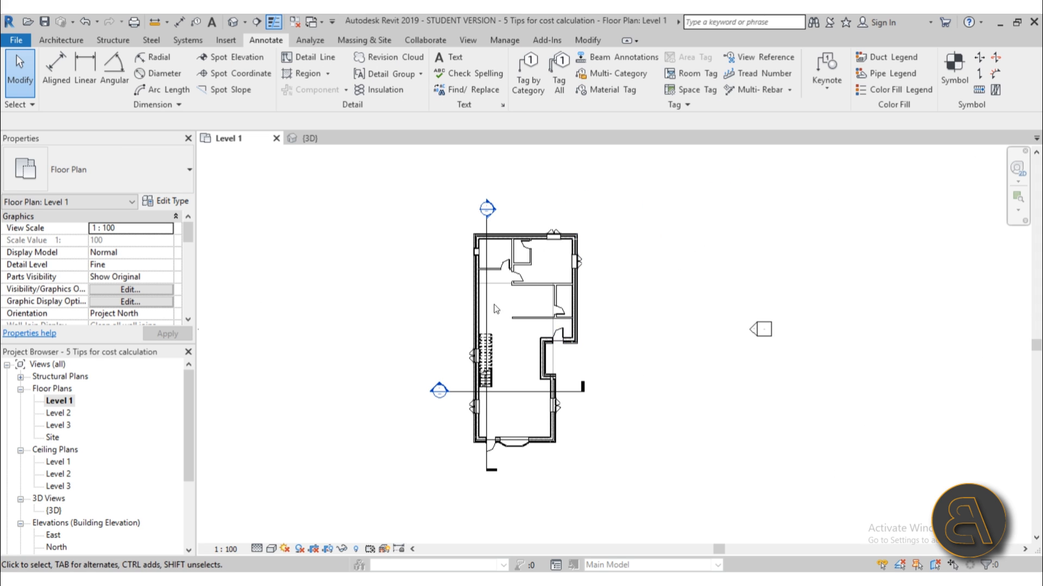
pyautogui.click(305, 138)
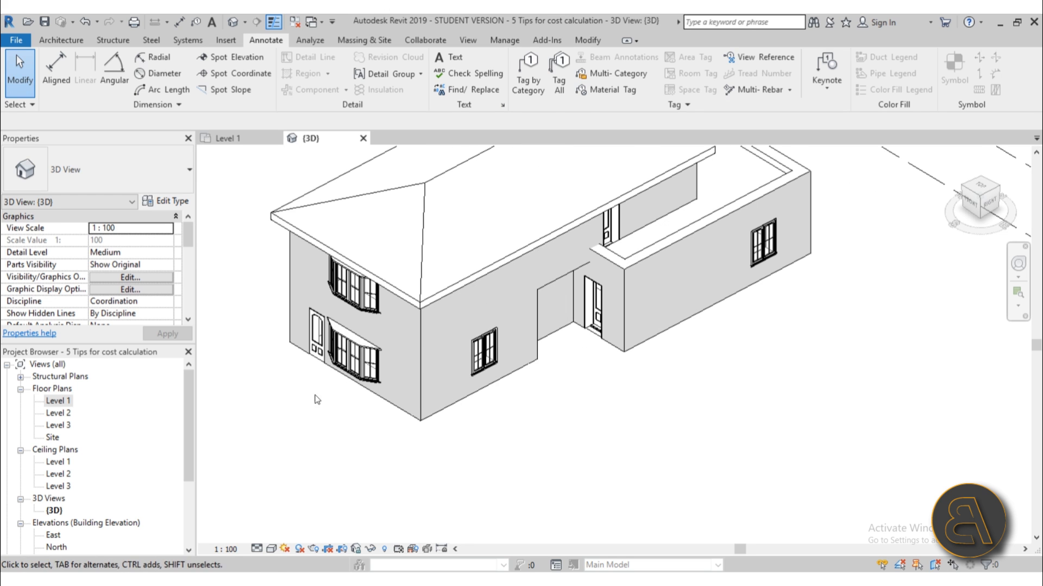
# Give the bay casement window type a Cost of 300 under Identity Data
pyautogui.click(352, 348)
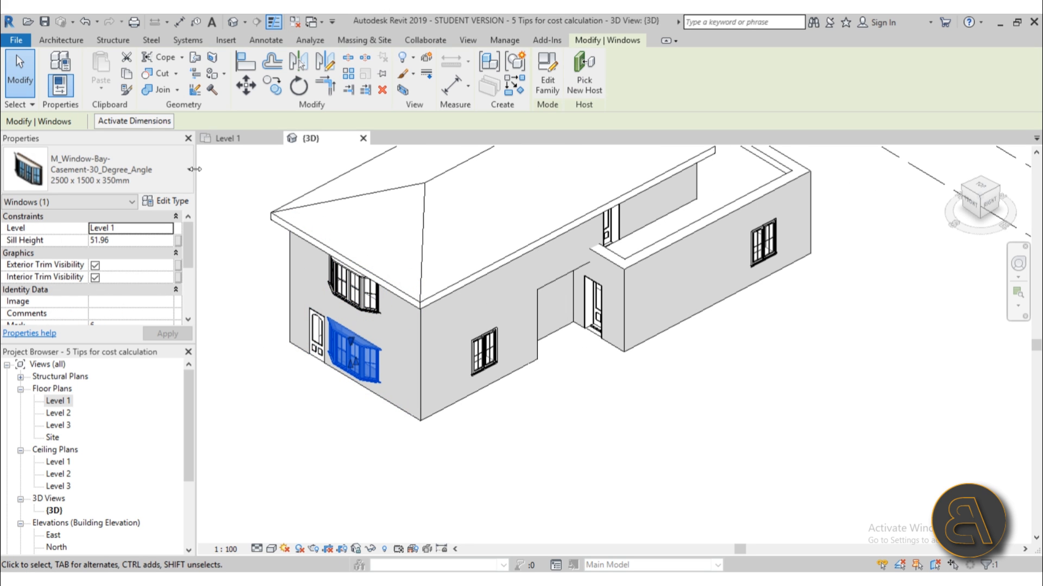
pyautogui.click(170, 200)
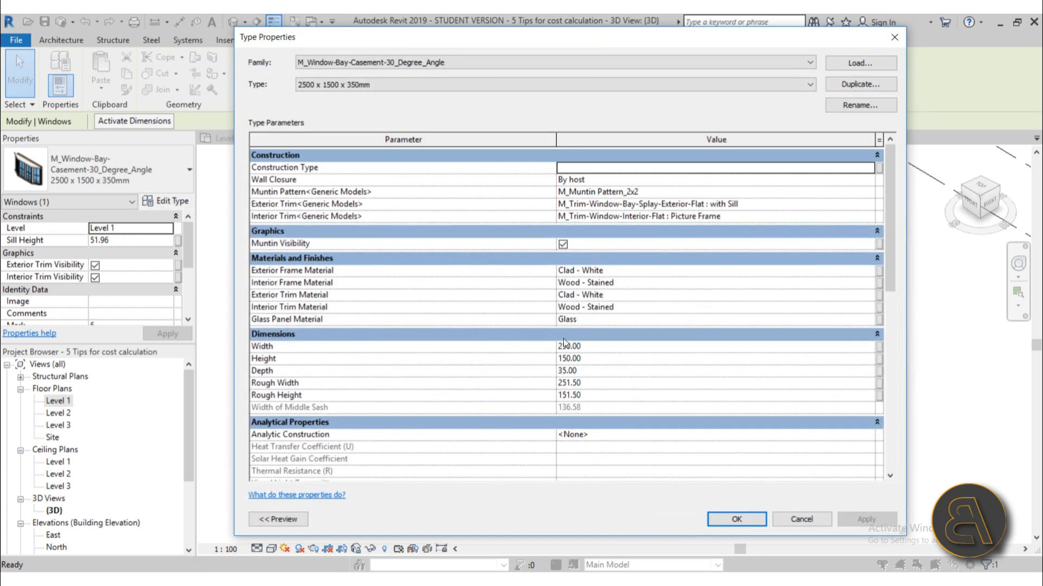
pyautogui.scroll(-3)
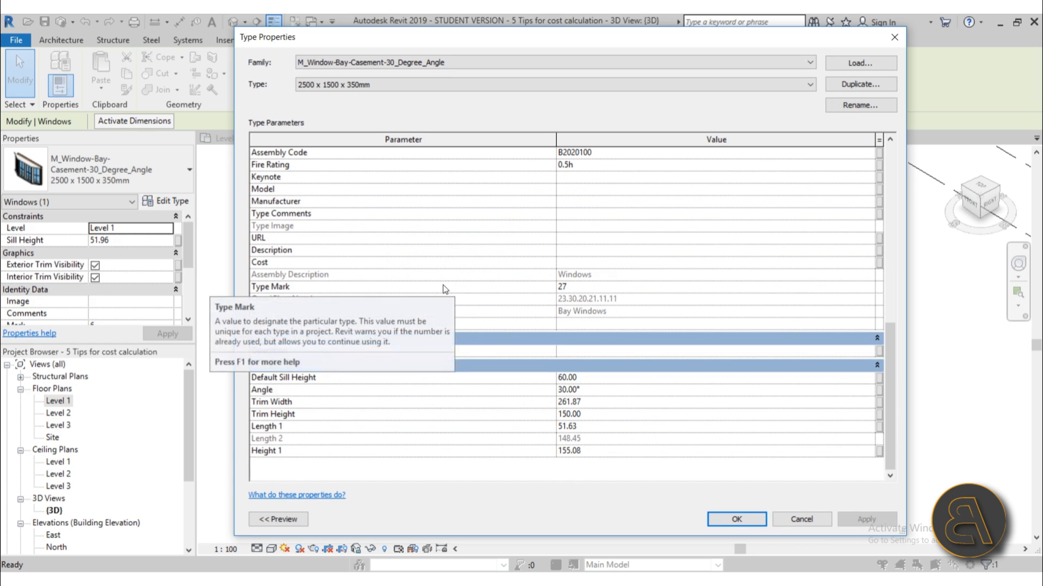
pyautogui.scroll(-3)
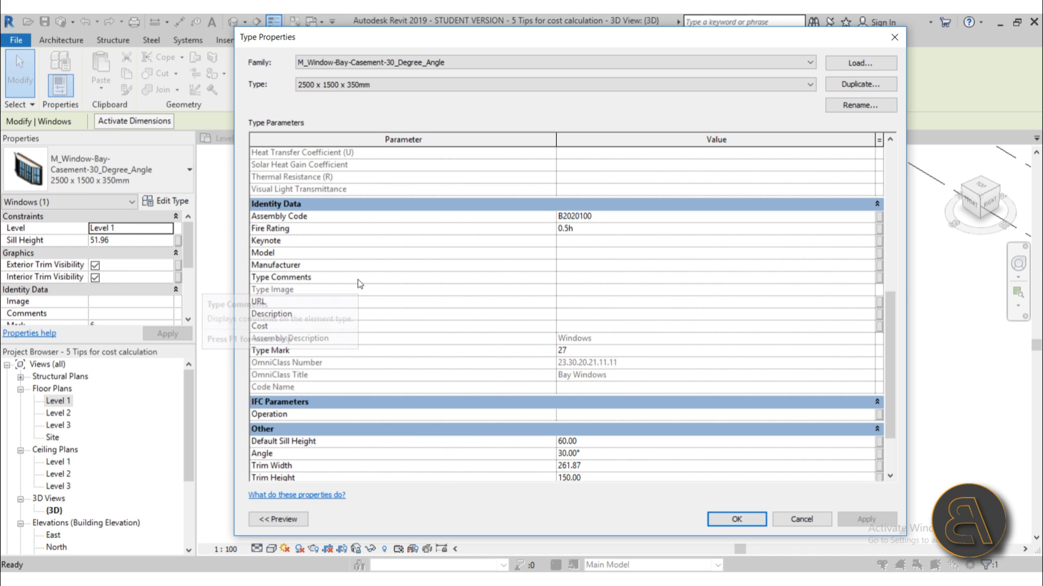
pyautogui.moveTo(476, 361)
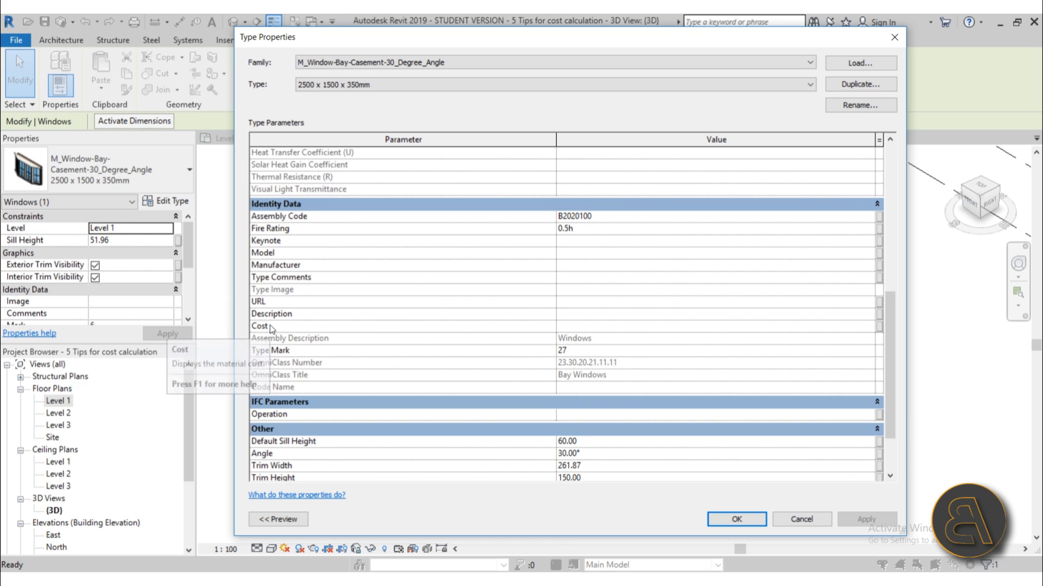
pyautogui.click(715, 326)
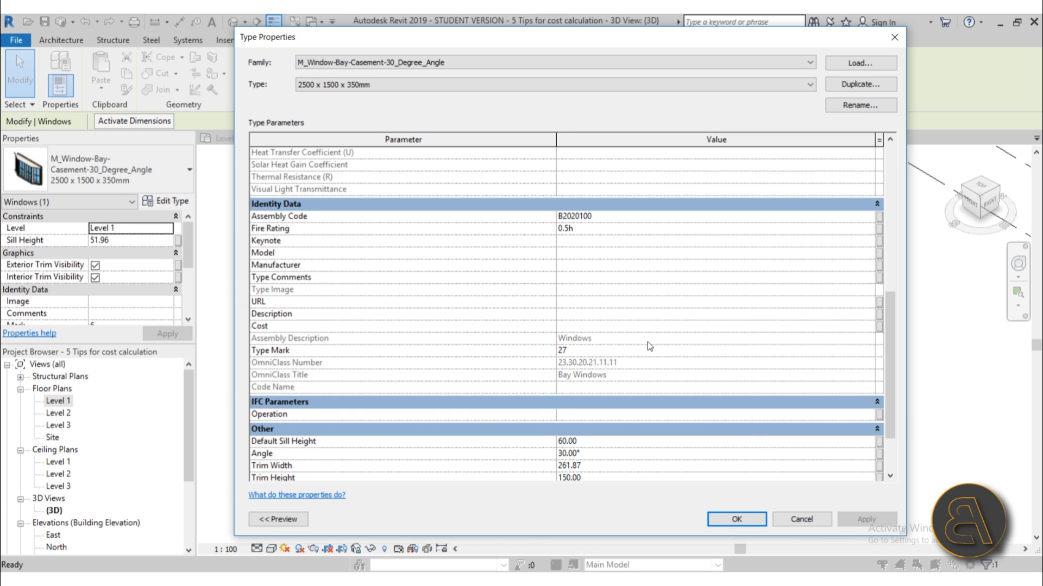
pyautogui.write('300.00')
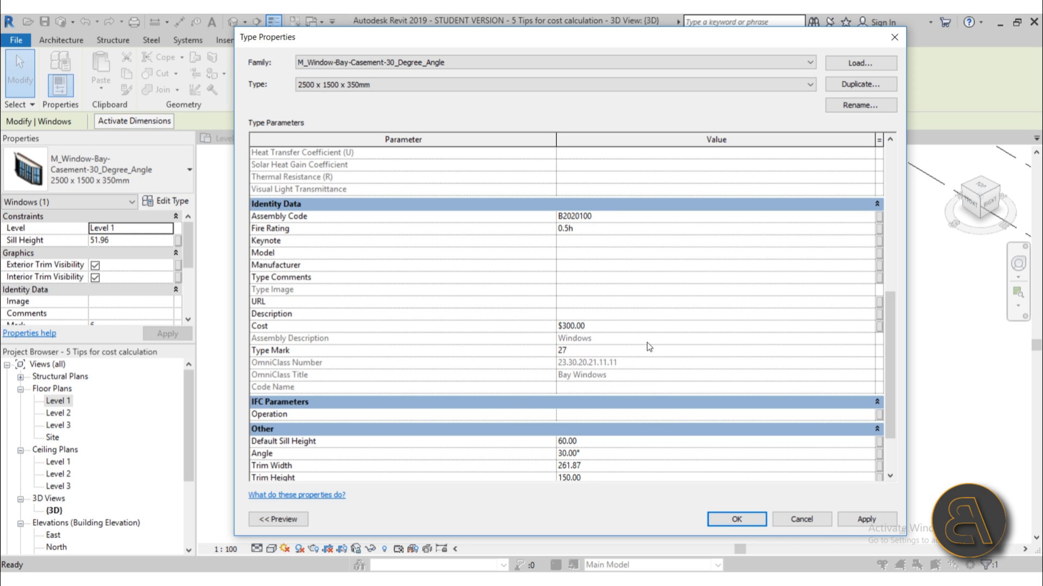
pyautogui.moveTo(582, 332)
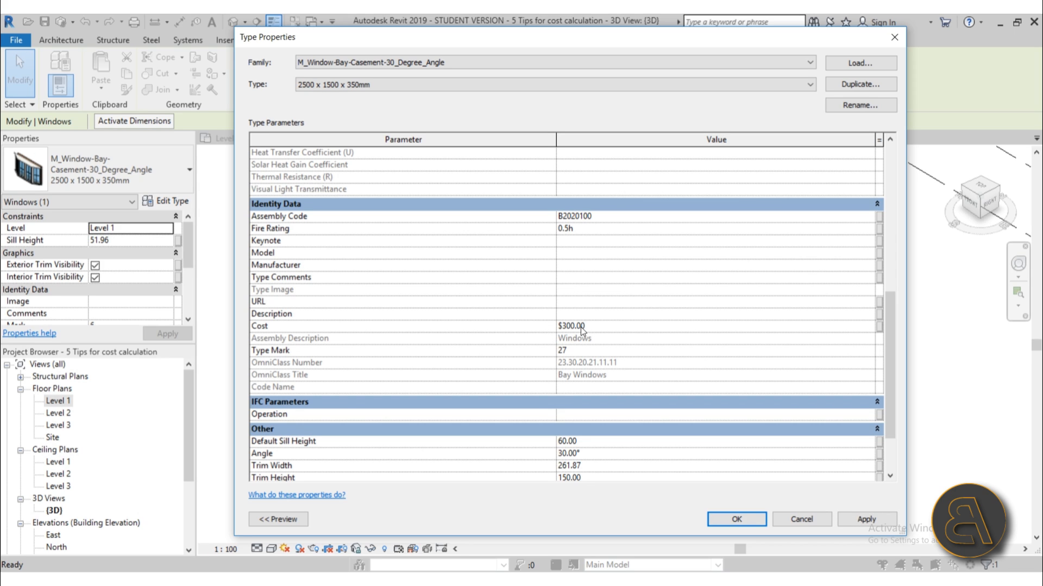
pyautogui.moveTo(588, 334)
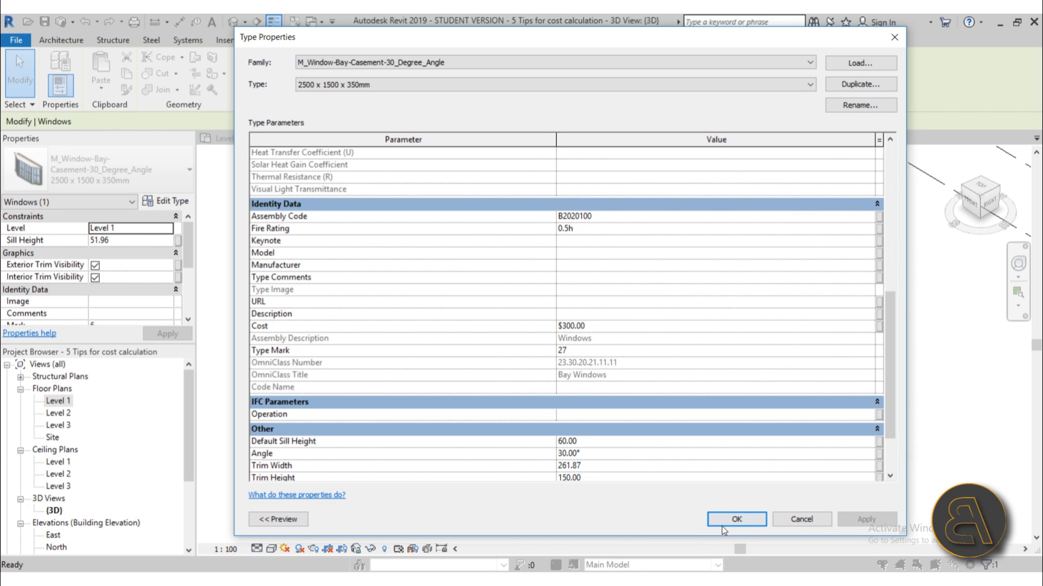
pyautogui.click(736, 519)
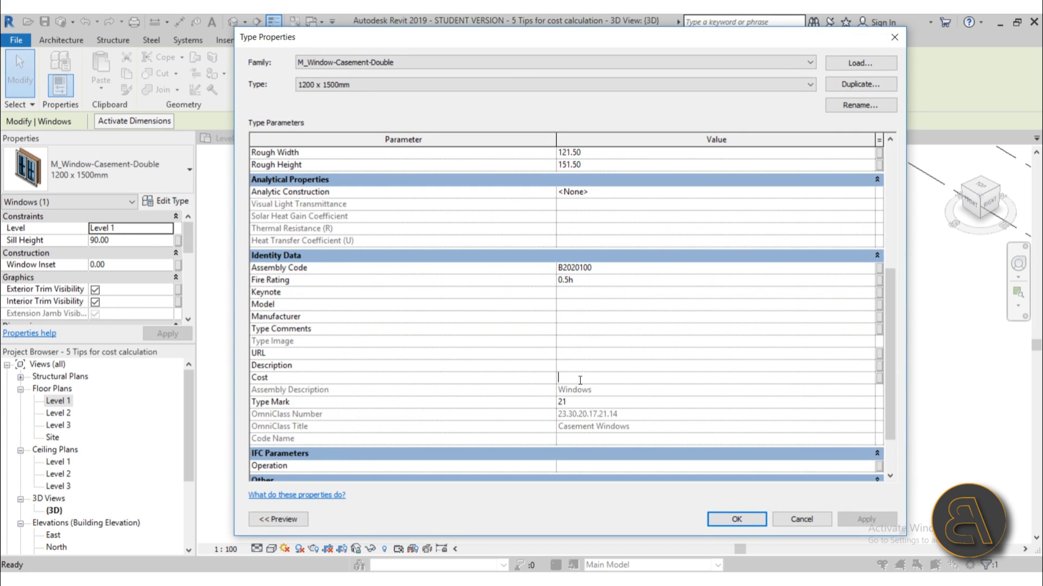
# Give the double casement window a Cost of 150 and the small M_Fixed window a Cost of 100
pyautogui.write('150')
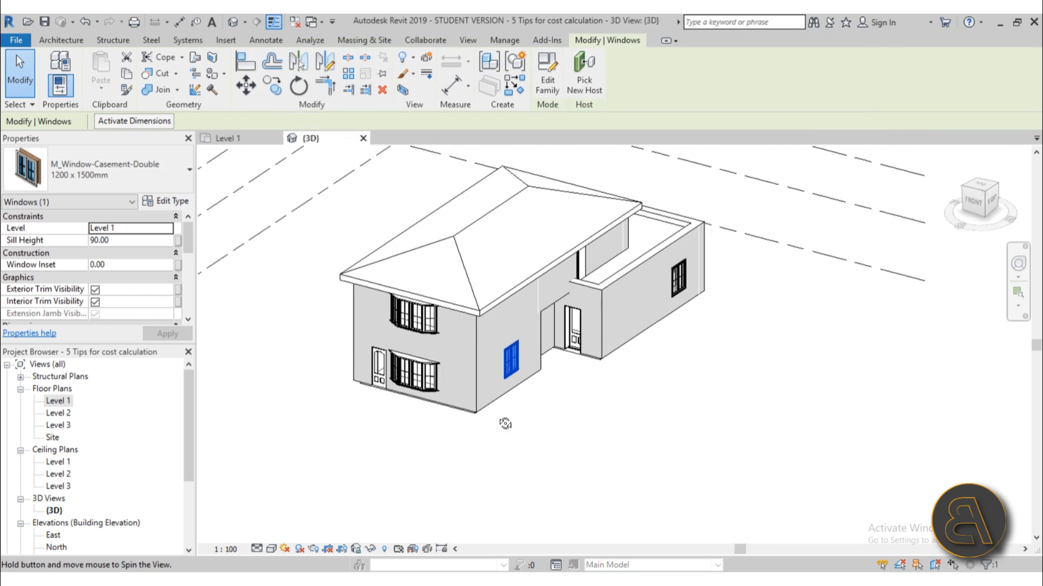
pyautogui.moveTo(505, 423); pyautogui.dragTo(333, 469)
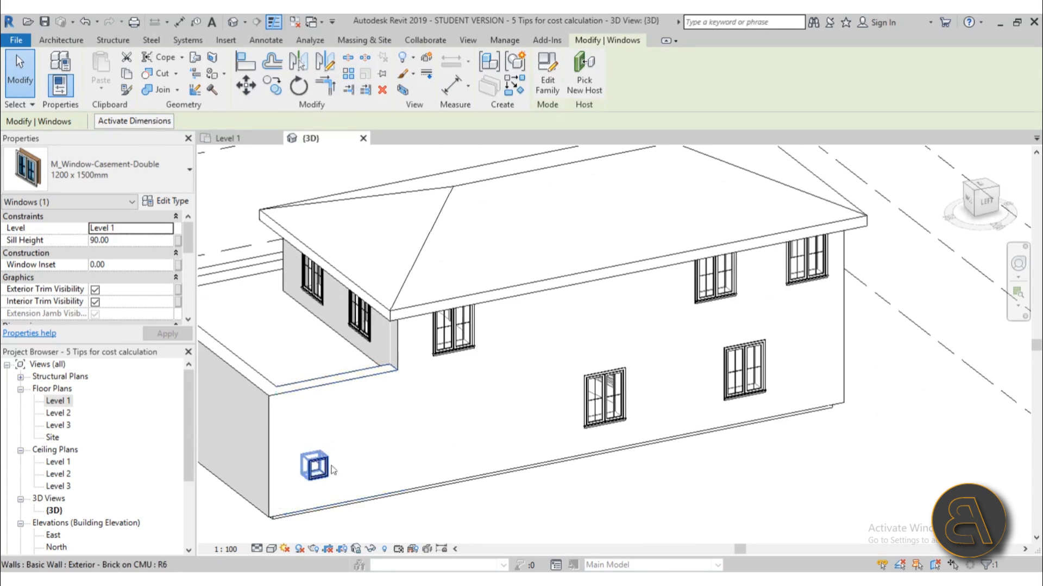
pyautogui.click(171, 201)
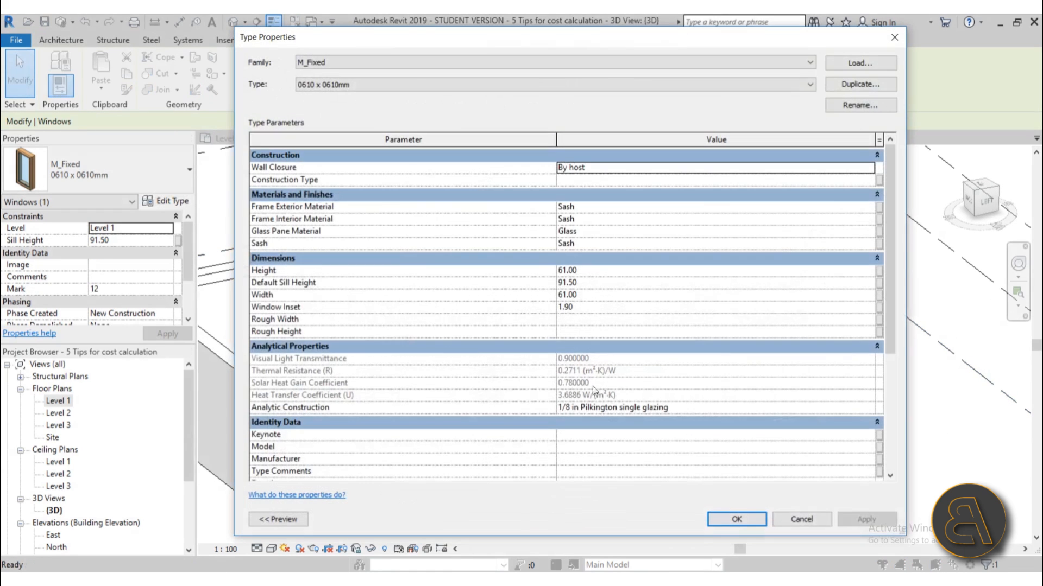
pyautogui.scroll(-3)
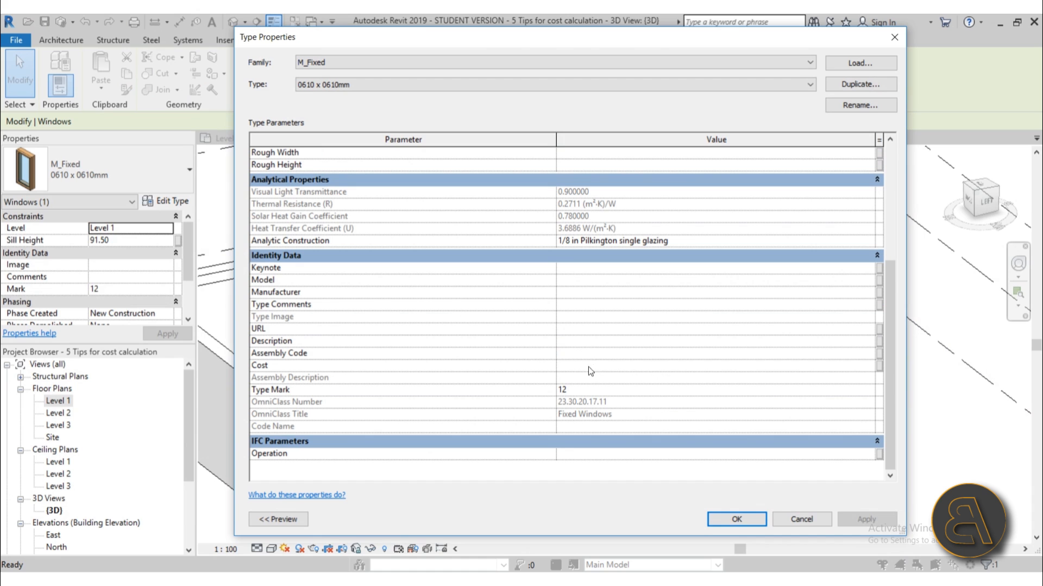
pyautogui.write('100.00')
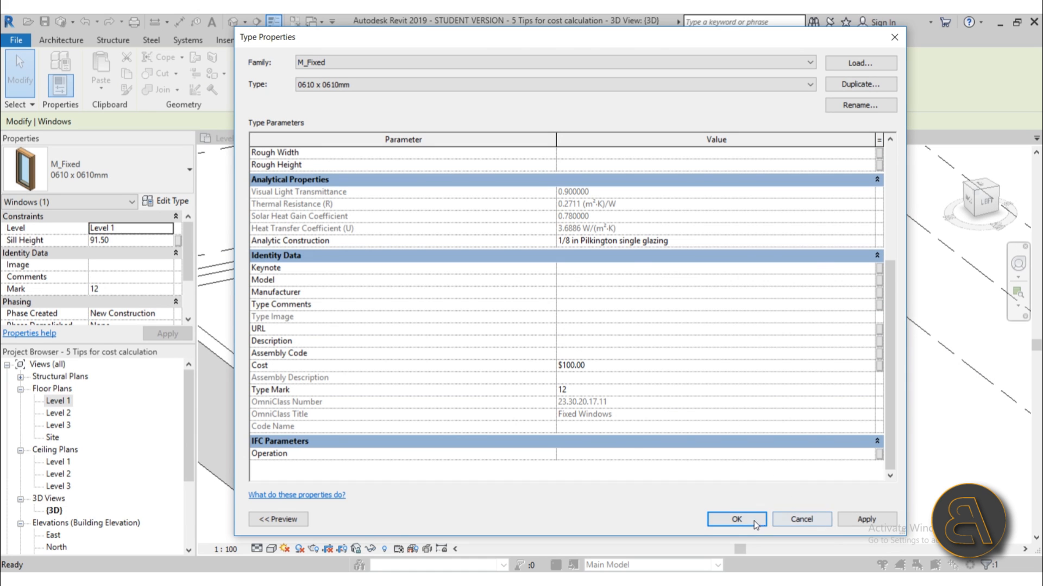
pyautogui.click(735, 519)
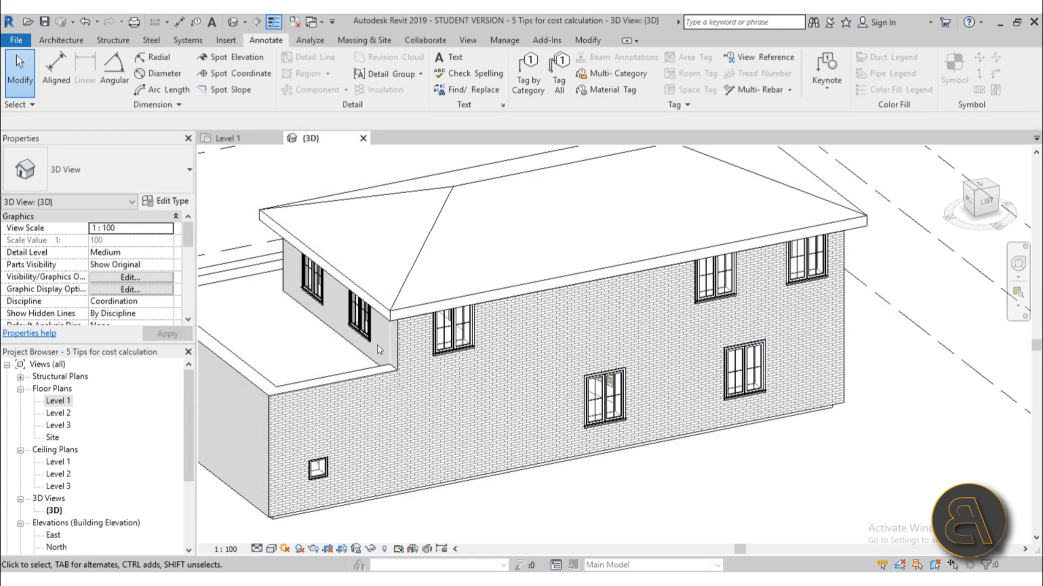
# Select the brick exterior wall and bring up the Exterior - Brick on CMU layer assembly
pyautogui.click(485, 399)
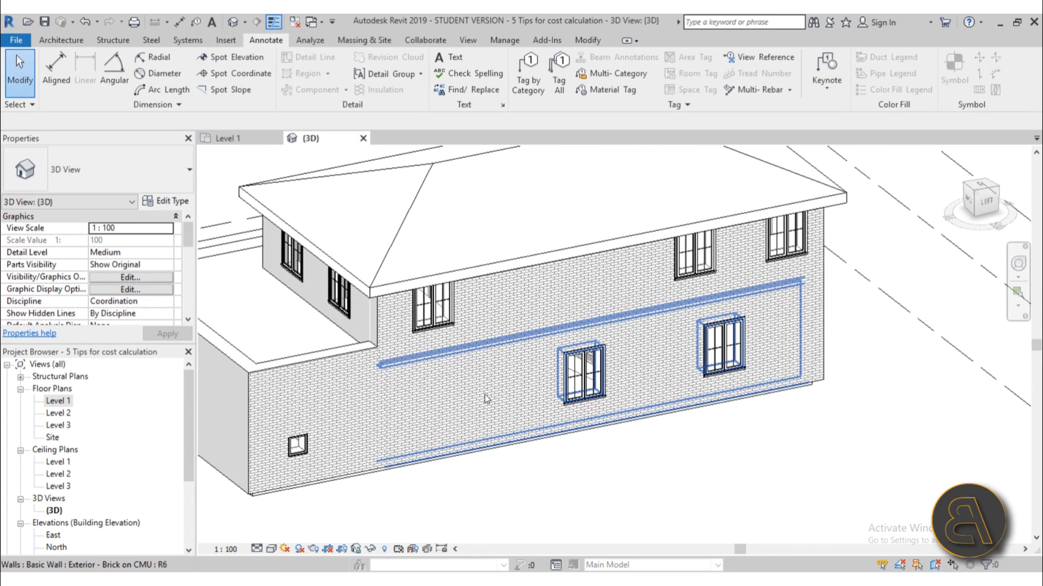
pyautogui.moveTo(485, 398)
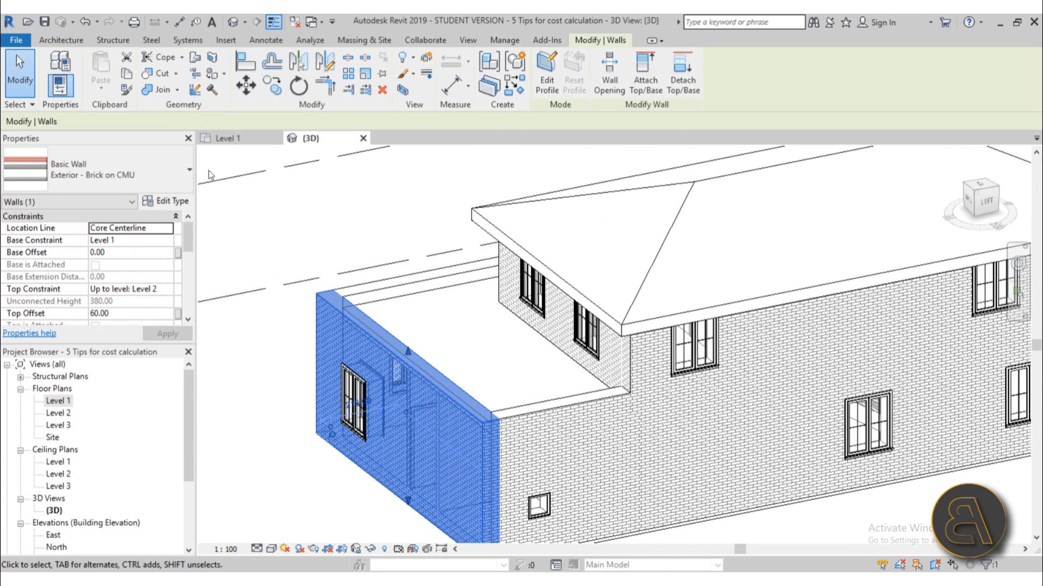
pyautogui.click(170, 201)
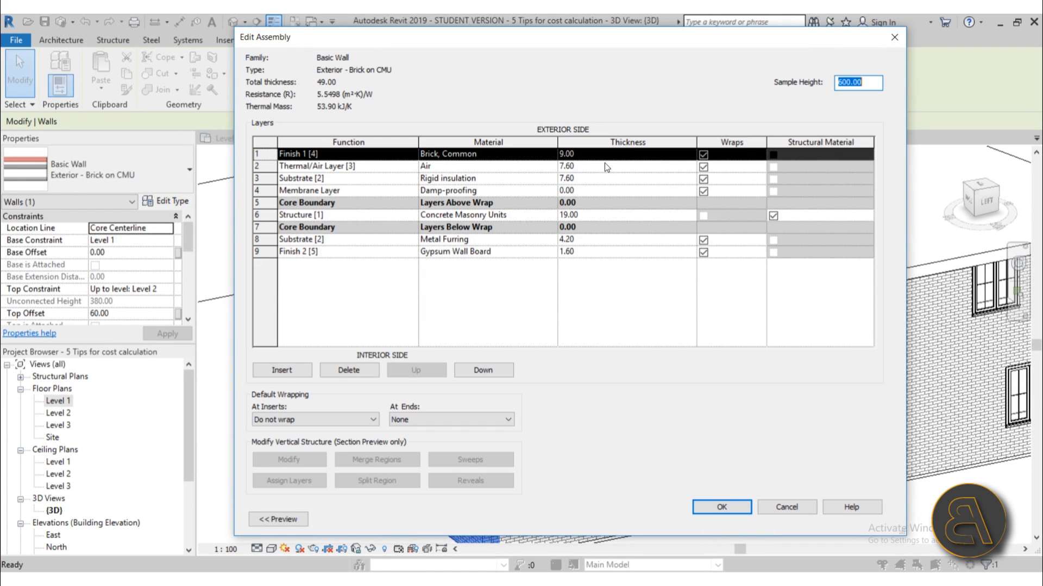
pyautogui.moveTo(544, 205)
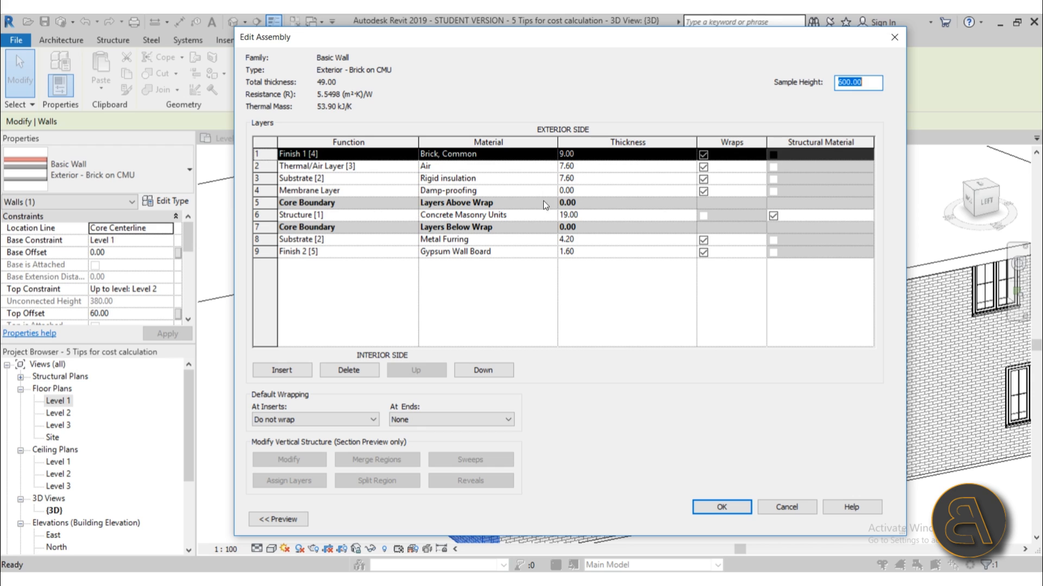
pyautogui.moveTo(515, 234)
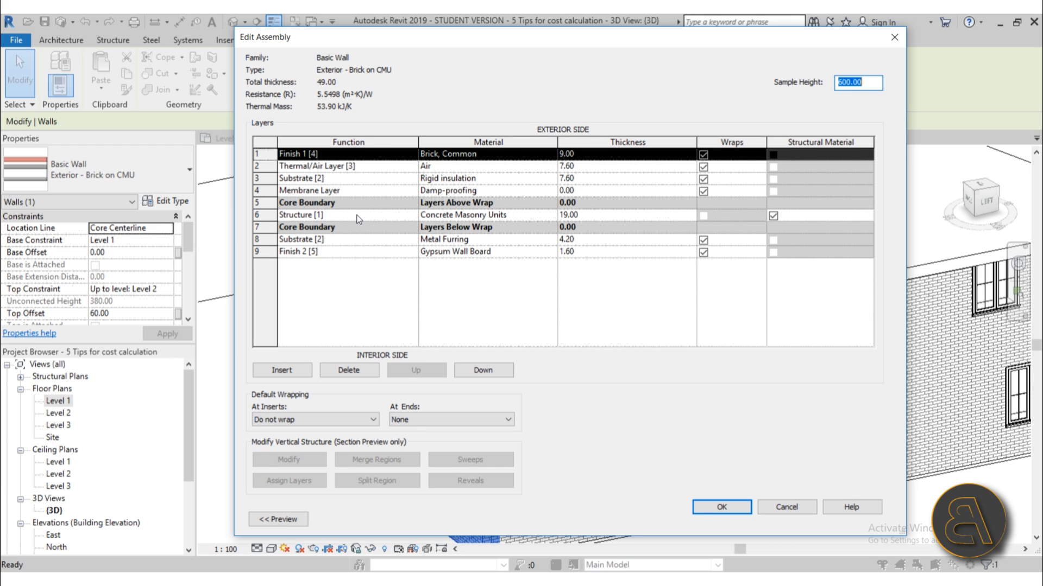
pyautogui.moveTo(327, 218)
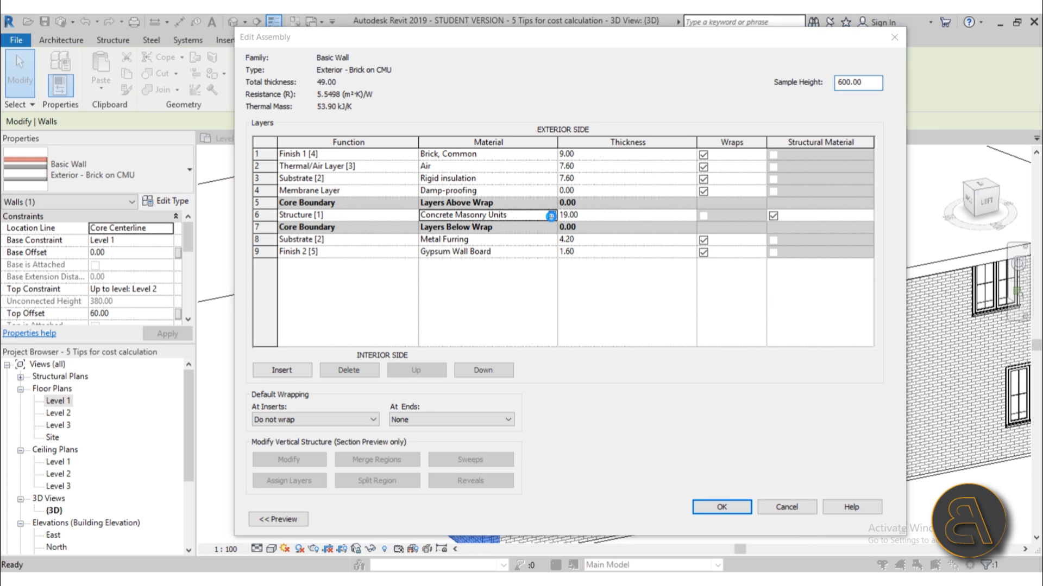
# Enter a Cost of 100 on the Identity data of the Concrete Masonry Units material
pyautogui.click(550, 215)
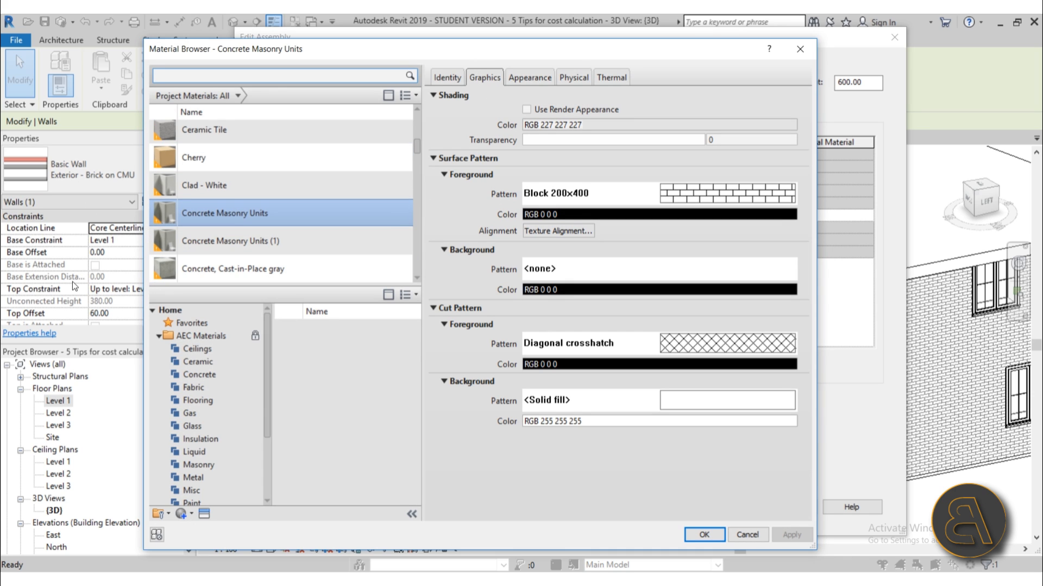
pyautogui.click(446, 77)
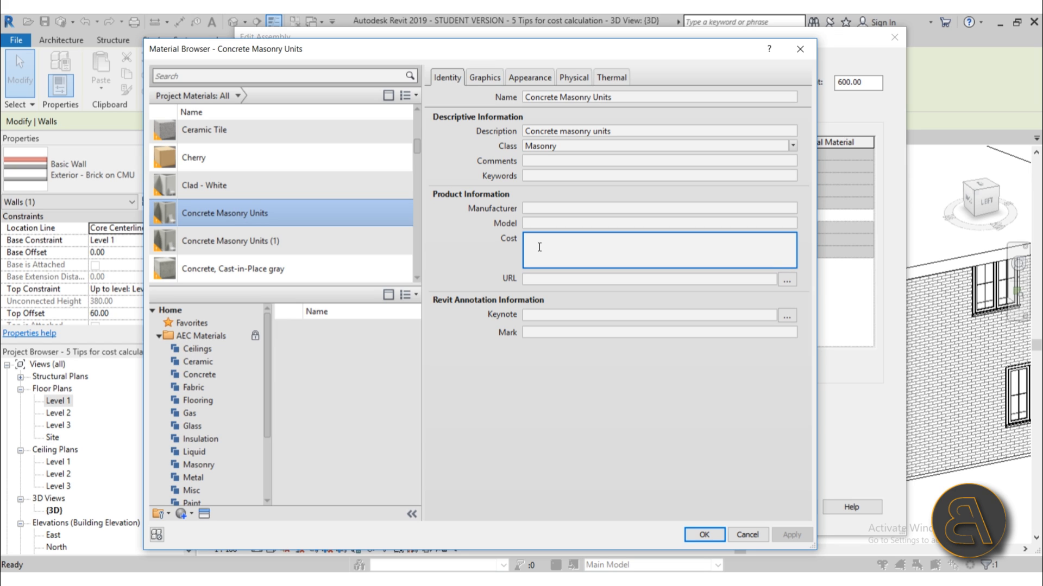
pyautogui.click(526, 249)
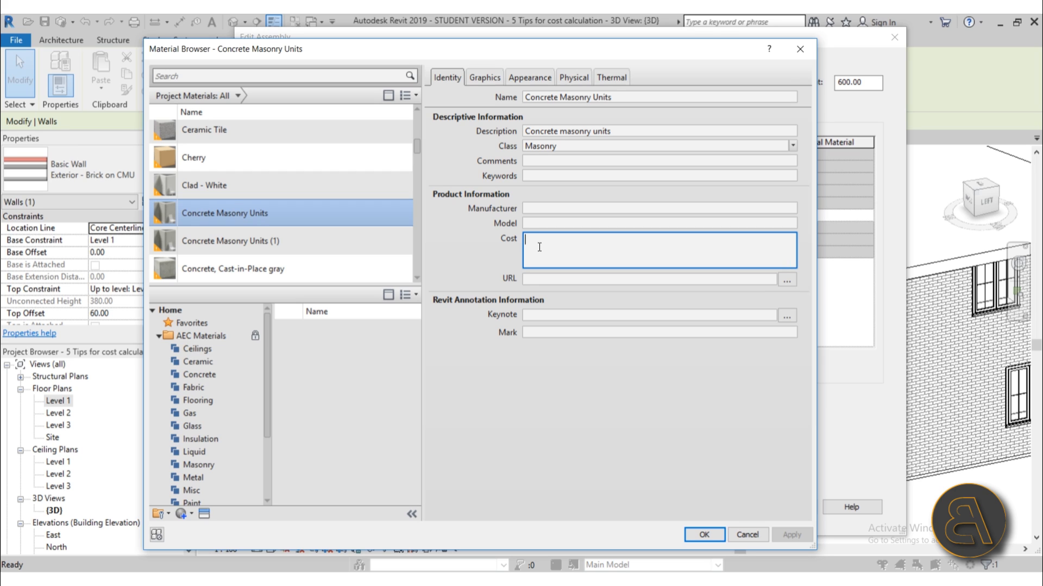
pyautogui.write('100')
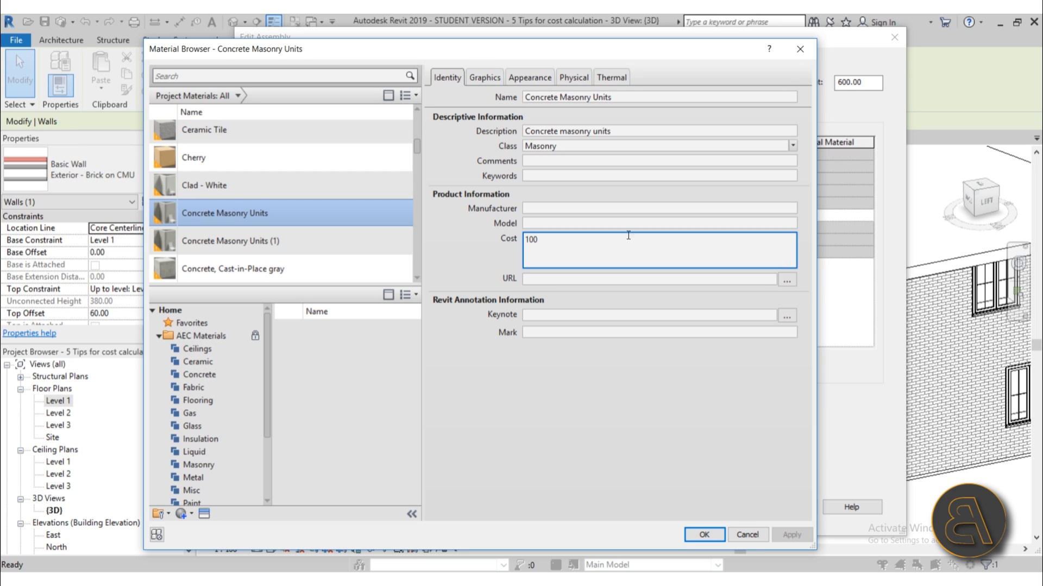
pyautogui.click(649, 265)
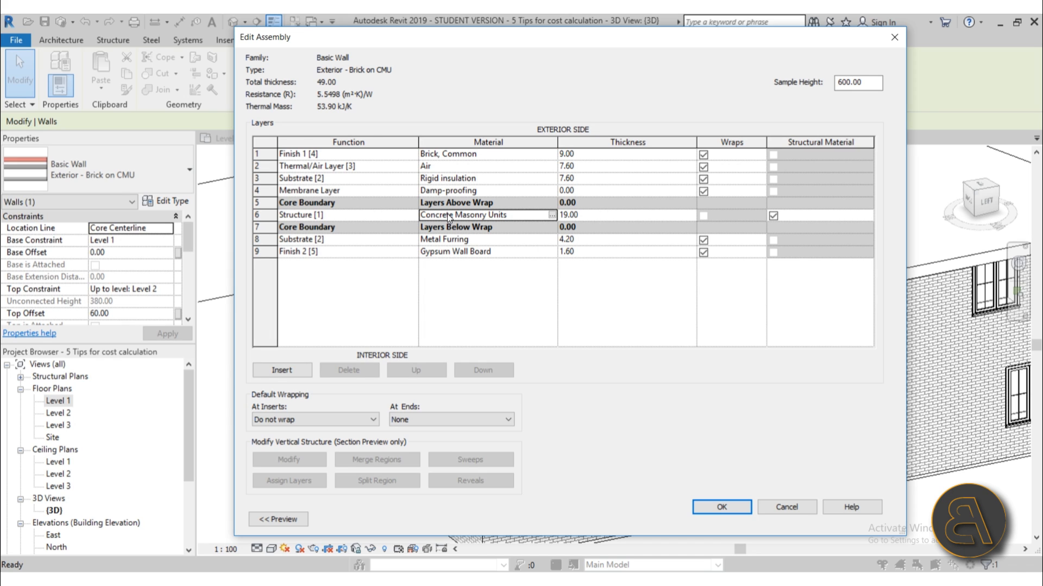
pyautogui.moveTo(553, 179)
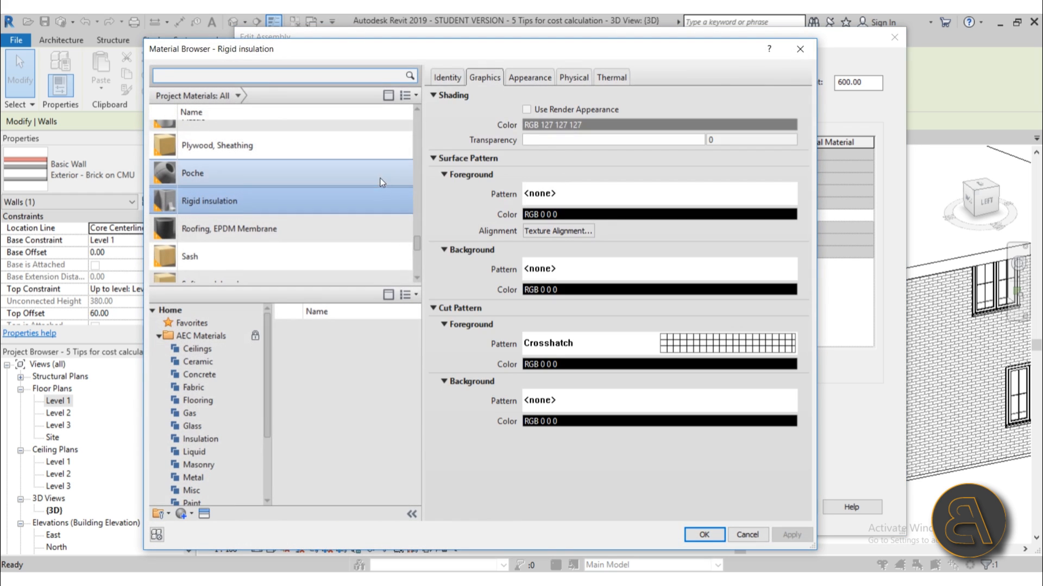
# Enter a Cost of 20 for the Rigid insulation material and accept the wall type changes
pyautogui.click(447, 77)
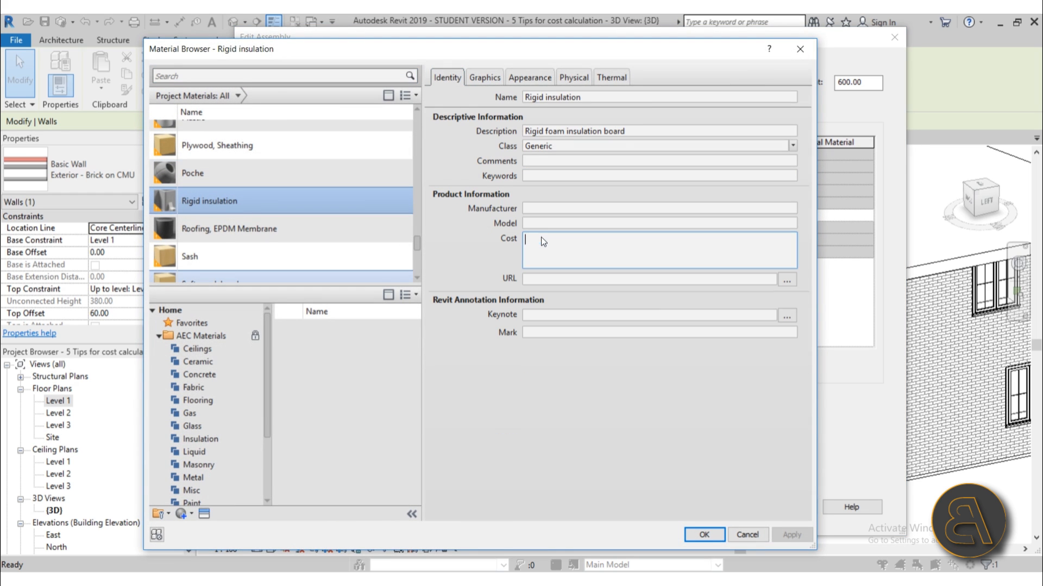
pyautogui.write('20')
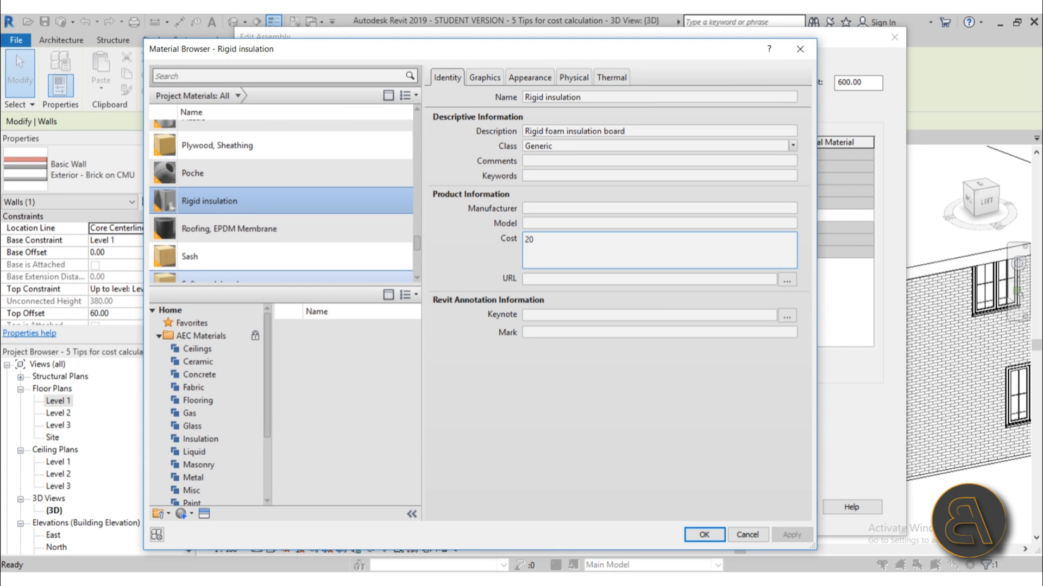
pyautogui.click(704, 535)
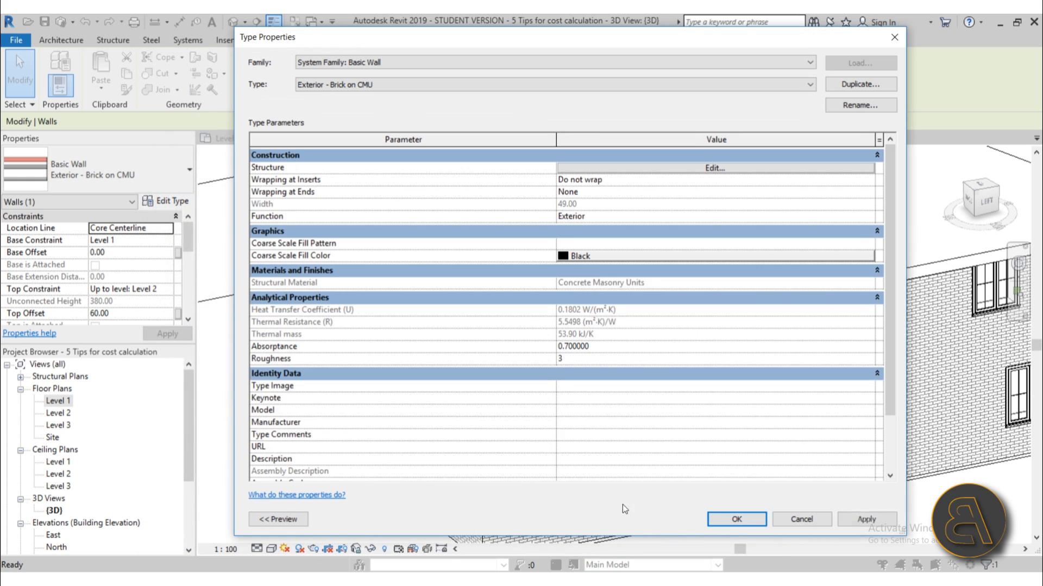
pyautogui.click(735, 519)
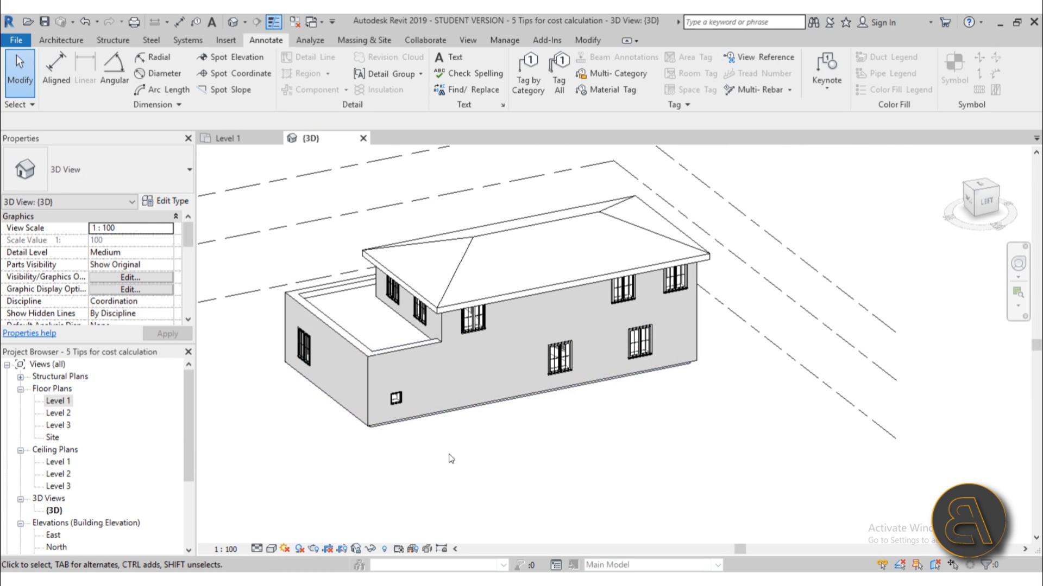
# Reach the Schedules dropdown on the View ribbon via the Project Browser's Schedules/Quantities
pyautogui.click(557, 356)
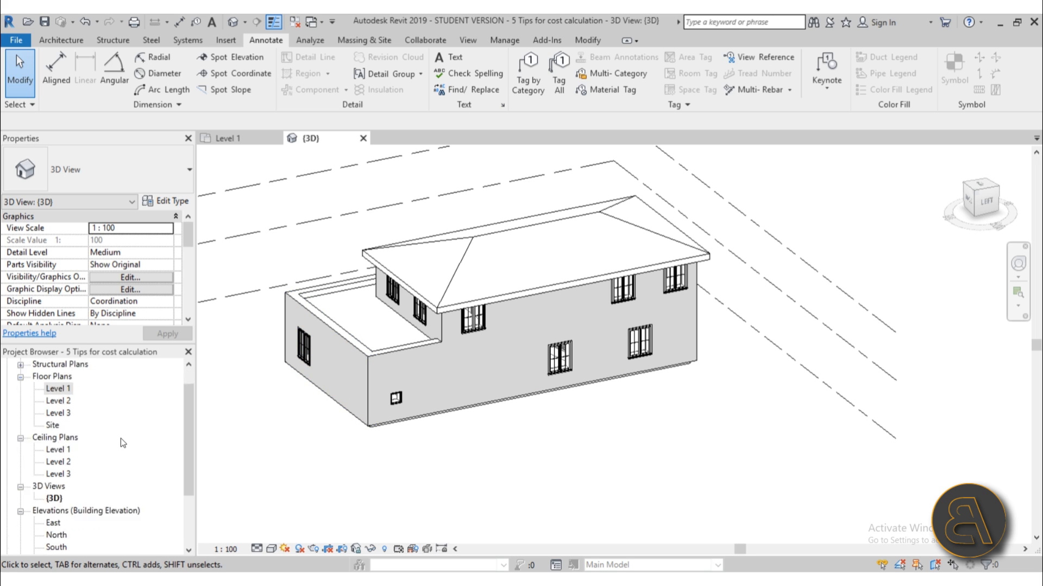
pyautogui.scroll(-3)
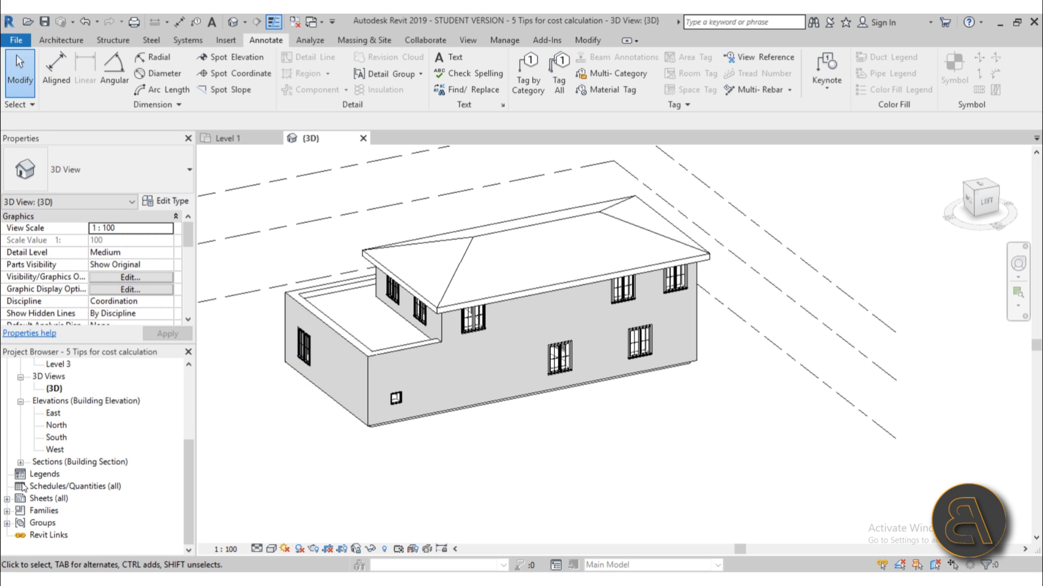
pyautogui.moveTo(85, 491)
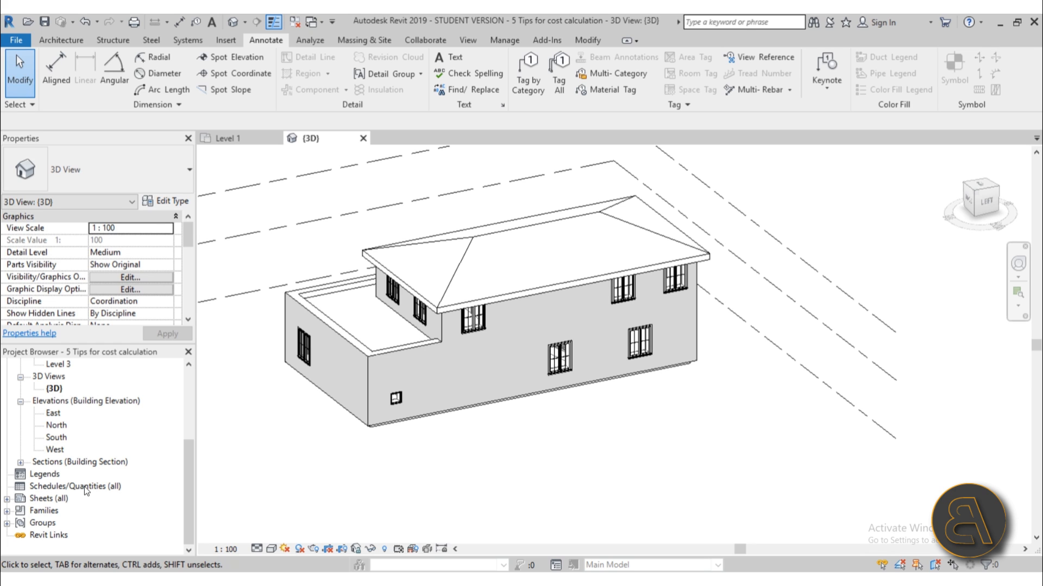
pyautogui.rightClick(75, 487)
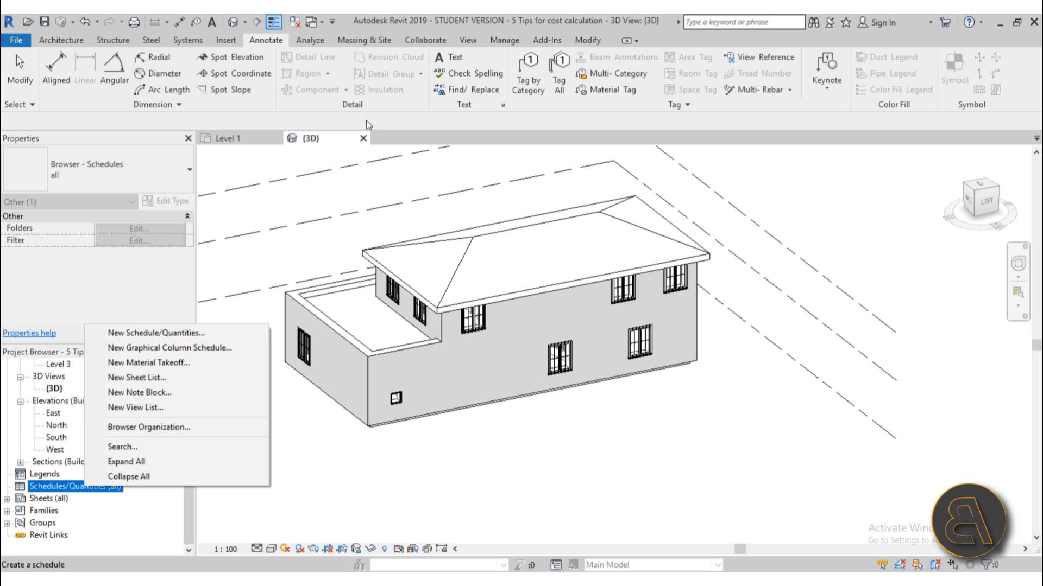
pyautogui.click(467, 40)
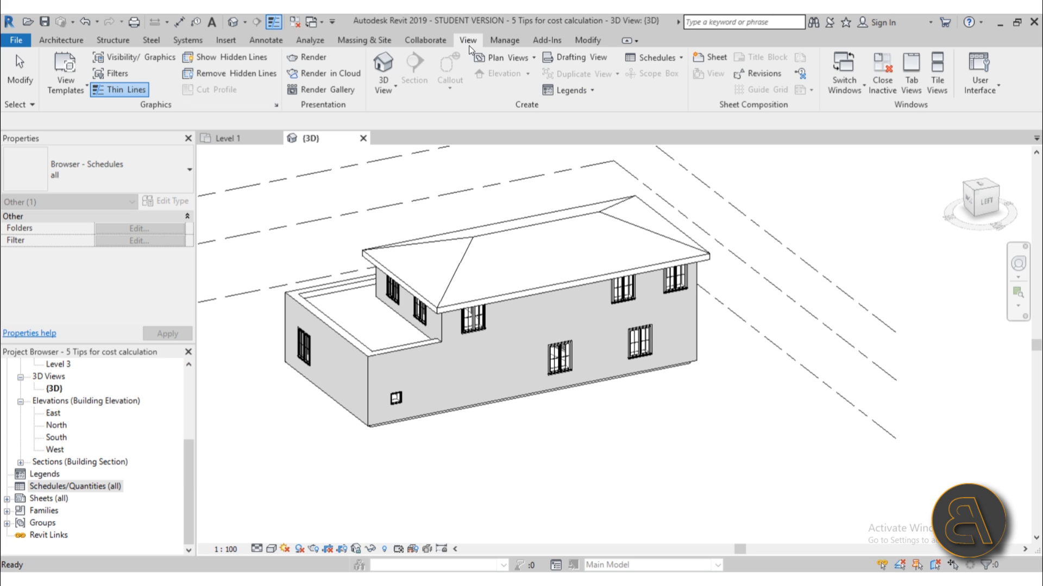
pyautogui.click(653, 58)
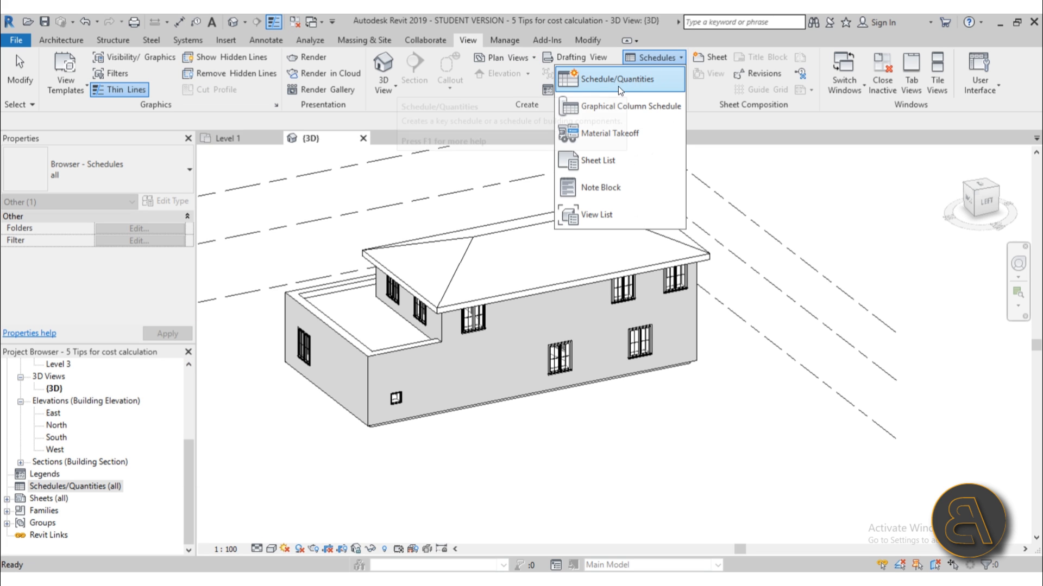
# Create a Windows schedule with the Family and Type and Cost fields
pyautogui.click(608, 78)
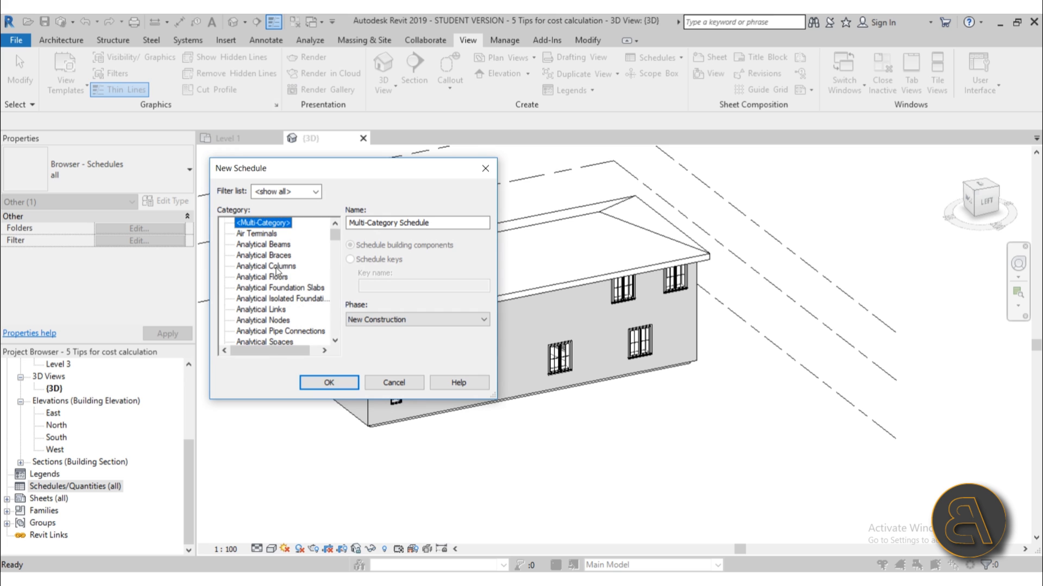
pyautogui.scroll(-3)
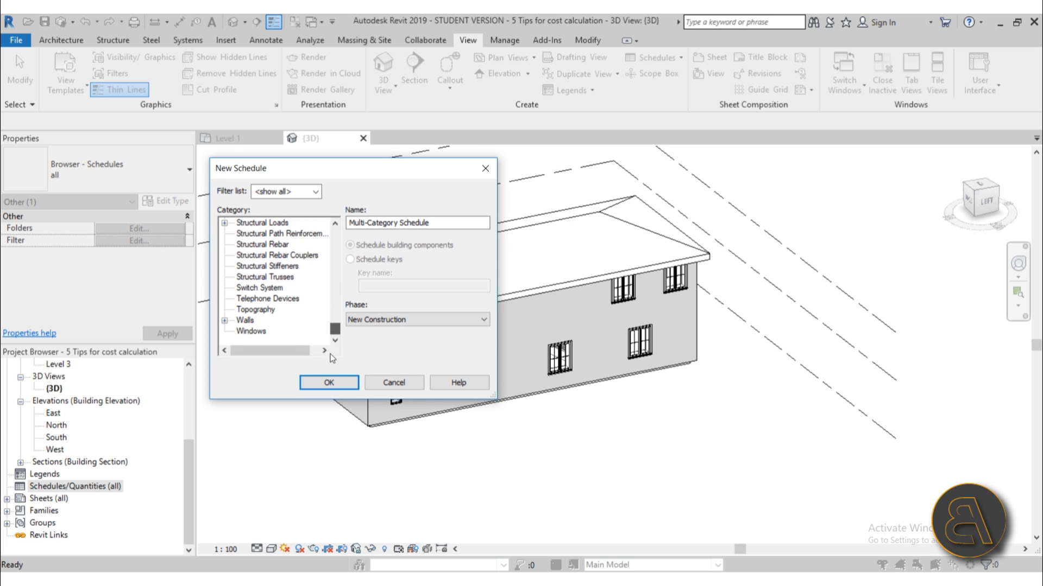
pyautogui.click(328, 383)
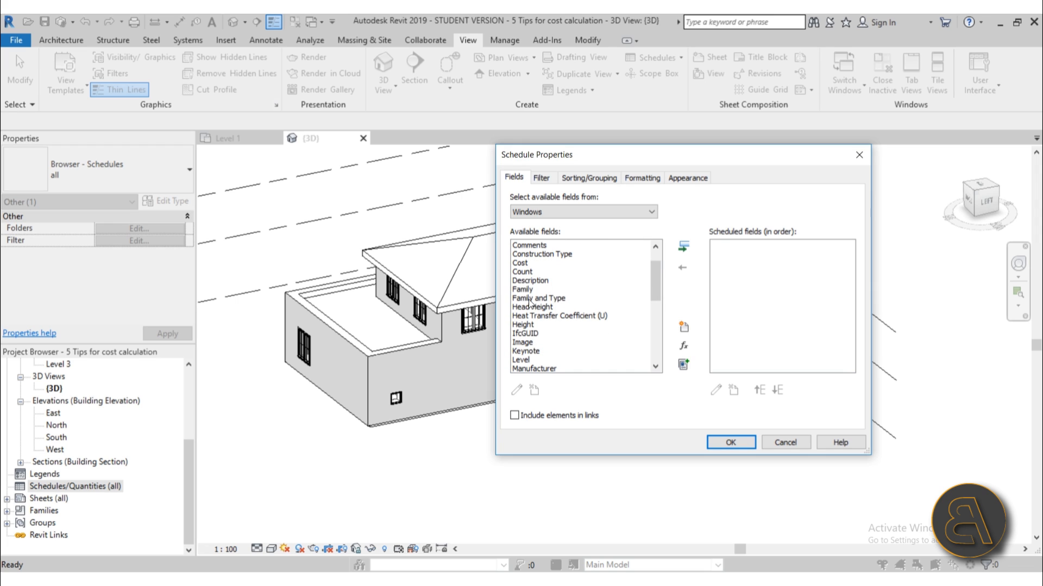
pyautogui.click(683, 246)
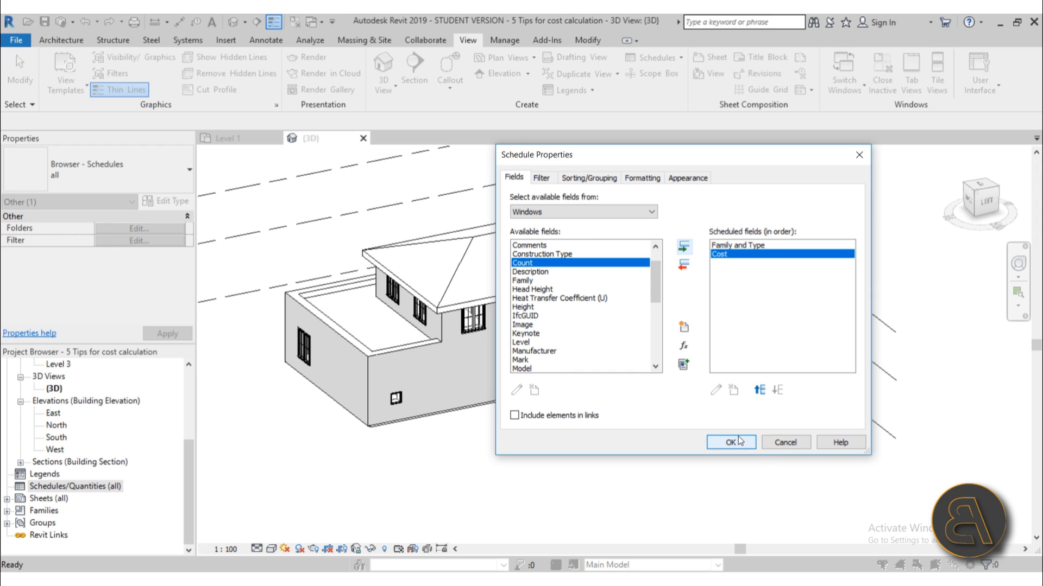
pyautogui.click(730, 442)
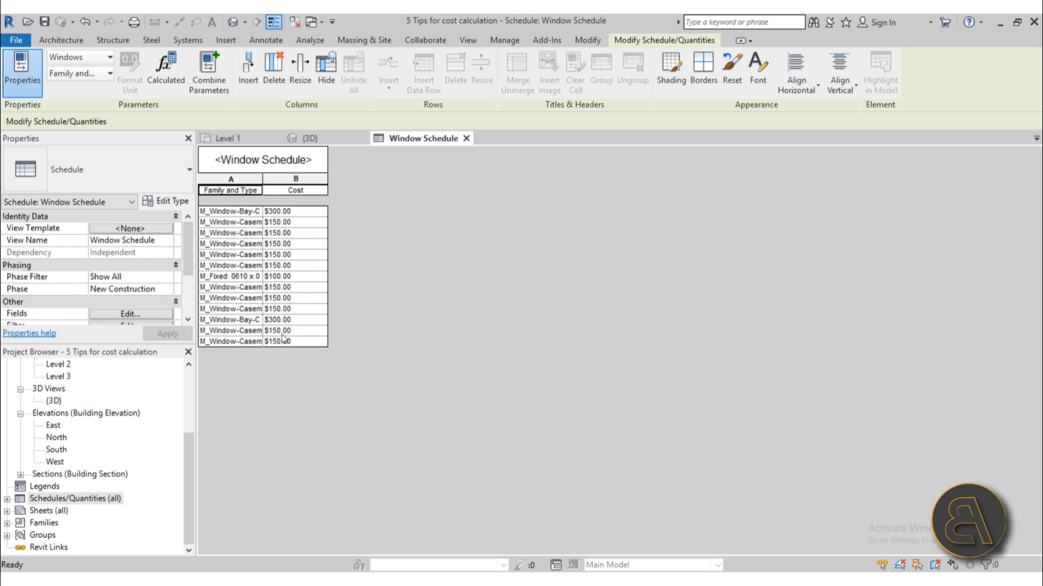
pyautogui.moveTo(304, 218)
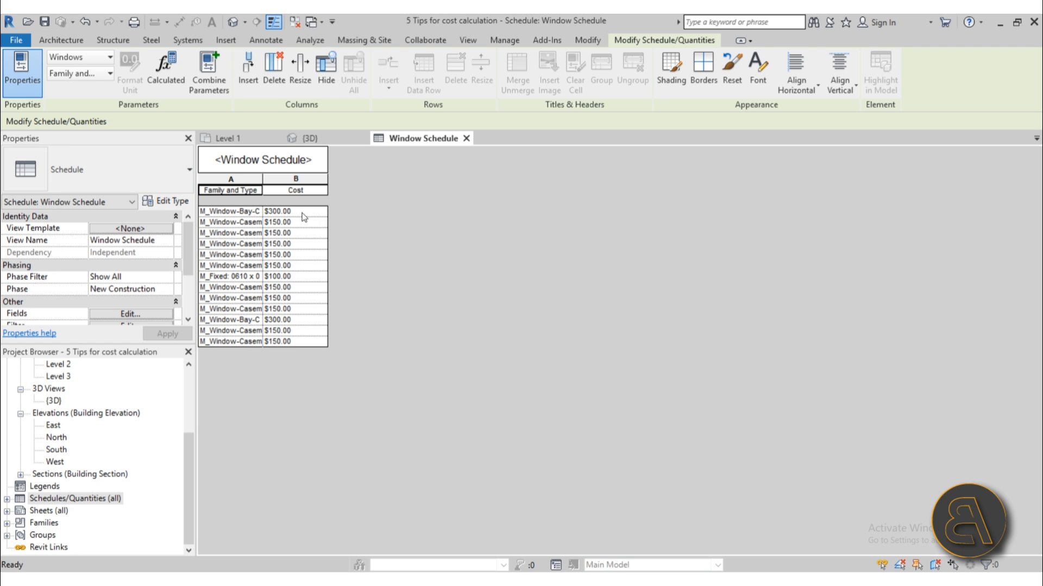
# Widen the Family and Type column until the full window type names fit
pyautogui.moveTo(263, 184); pyautogui.dragTo(290, 185)
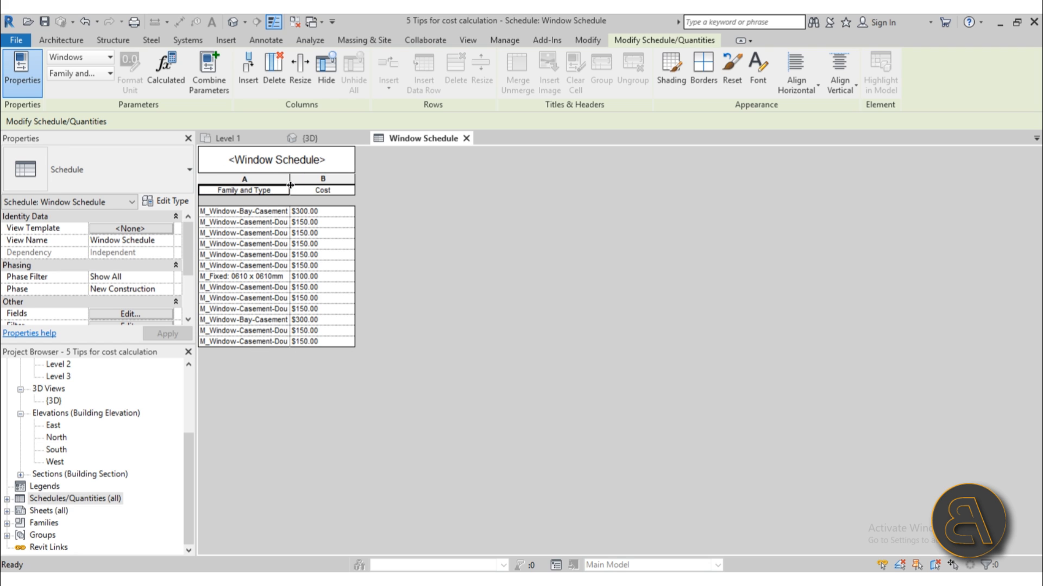
pyautogui.moveTo(289, 185); pyautogui.dragTo(356, 185)
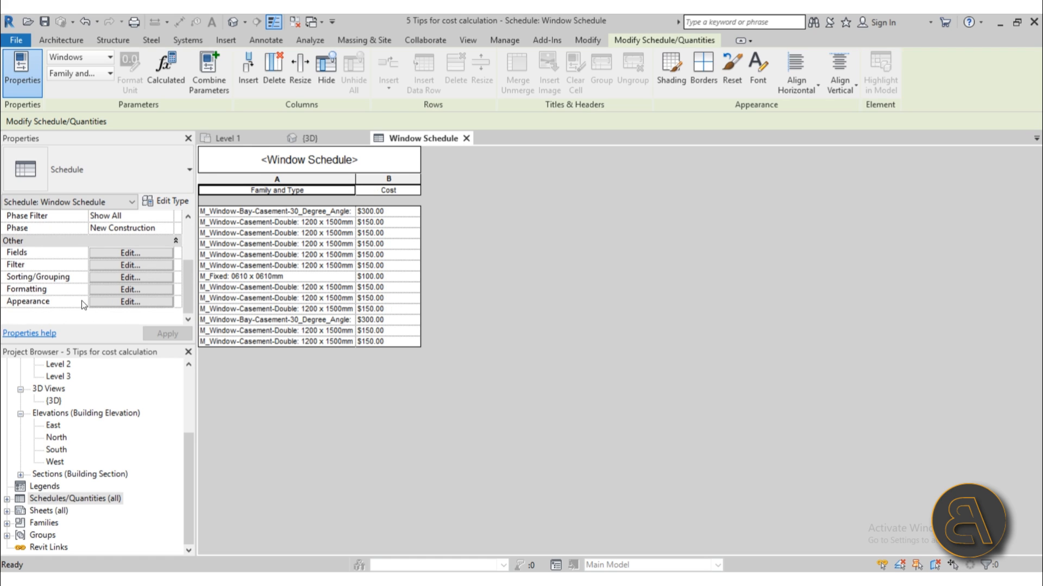
# Sort the Window Schedule by Family and Type with grand totals and Cost totalling $2,200.00, then return to the 3D view
pyautogui.click(129, 277)
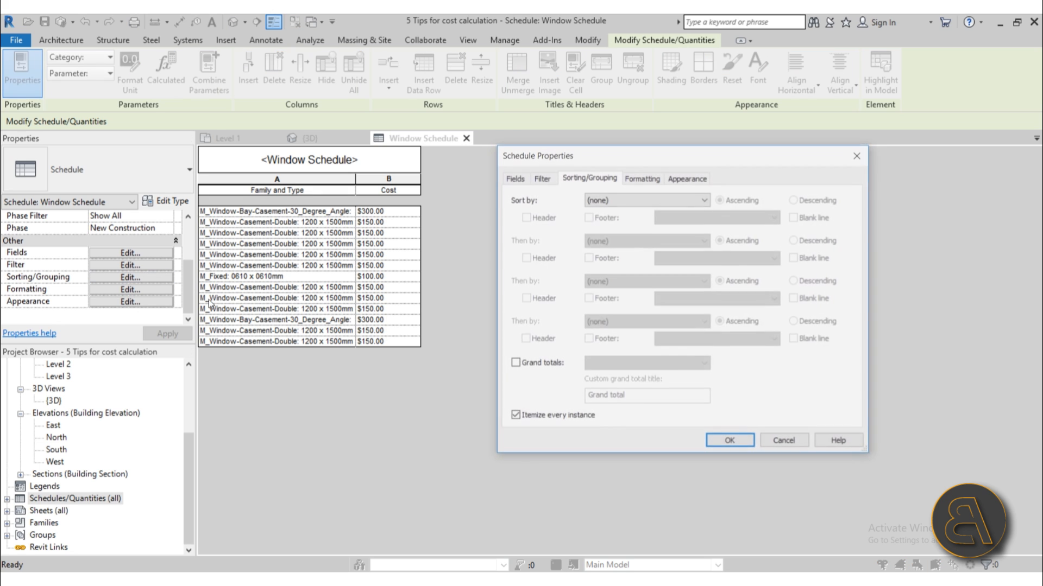
pyautogui.click(644, 200)
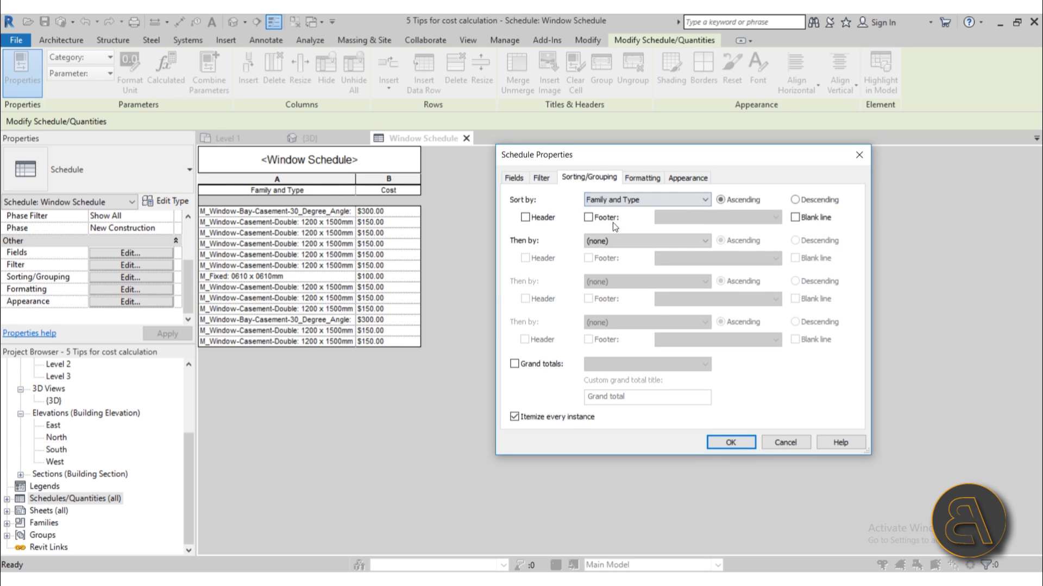
pyautogui.click(514, 364)
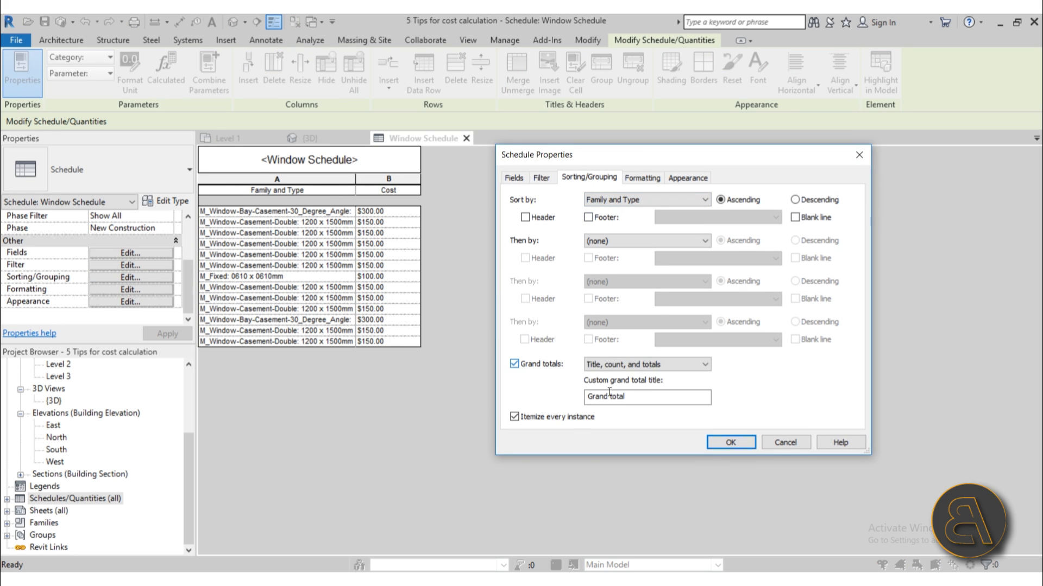
pyautogui.click(642, 177)
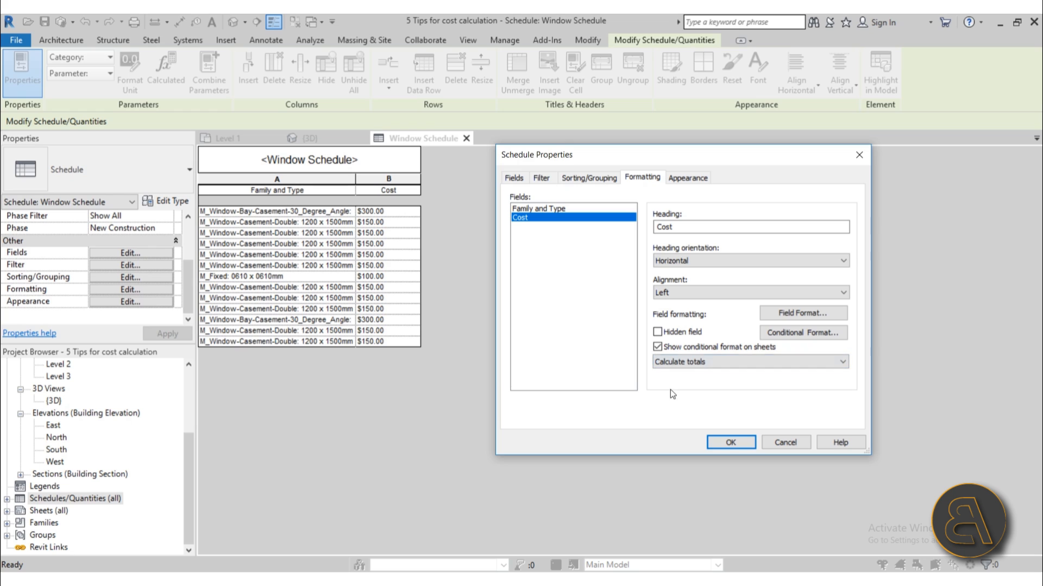
pyautogui.click(730, 442)
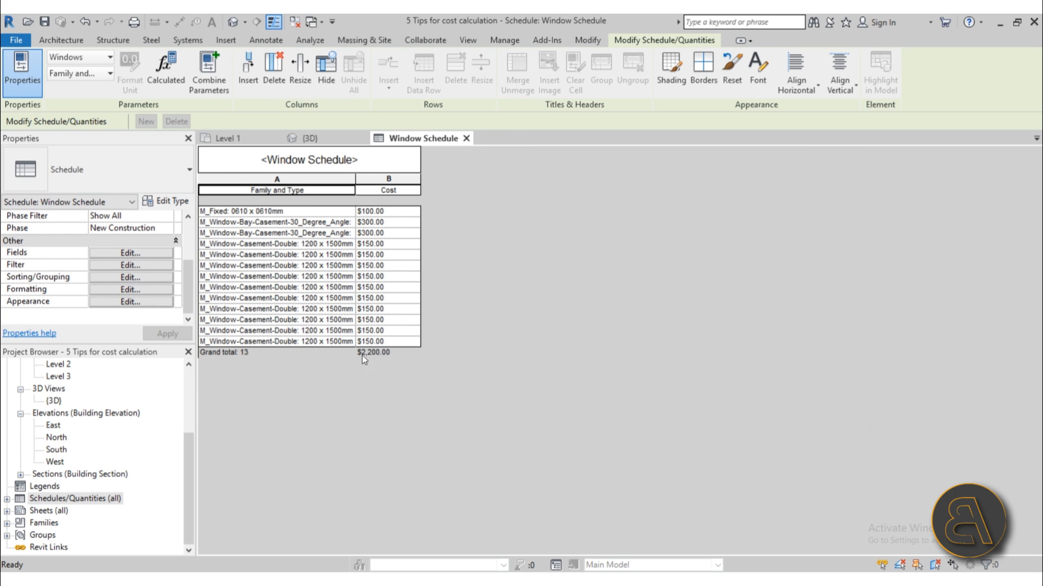
pyautogui.moveTo(368, 360)
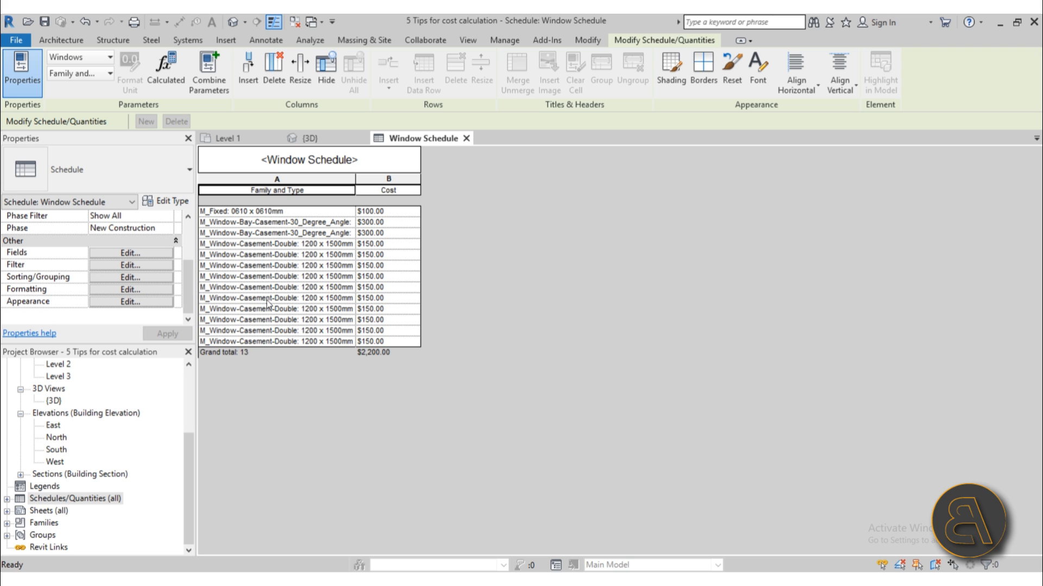
pyautogui.click(308, 138)
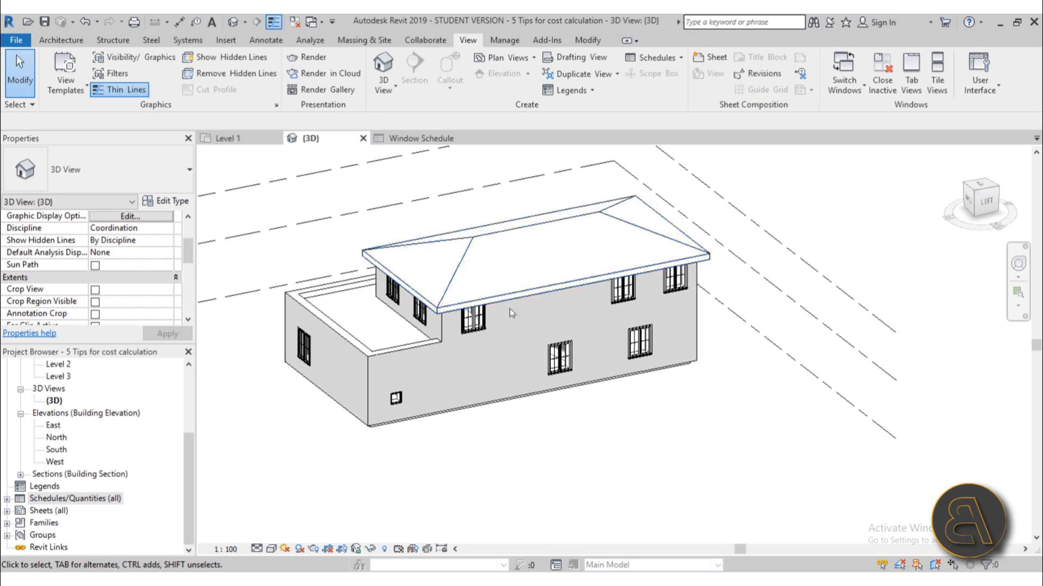
pyautogui.click(423, 138)
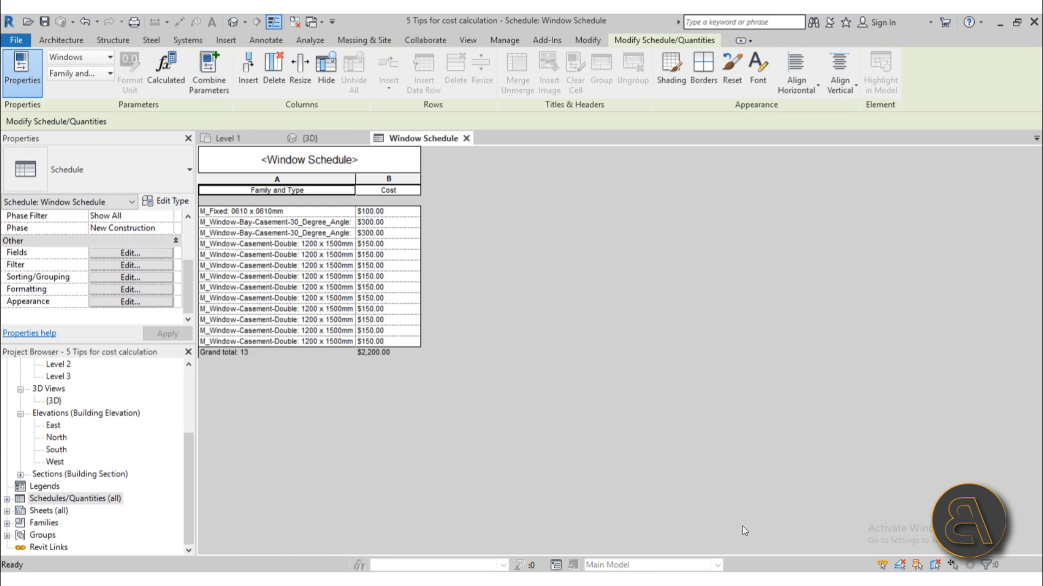
pyautogui.click(307, 138)
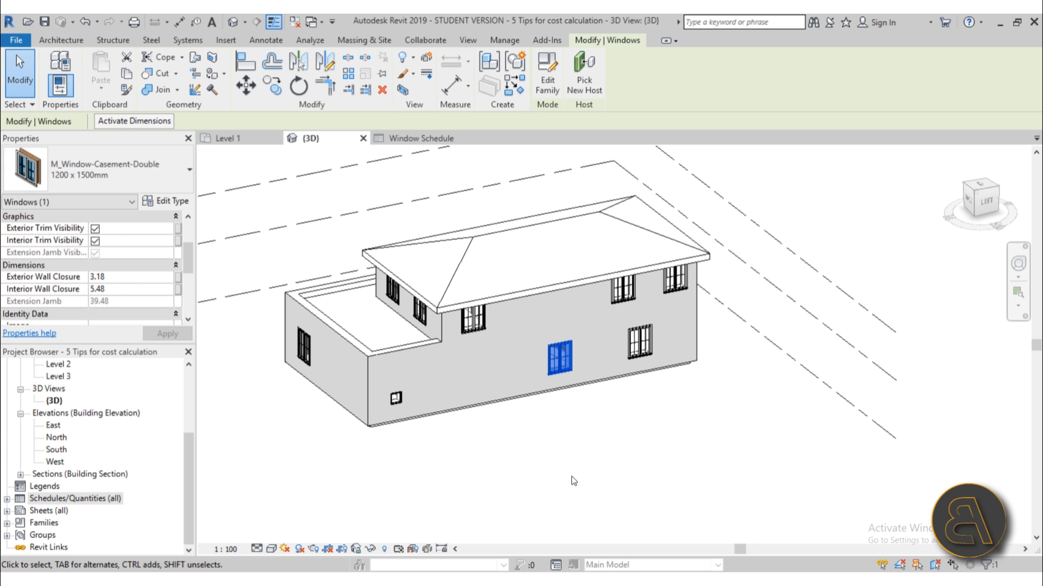
pyautogui.click(166, 201)
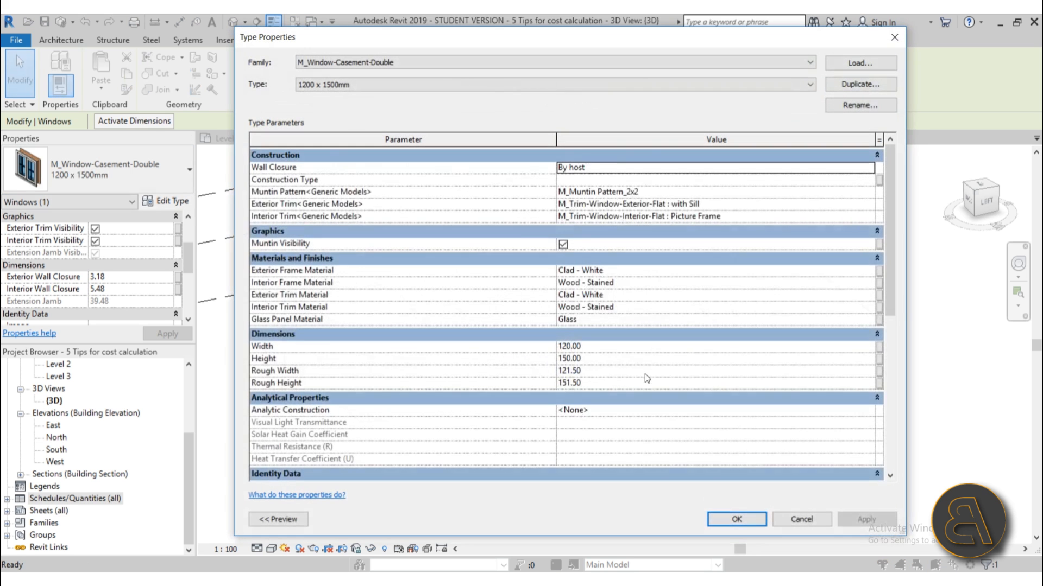
pyautogui.click(735, 519)
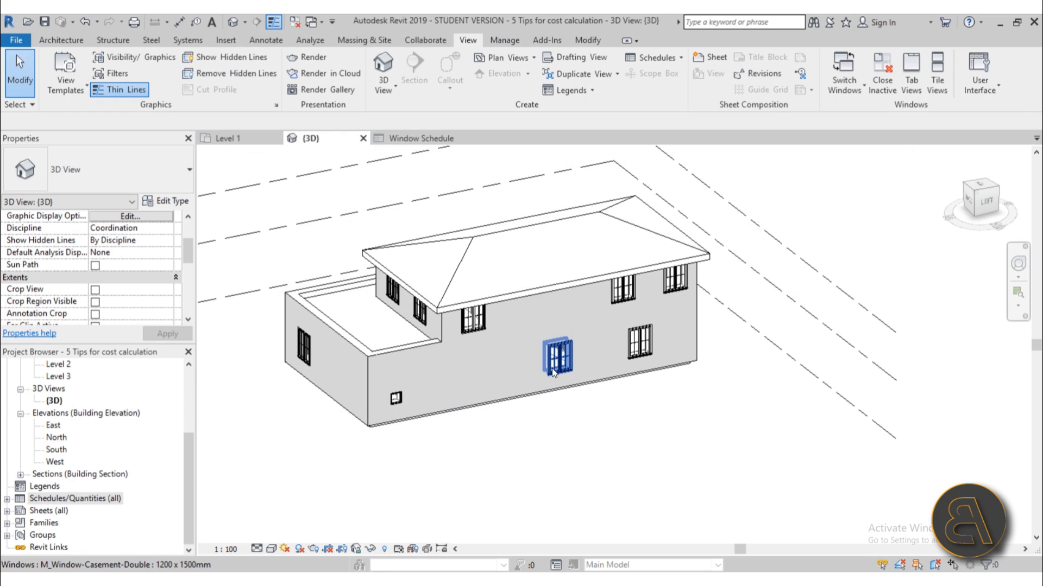
pyautogui.click(423, 138)
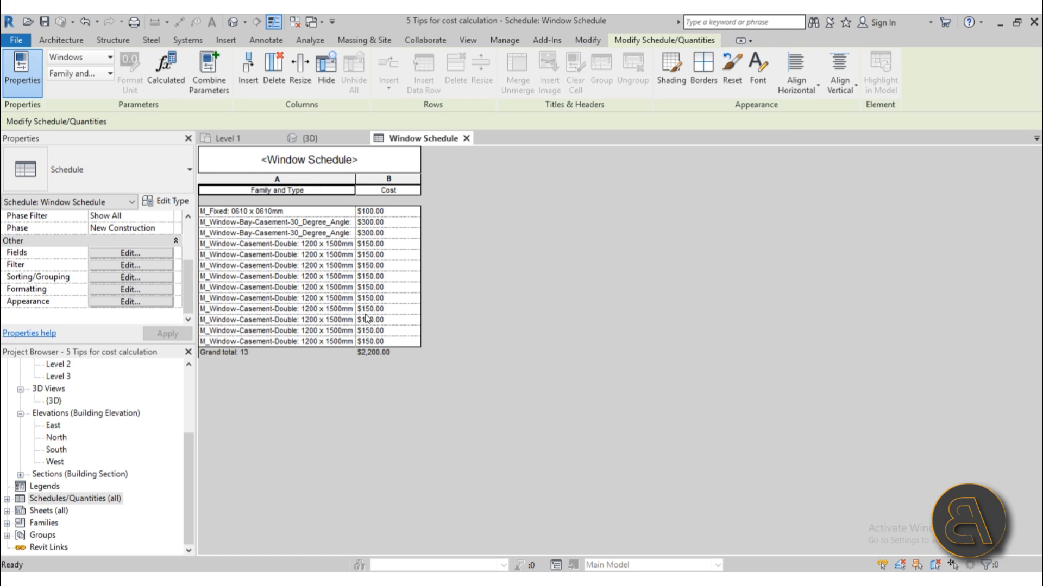
pyautogui.click(310, 138)
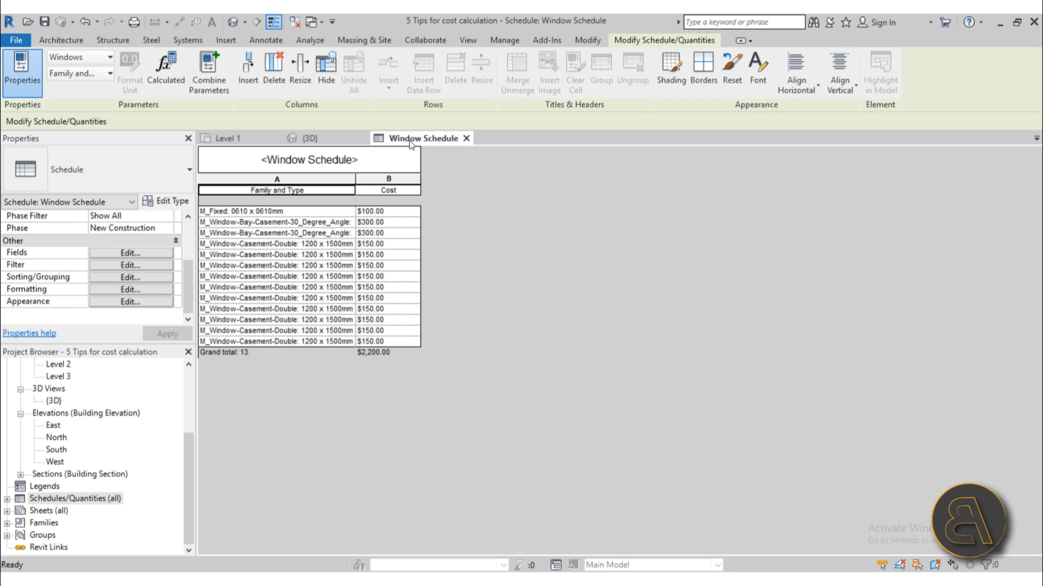
pyautogui.click(308, 138)
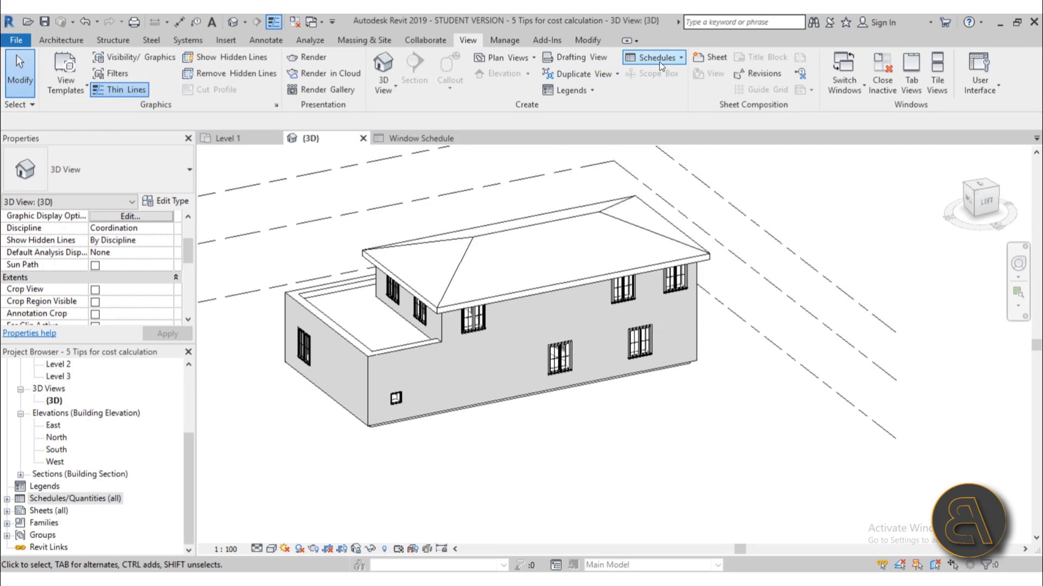
# Start a new Material Takeoff for the Walls category, bringing up its field settings
pyautogui.click(652, 57)
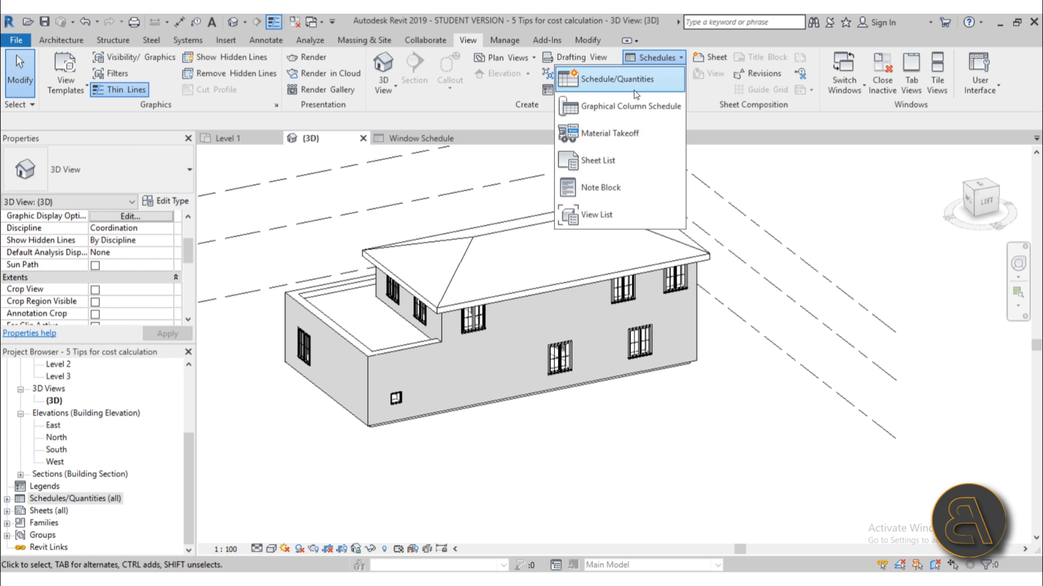
pyautogui.moveTo(609, 132)
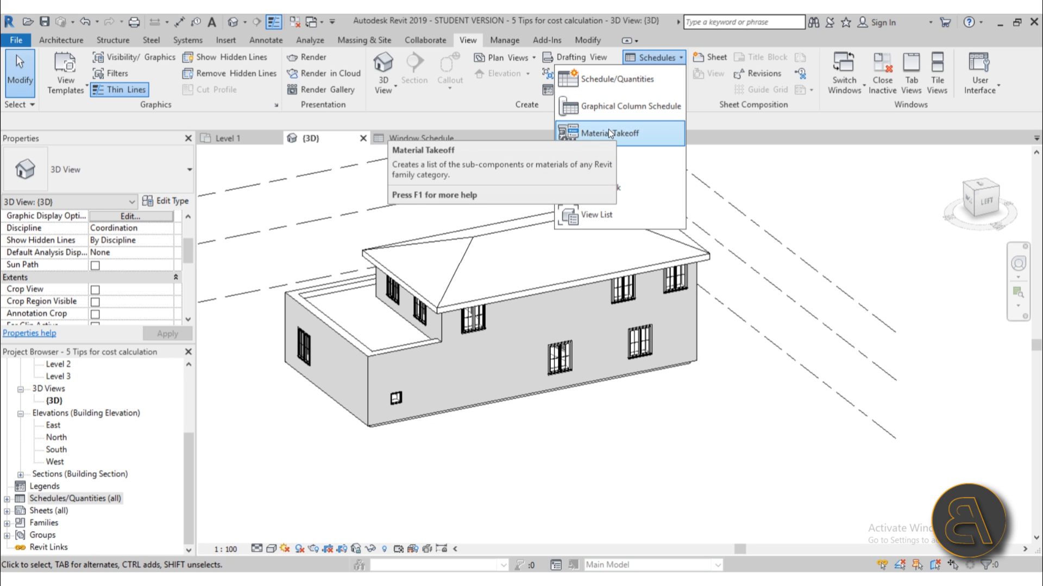
pyautogui.click(606, 133)
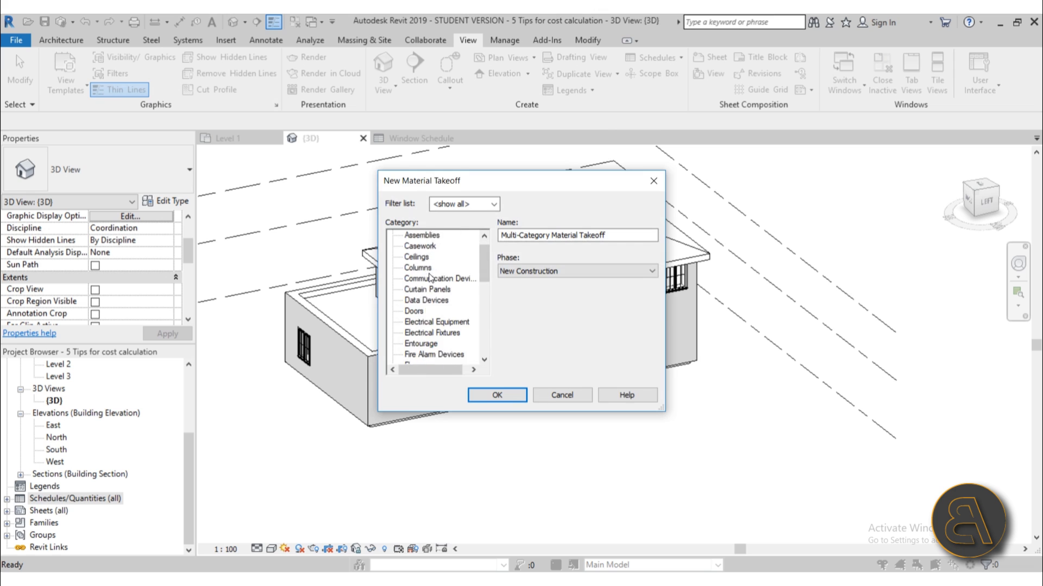
pyautogui.scroll(-3)
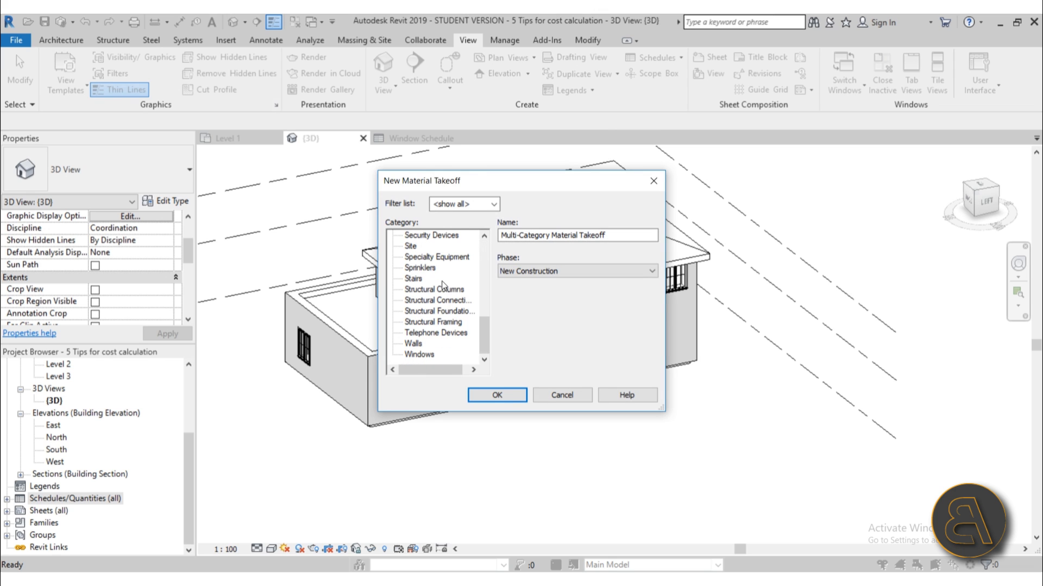
pyautogui.click(413, 343)
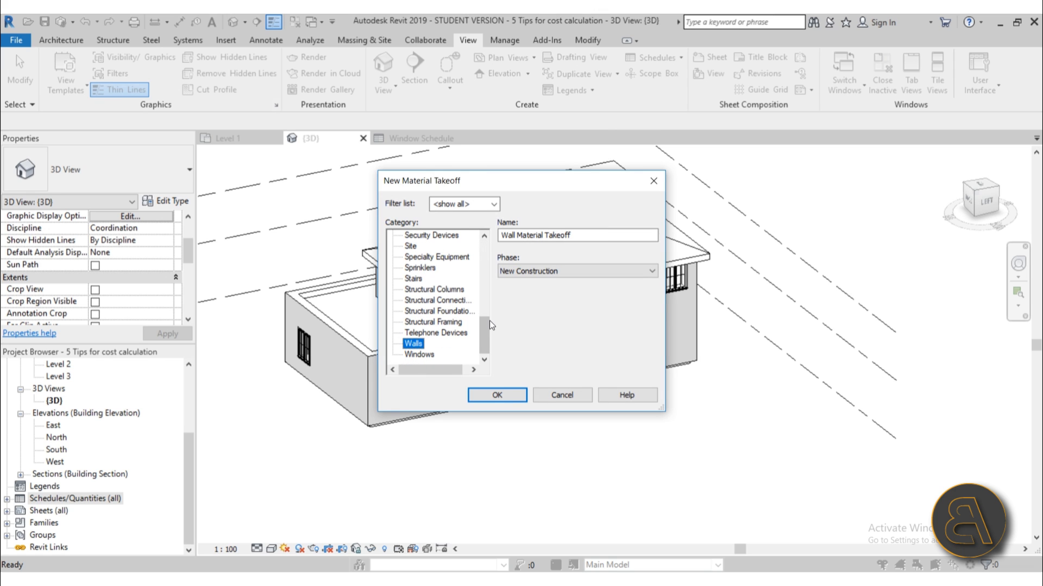
pyautogui.click(496, 394)
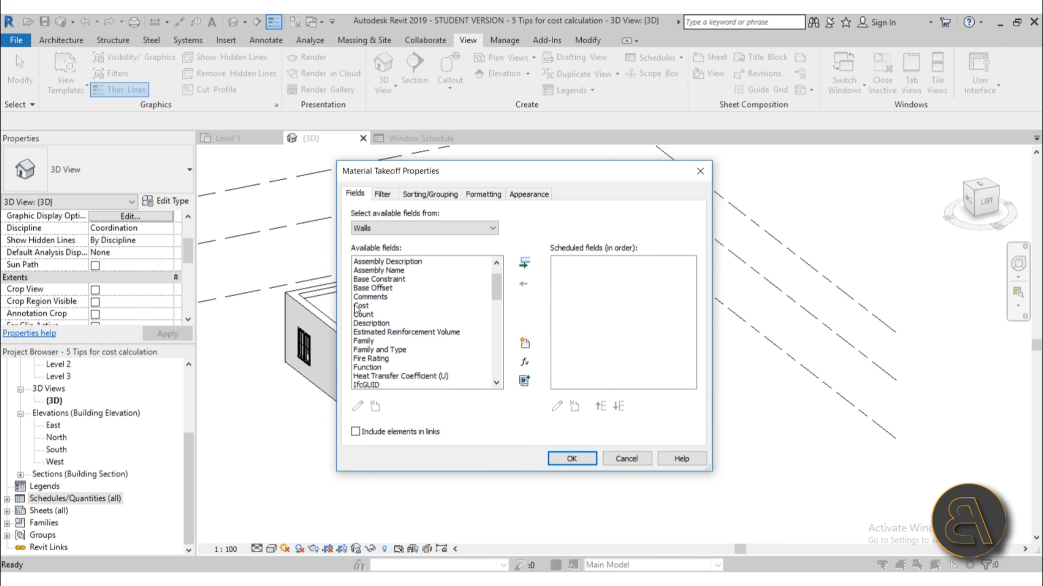
# Add Family and Type, Cost and Area fields to the wall takeoff
pyautogui.scroll(-3)
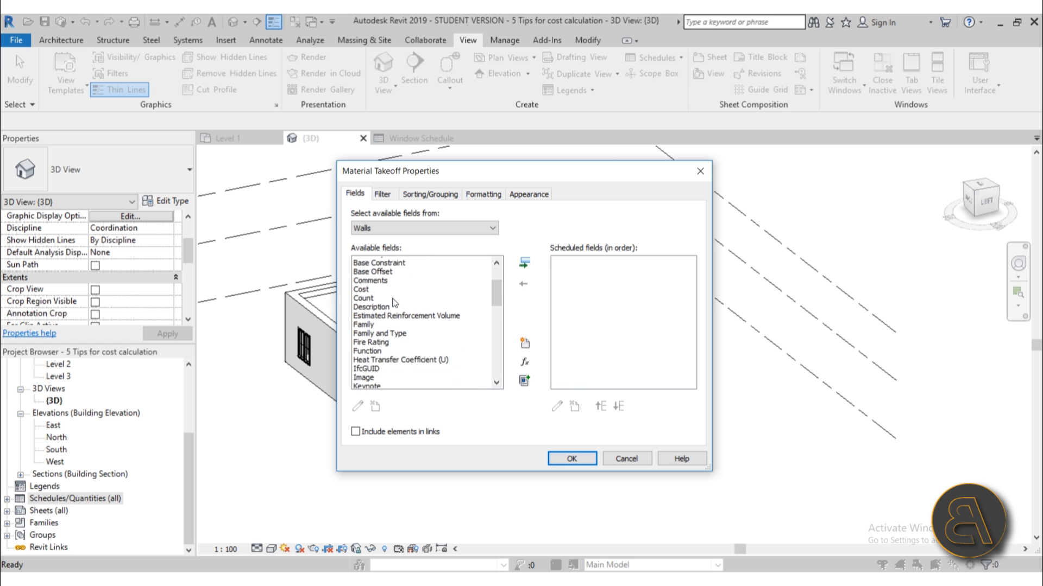
pyautogui.click(524, 263)
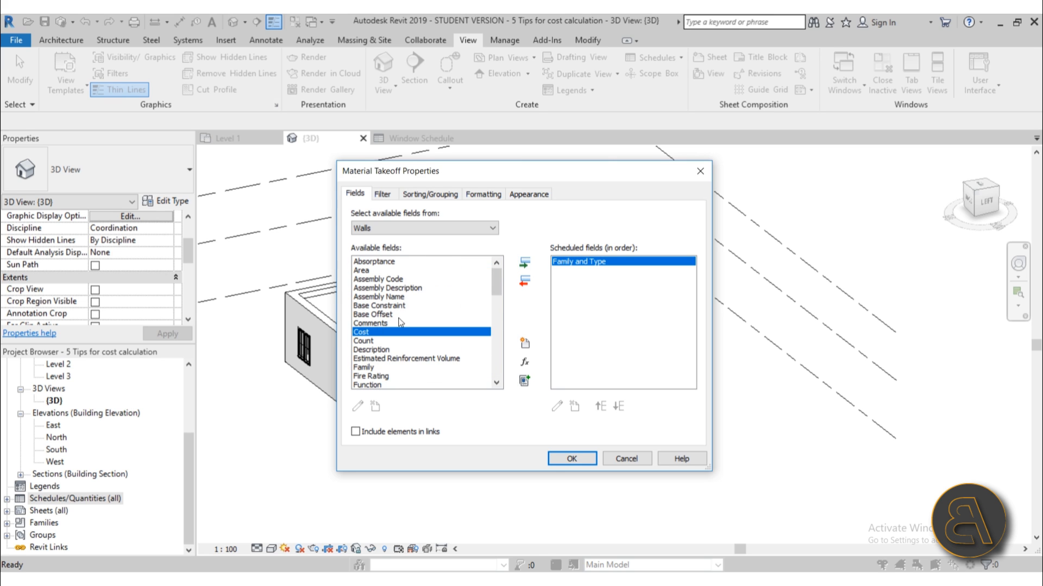
pyautogui.click(524, 263)
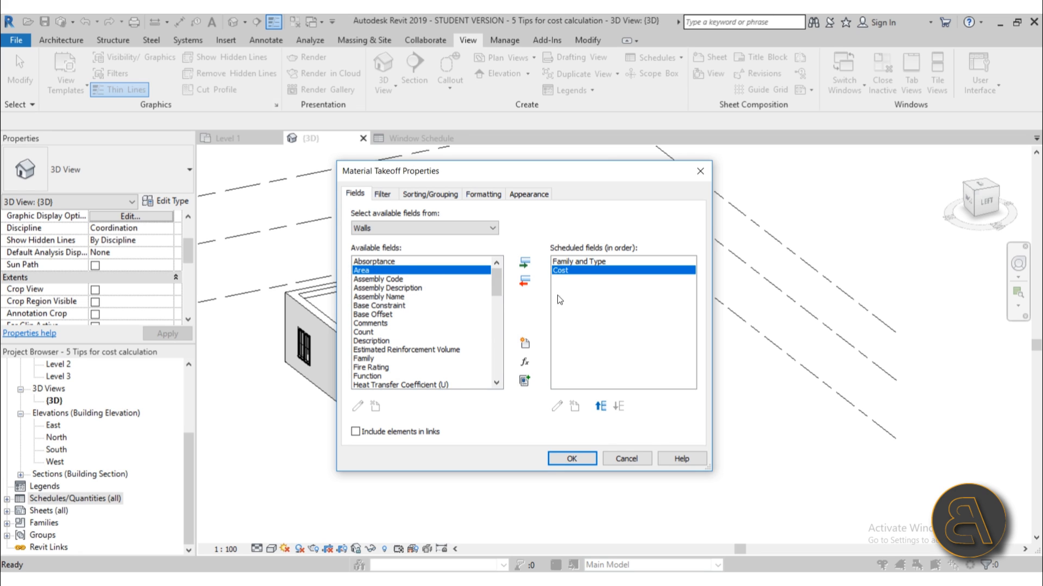
pyautogui.click(524, 263)
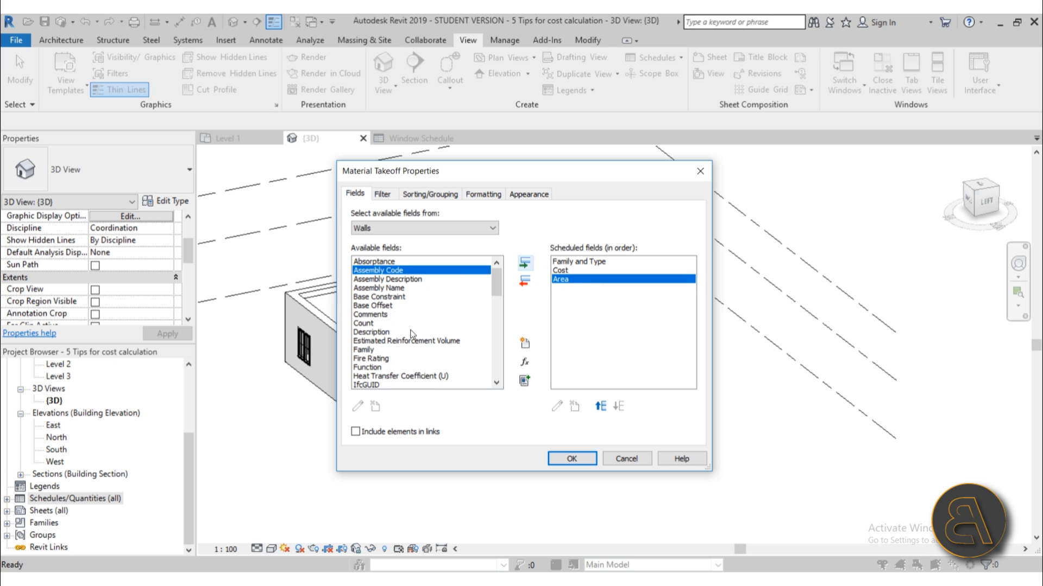
pyautogui.scroll(-3)
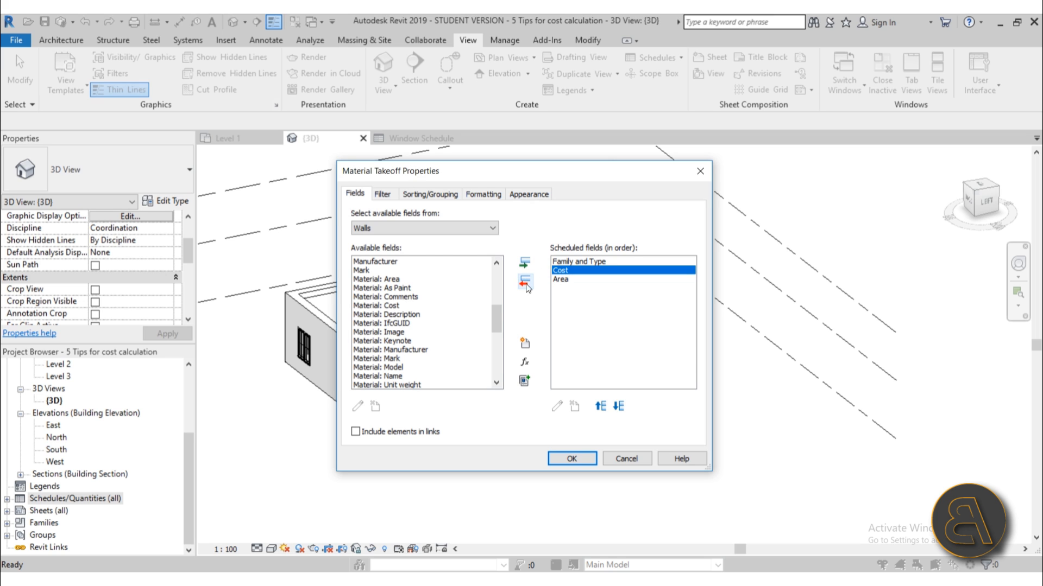
# Remove Cost, add Material: Name and move it above Area
pyautogui.click(524, 281)
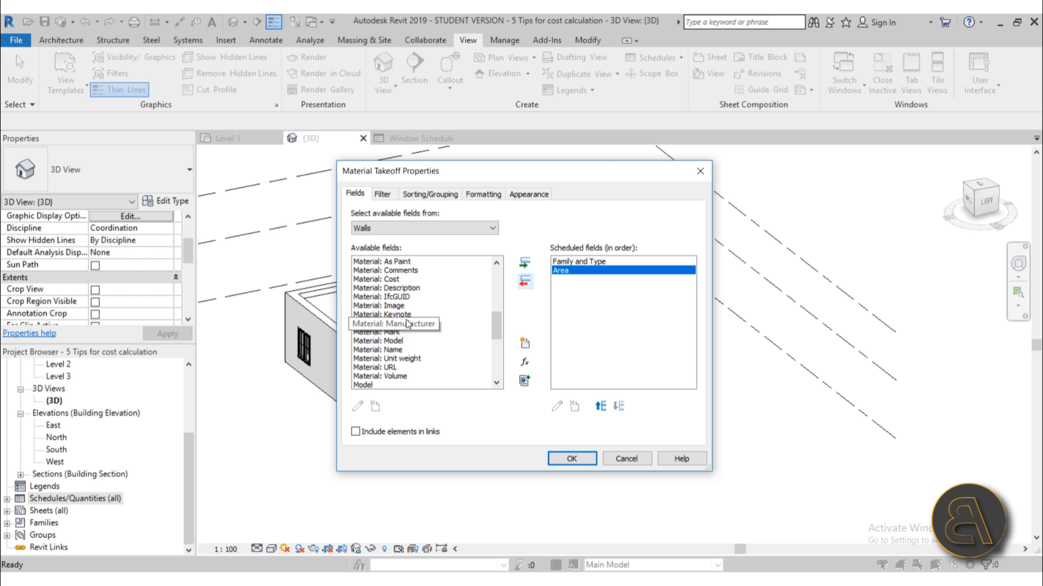
pyautogui.click(524, 263)
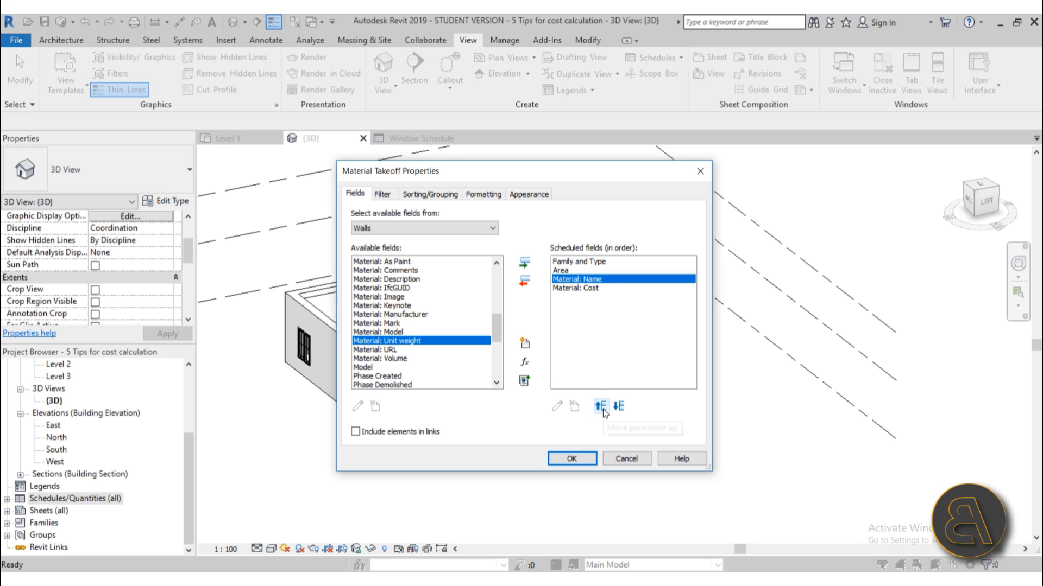
pyautogui.click(599, 407)
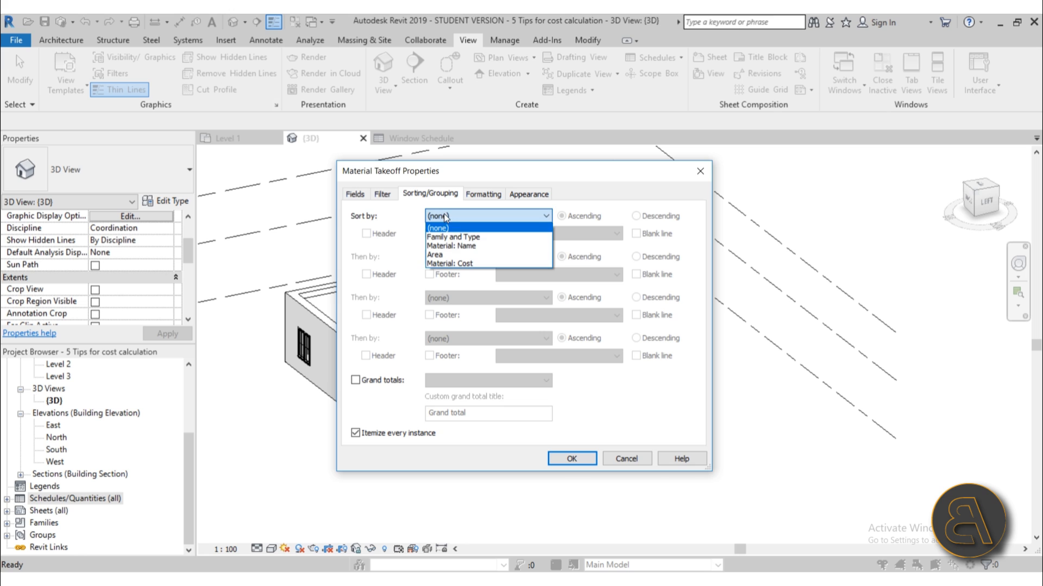
# Sort the wall takeoff by Family and Type then Material: Name with grand totals, selecting Material: Cost in Formatting
pyautogui.click(453, 237)
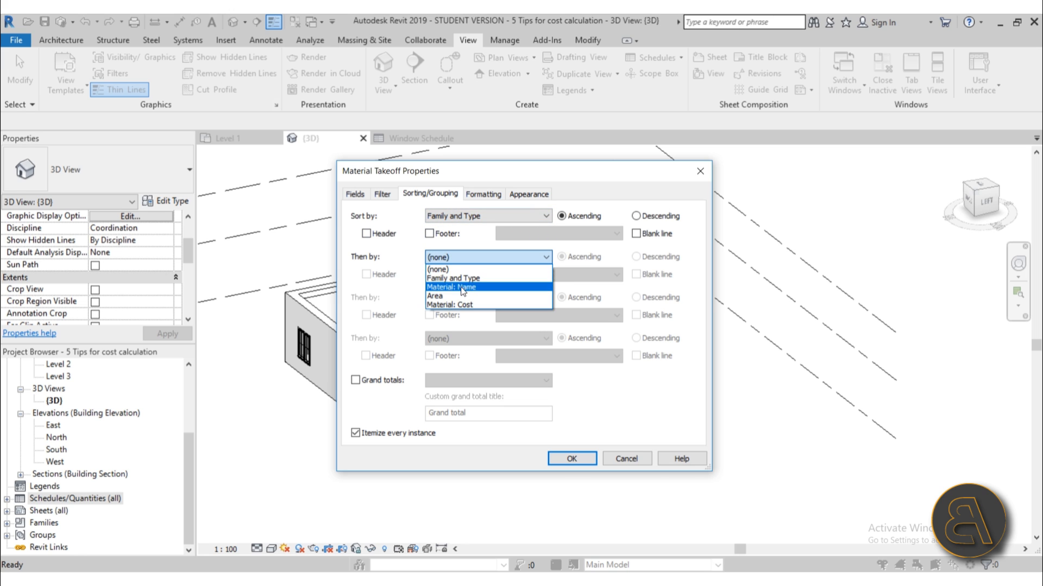
pyautogui.click(453, 287)
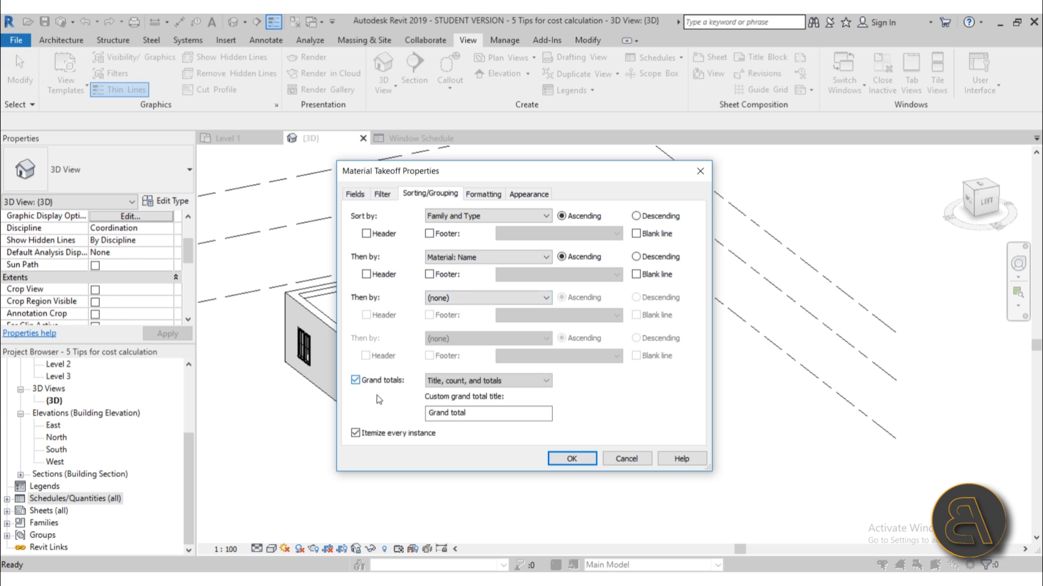
pyautogui.click(482, 193)
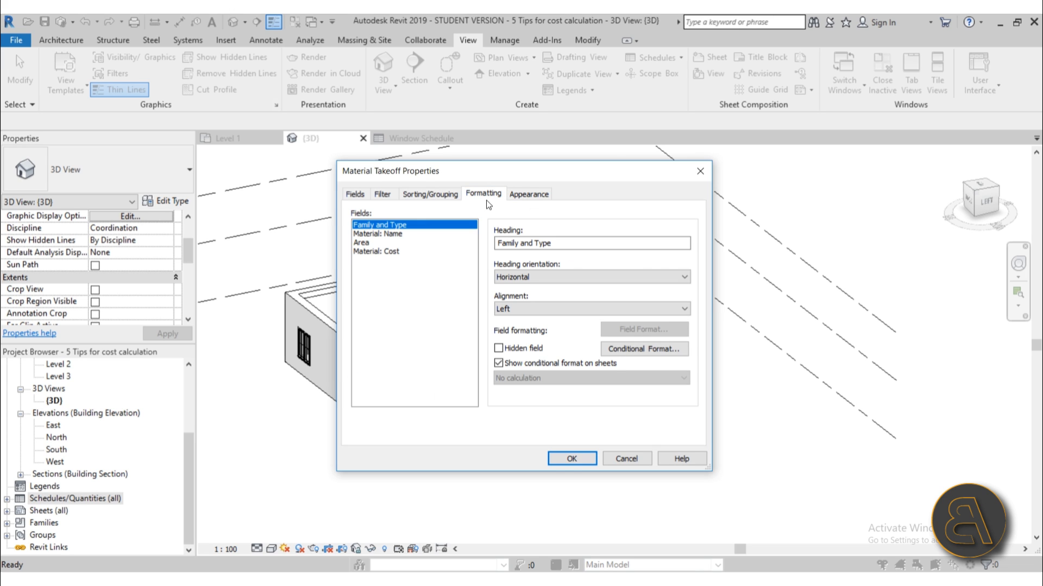
pyautogui.click(375, 250)
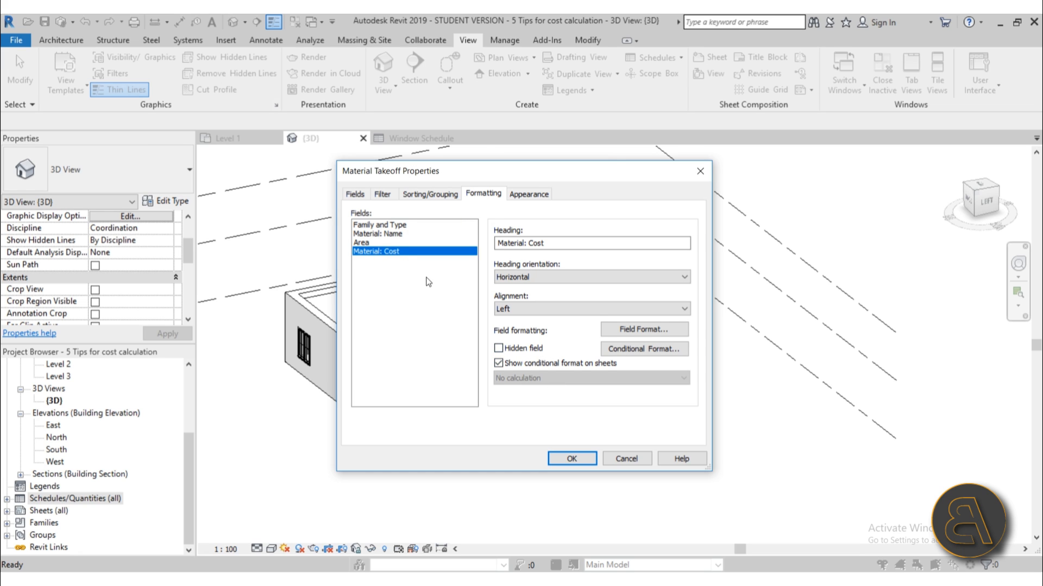
pyautogui.moveTo(430, 194)
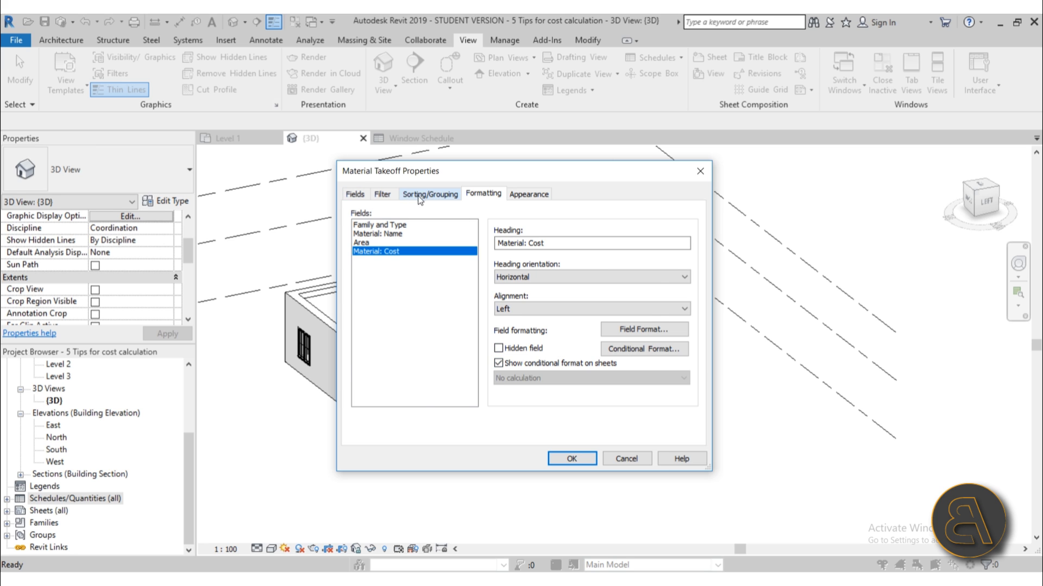
# Add a calculated field named Final Cost of Currency type to the wall takeoff
pyautogui.click(354, 193)
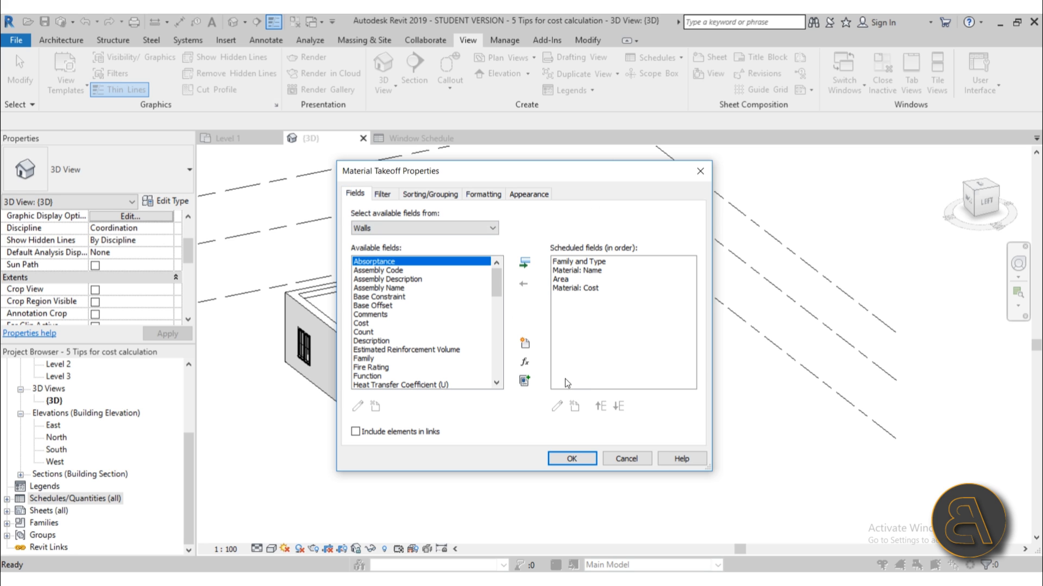
pyautogui.click(524, 343)
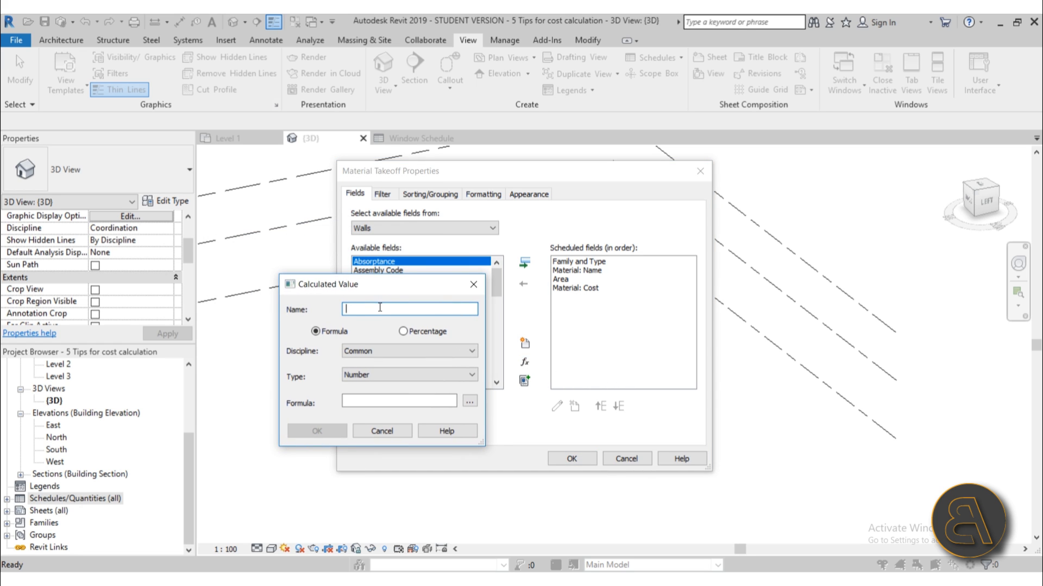
pyautogui.write('Final Cost')
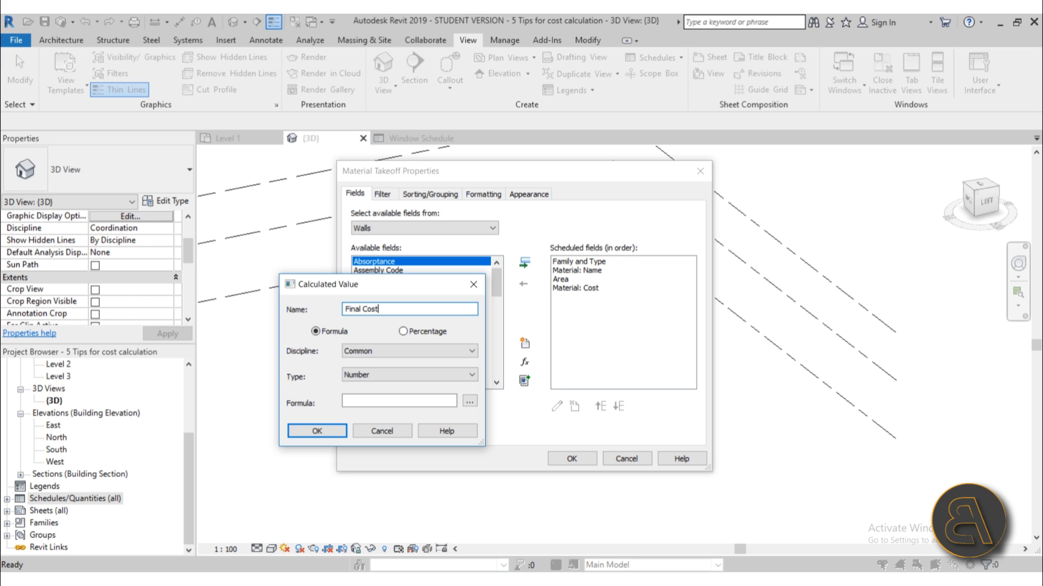
pyautogui.click(472, 374)
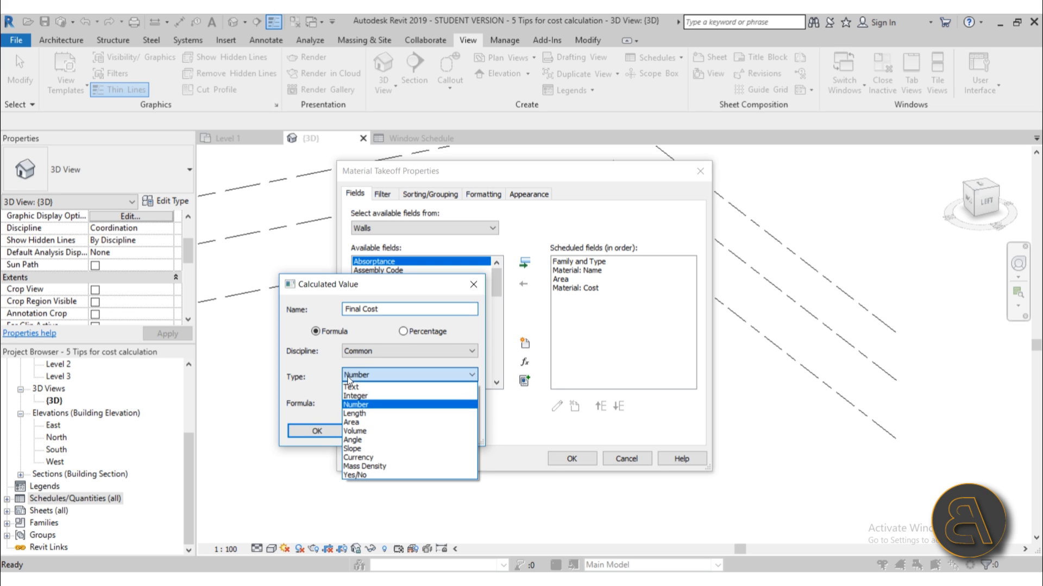
pyautogui.click(357, 458)
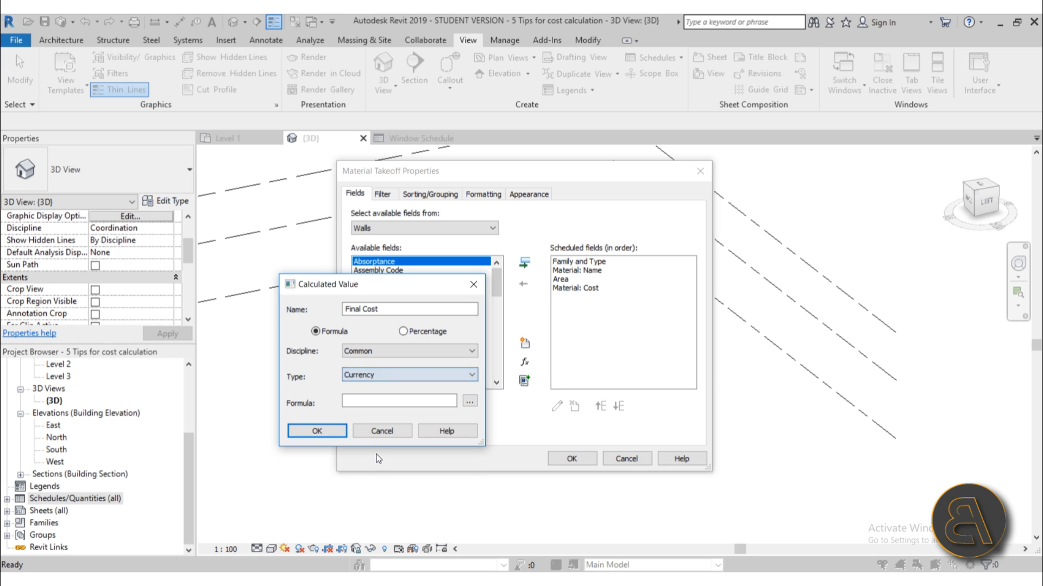
pyautogui.click(399, 401)
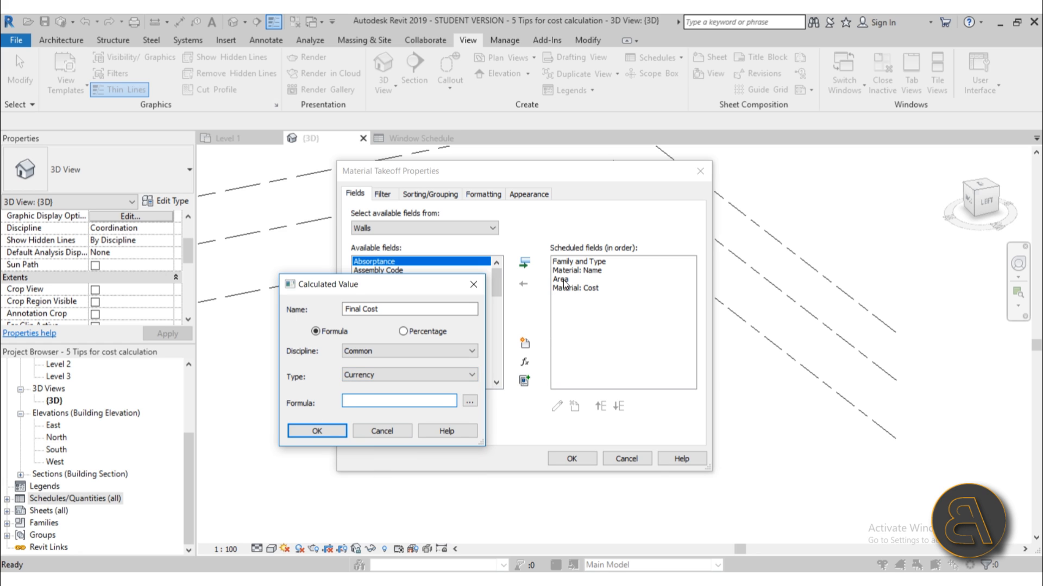
pyautogui.moveTo(593, 295)
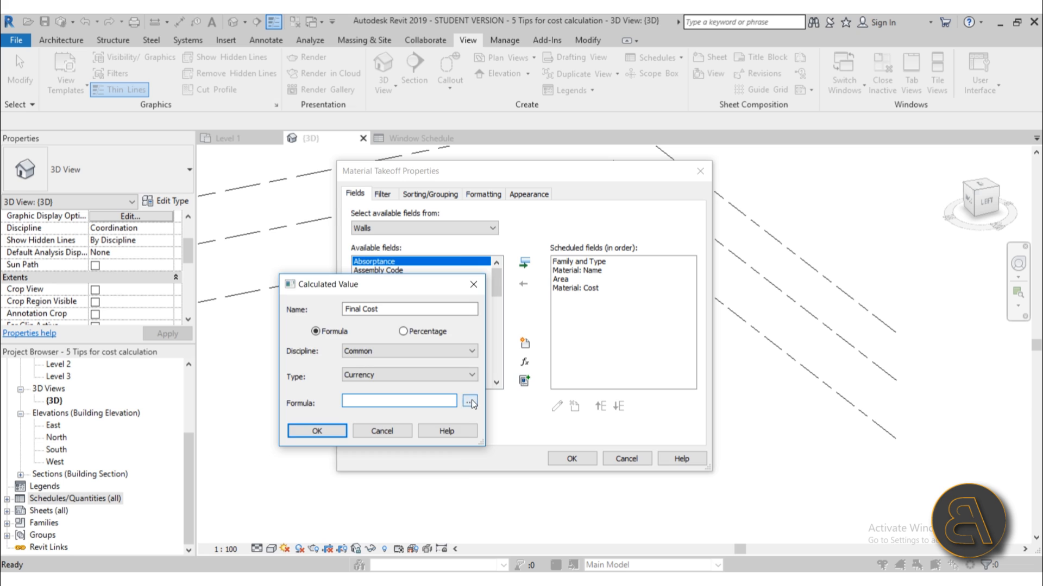
# Enter the Final Cost formula Area * Material: Cost / 1 m^2
pyautogui.click(470, 403)
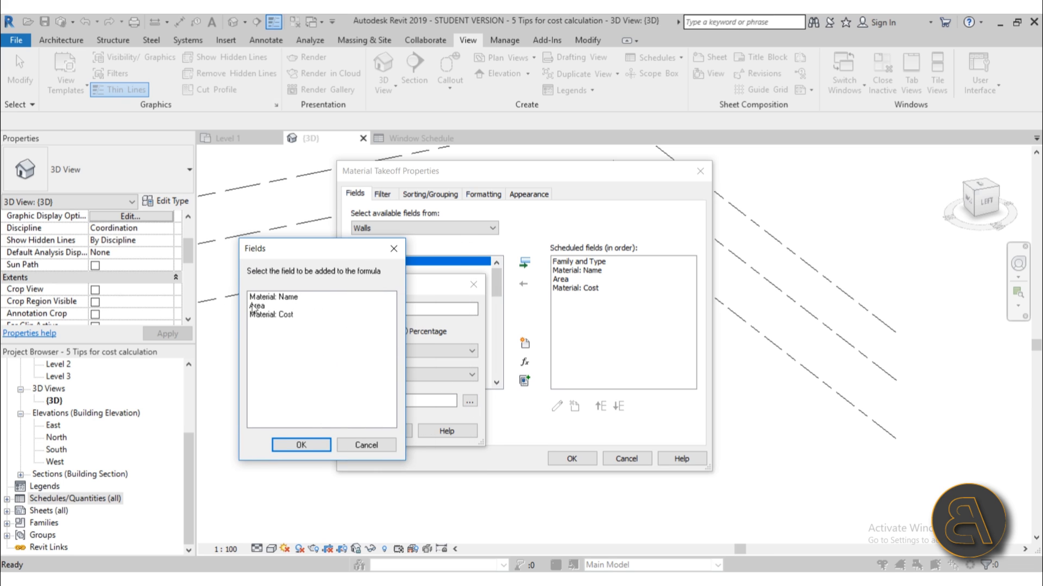
pyautogui.click(301, 444)
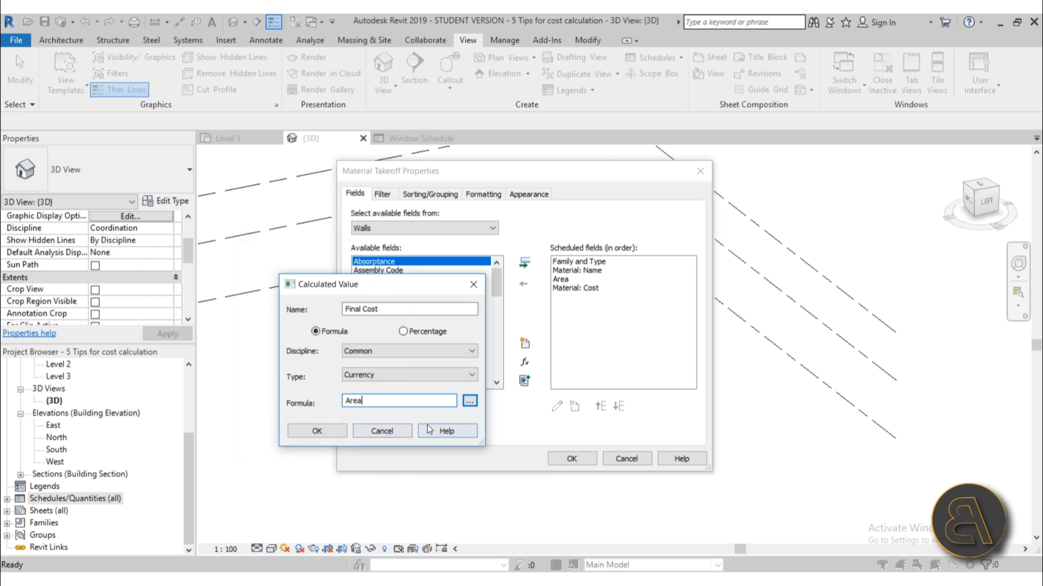
pyautogui.write('*')
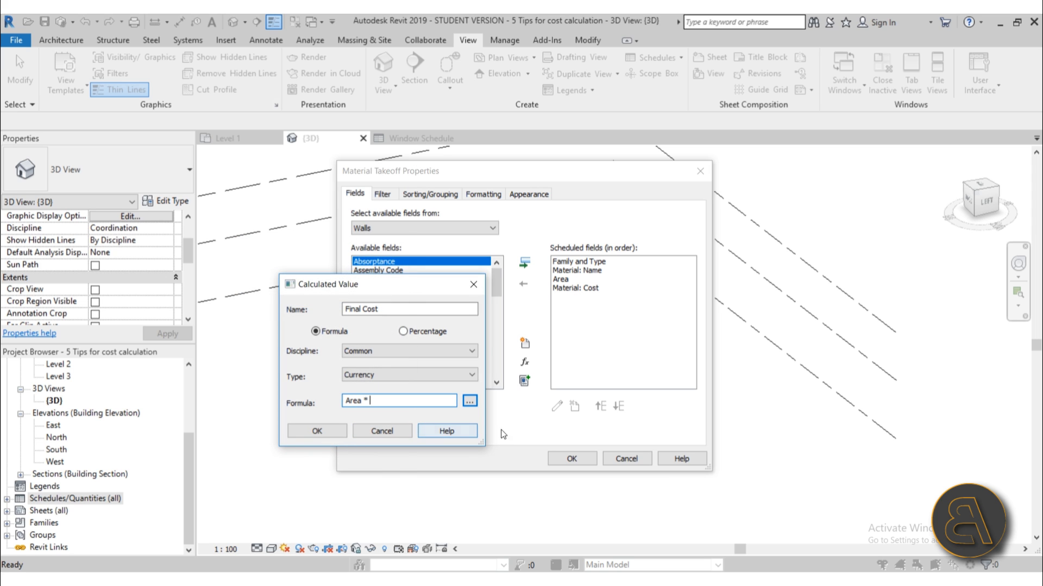
pyautogui.click(469, 401)
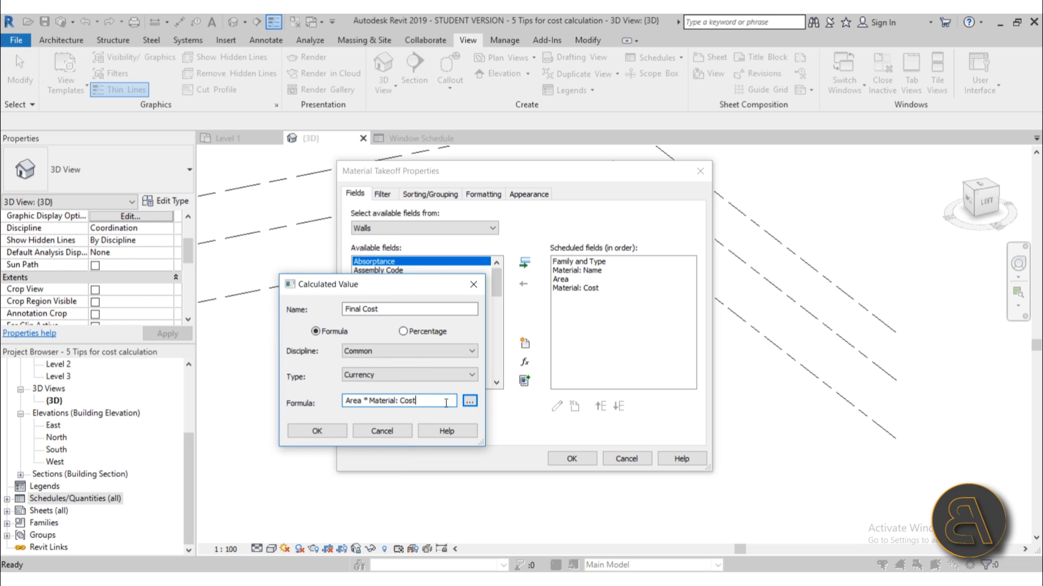
pyautogui.write('/ 1')
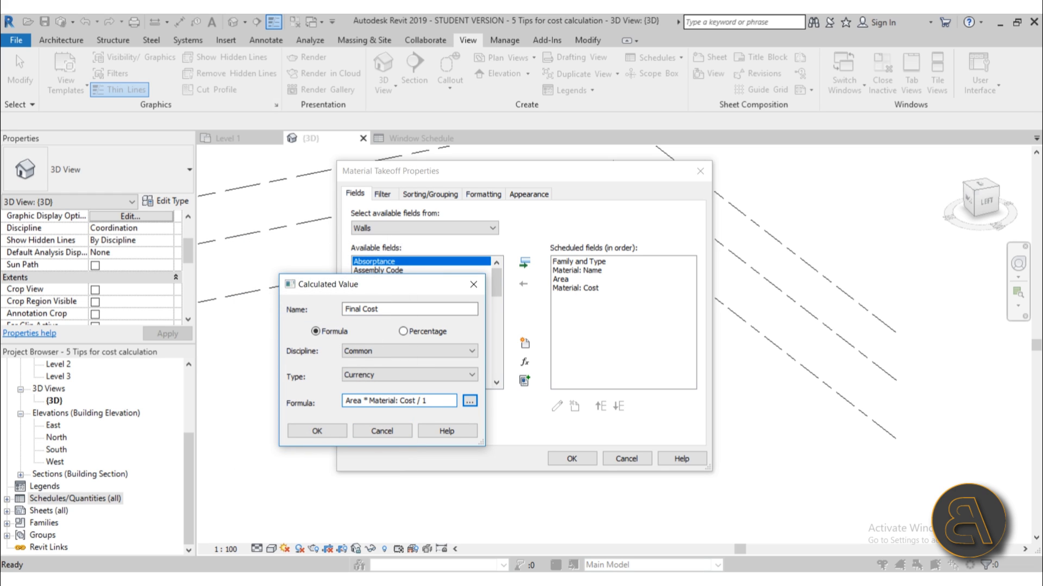
pyautogui.write('m^')
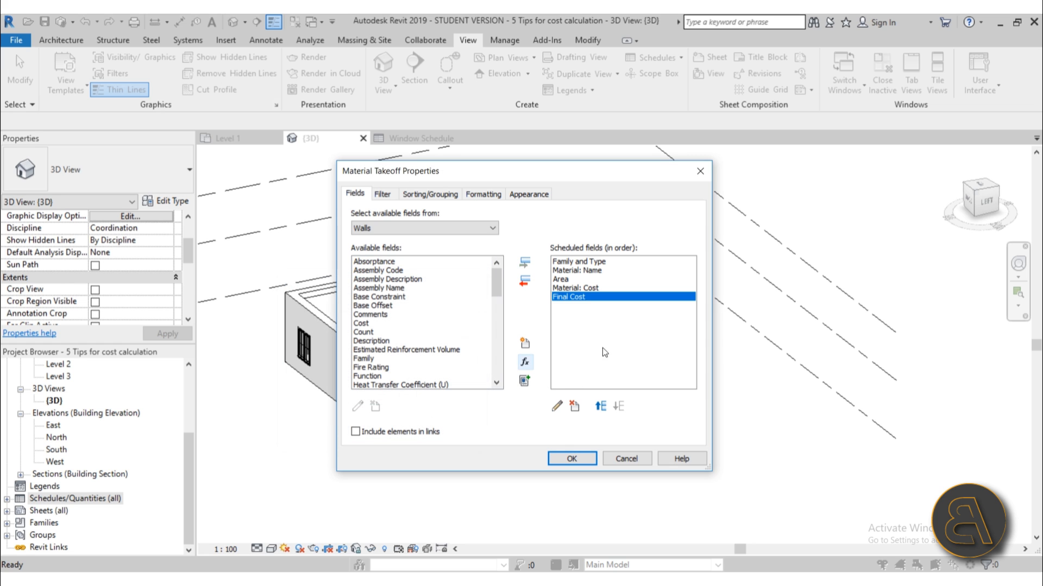
# Make Final Cost calculate totals and apply the takeoff changes
pyautogui.click(482, 194)
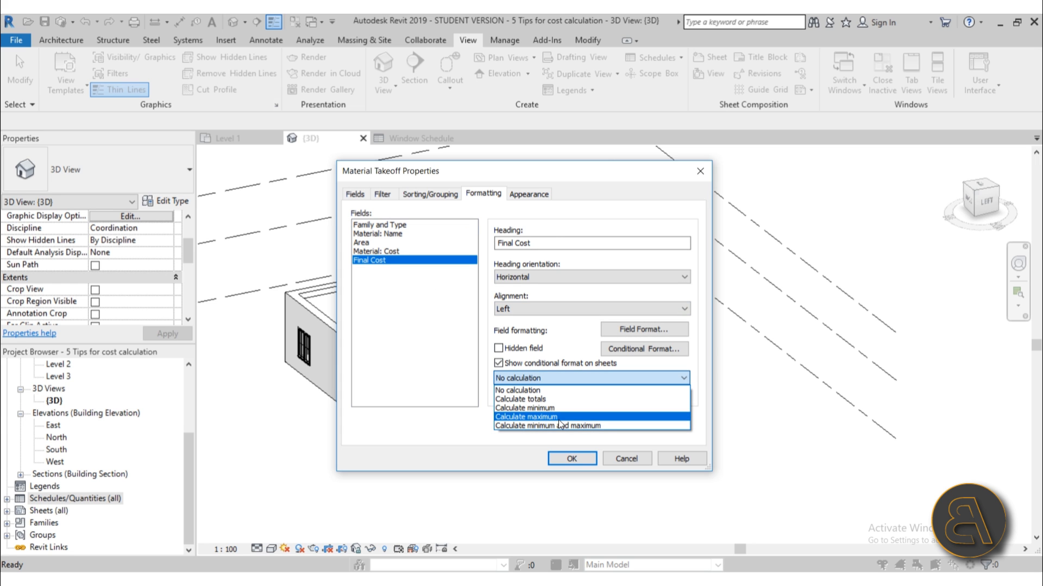
pyautogui.click(519, 398)
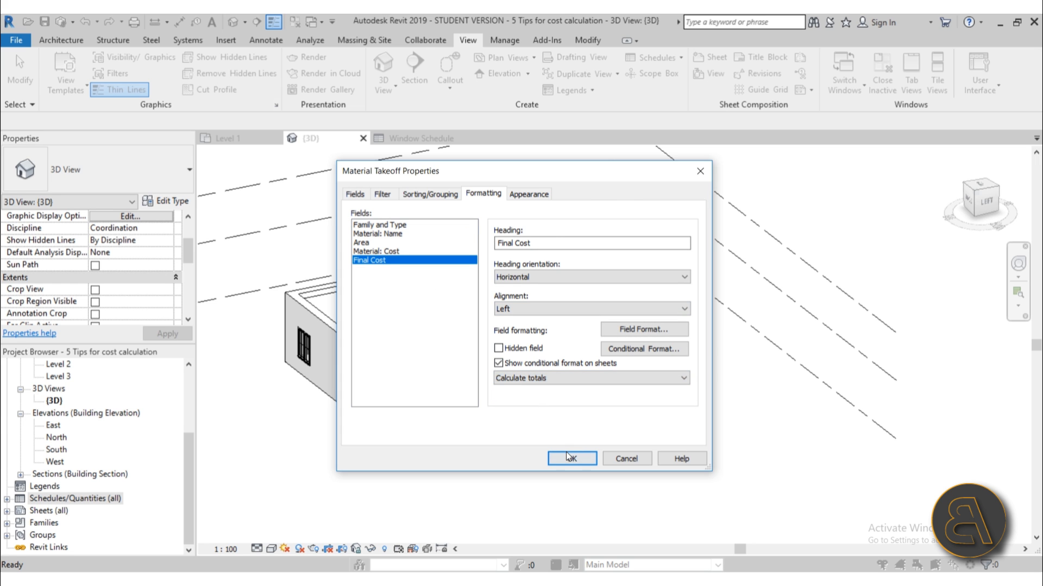
pyautogui.click(571, 458)
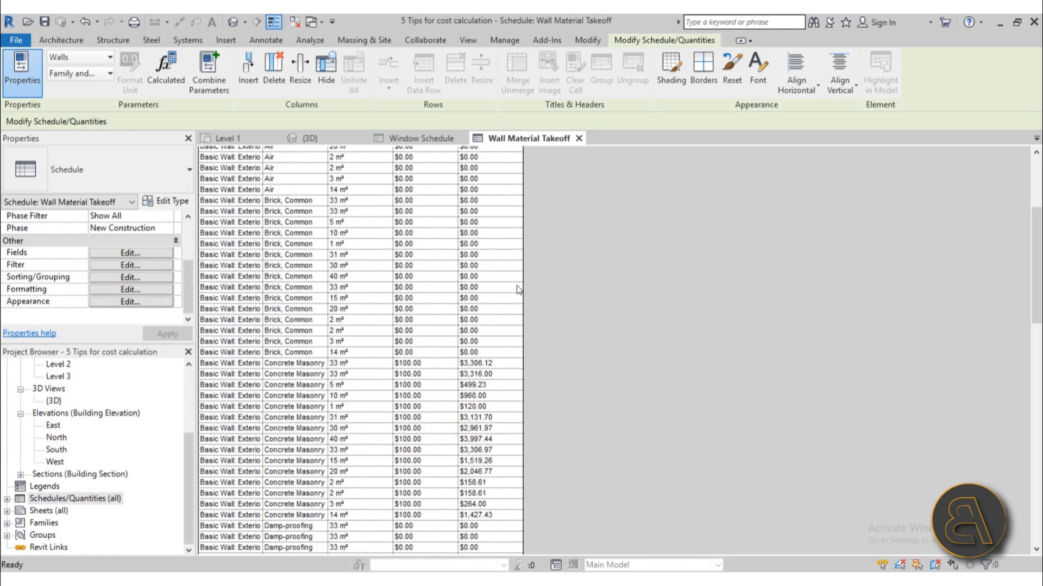
pyautogui.scroll(-3)
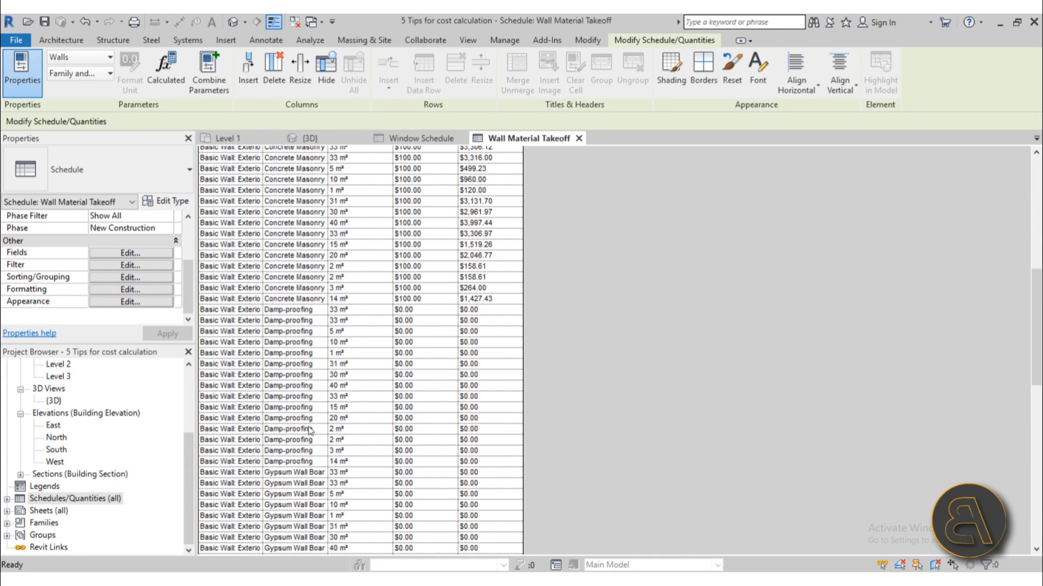
pyautogui.scroll(3)
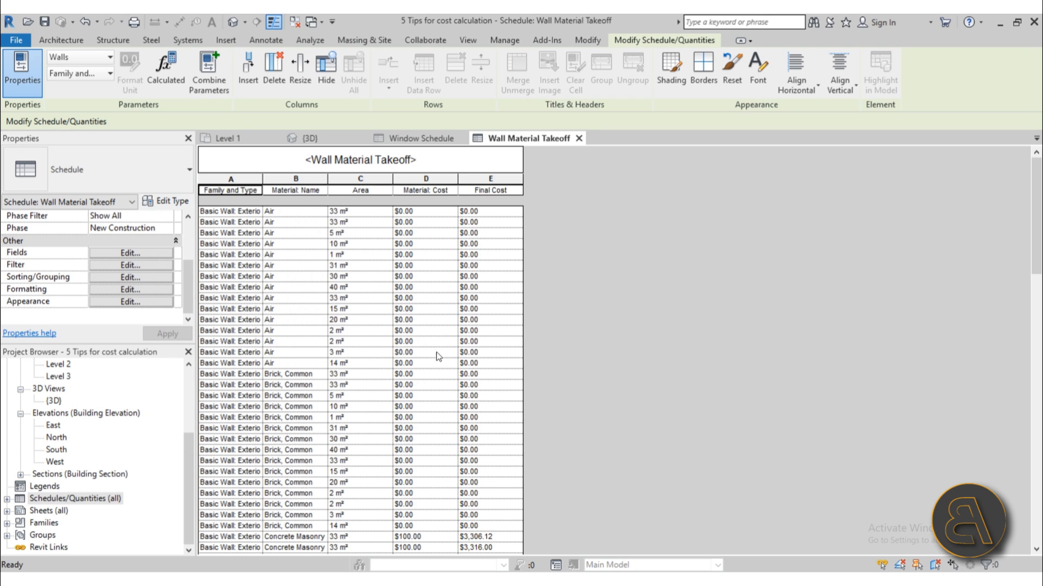
pyautogui.scroll(-3)
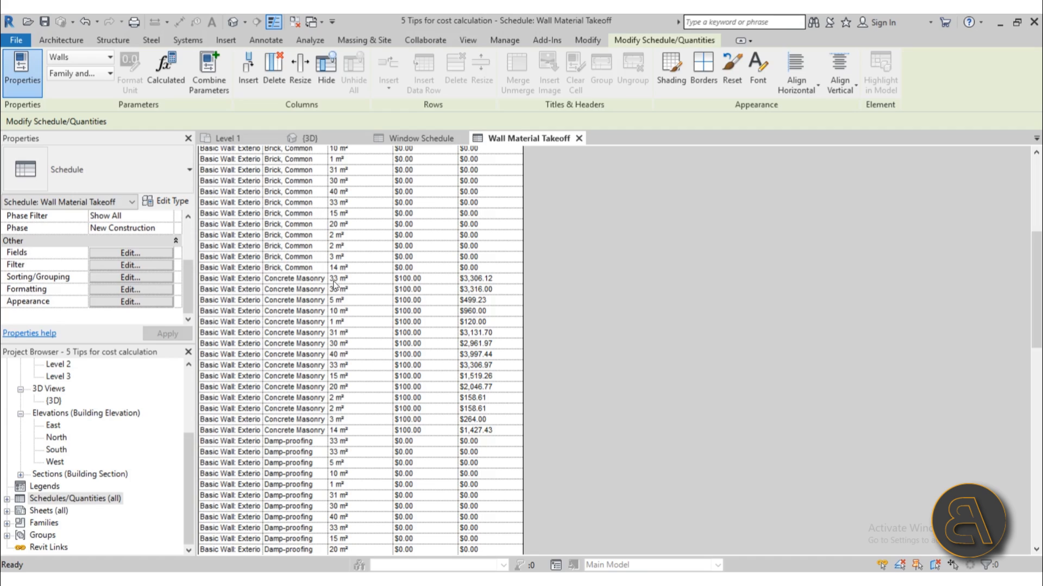
pyautogui.moveTo(433, 285)
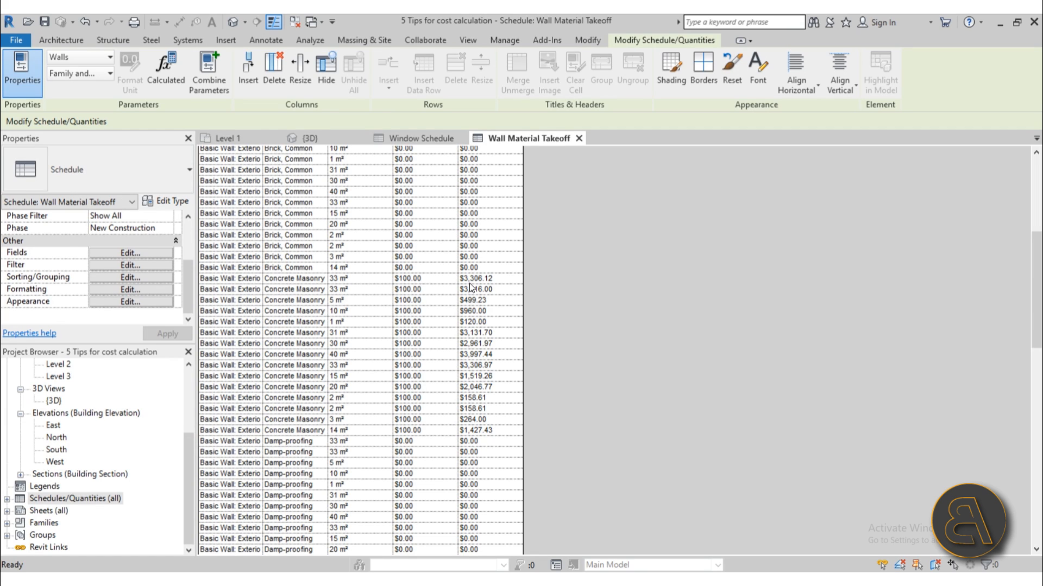
pyautogui.moveTo(471, 286)
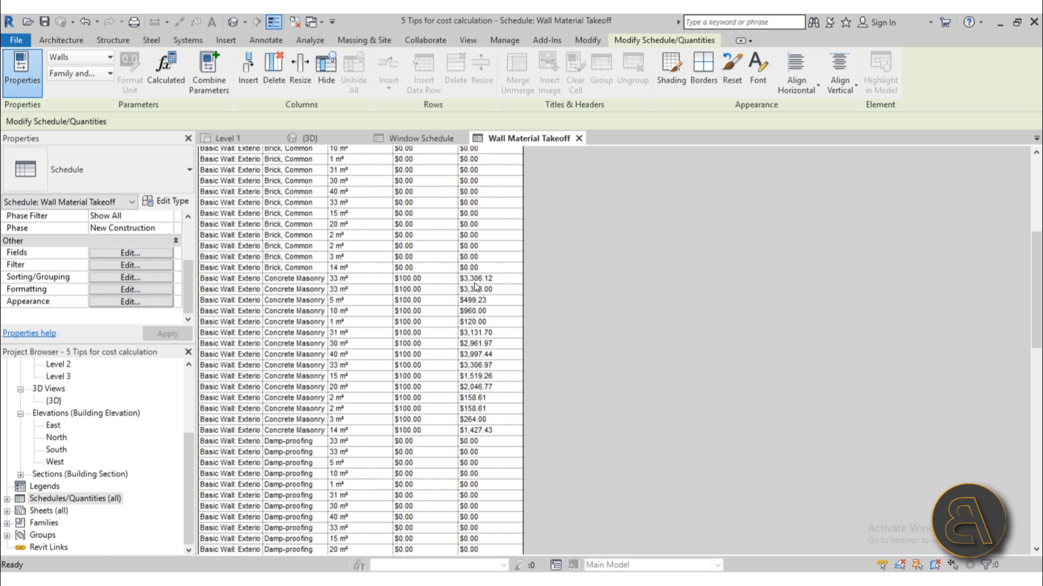
pyautogui.moveTo(340, 286)
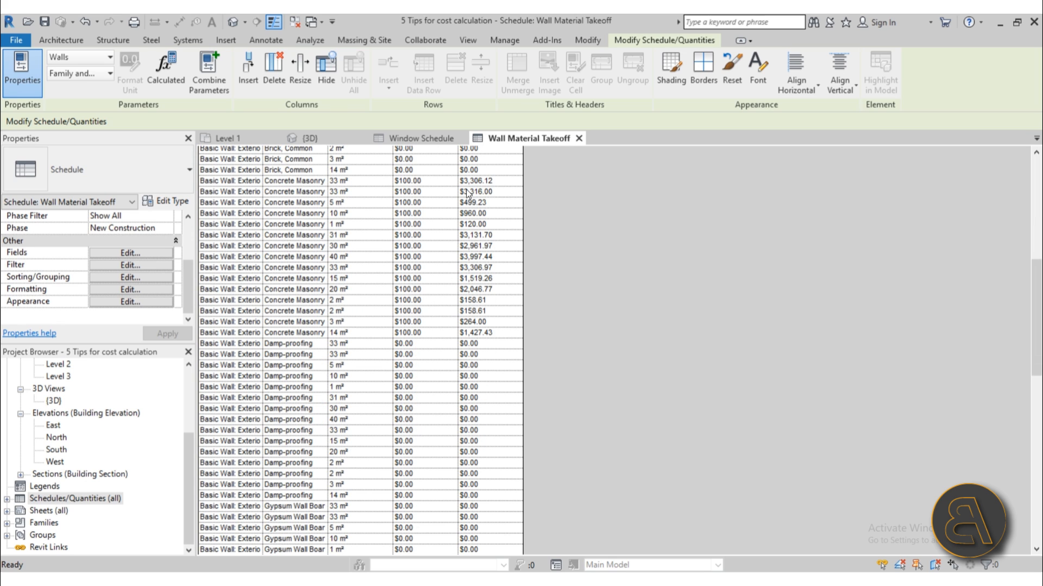
pyautogui.scroll(-3)
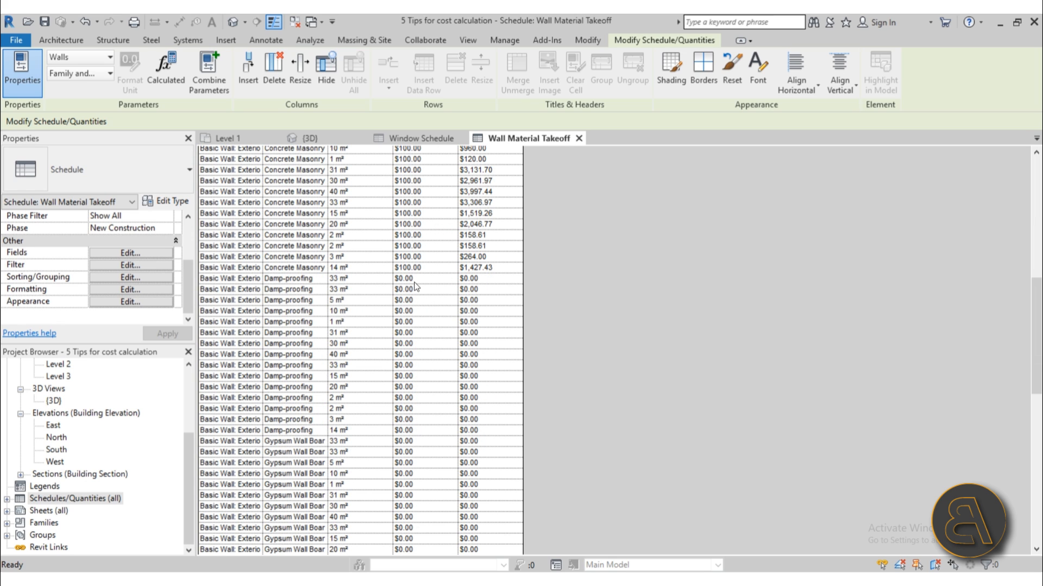
pyautogui.moveTo(408, 380)
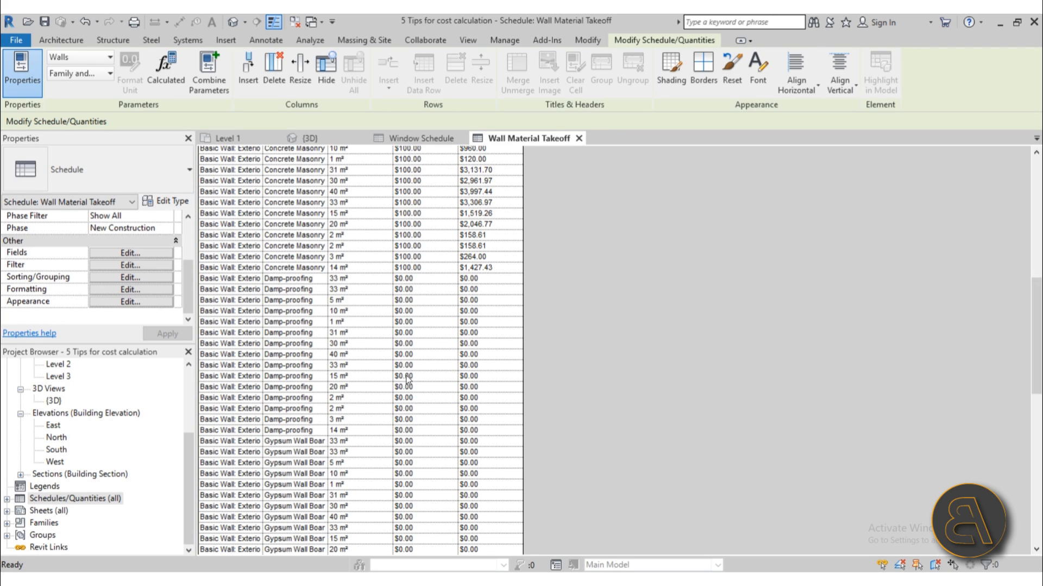
pyautogui.moveTo(402, 287)
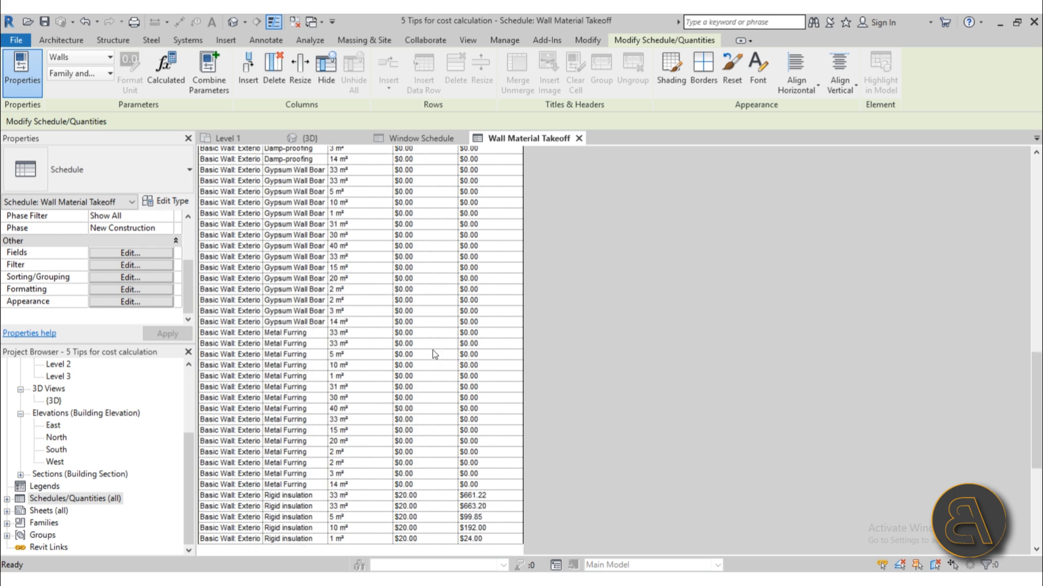
pyautogui.scroll(-3)
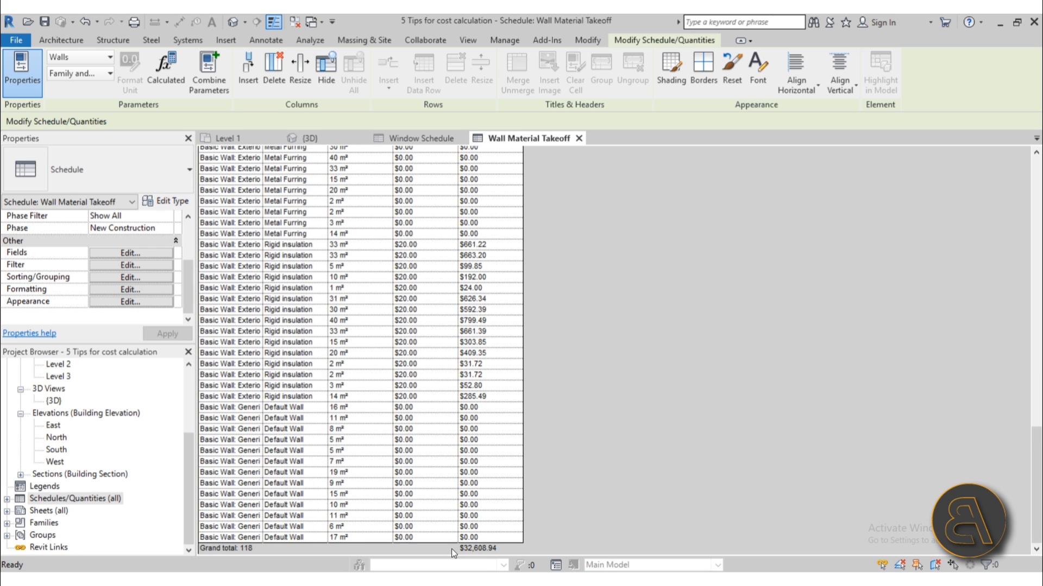
pyautogui.moveTo(467, 553)
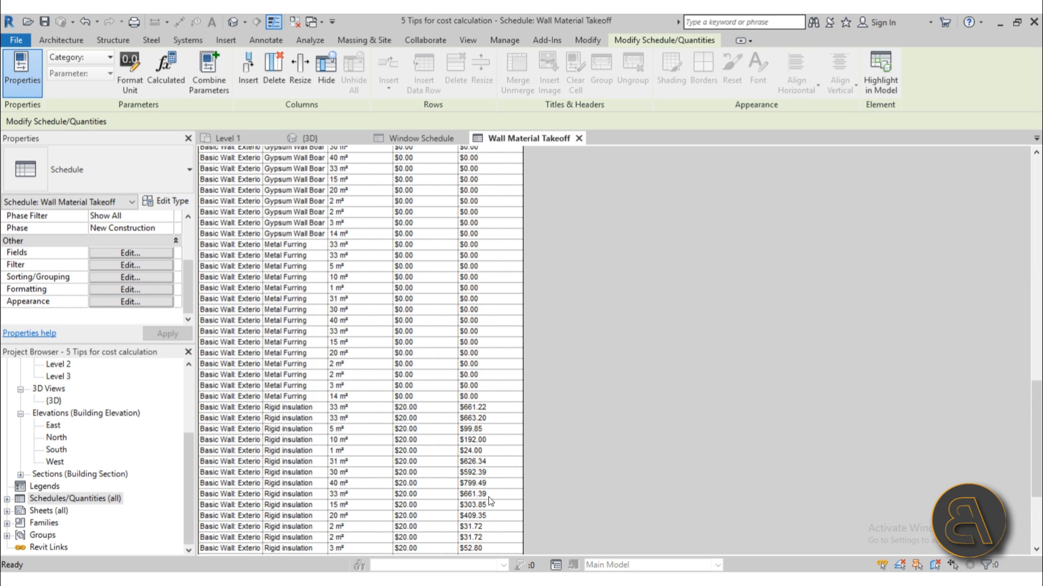
pyautogui.scroll(-3)
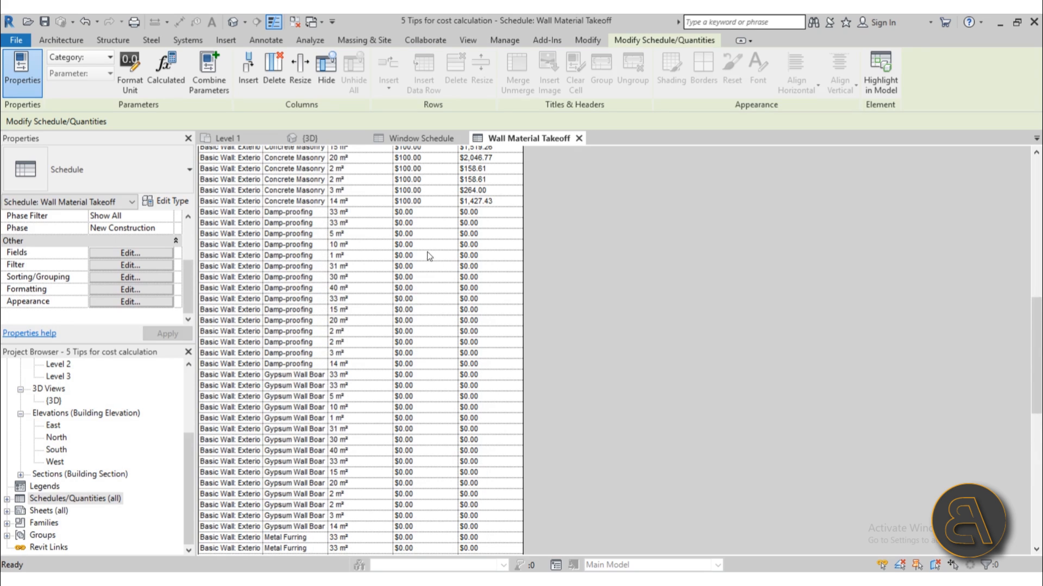
# Set the Damp-proofing Material: Cost to 10 so its Final Cost values fill in
pyautogui.click(424, 364)
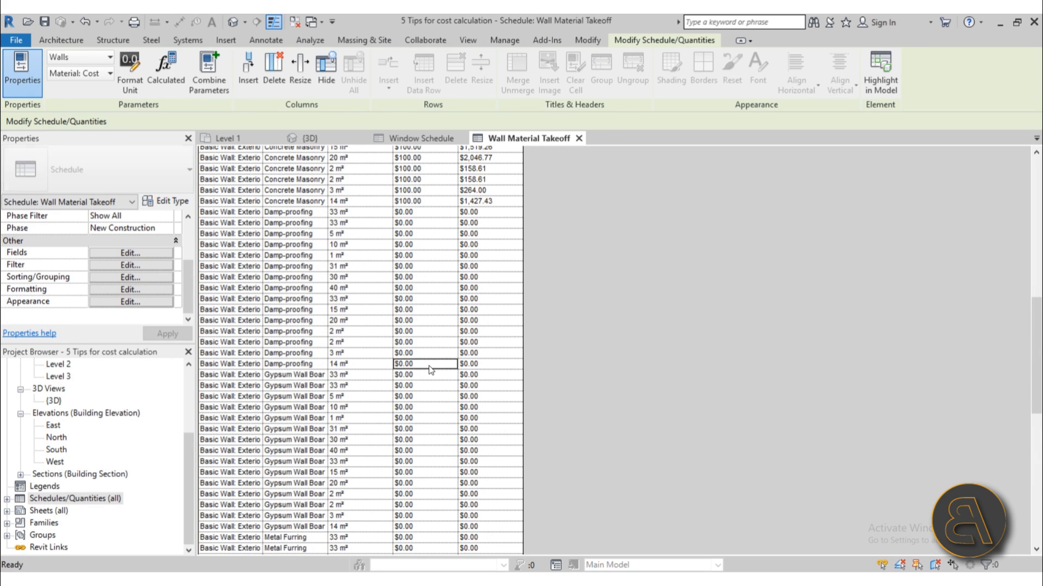
pyautogui.doubleClick(402, 363)
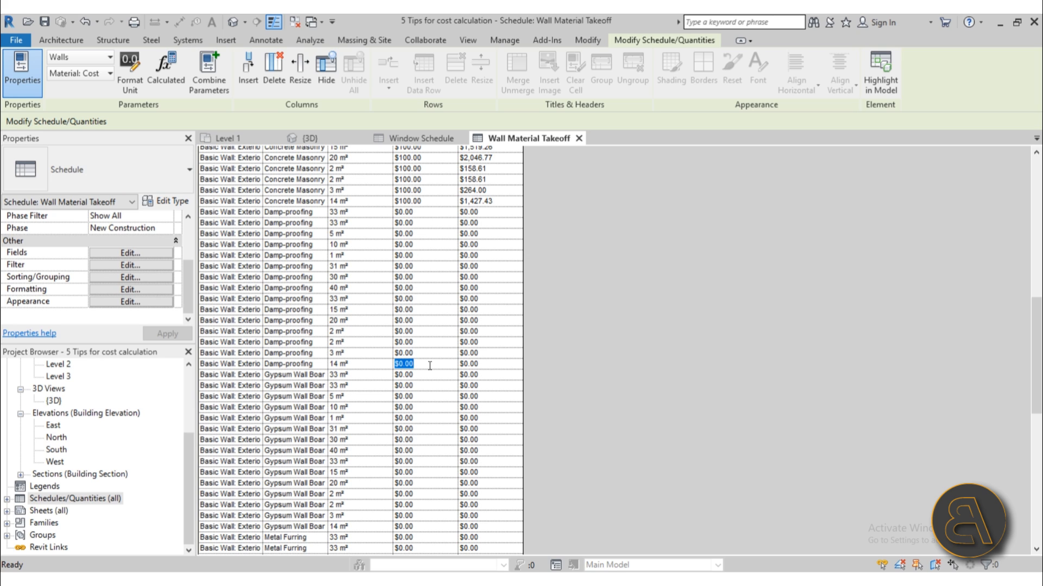
pyautogui.write('10')
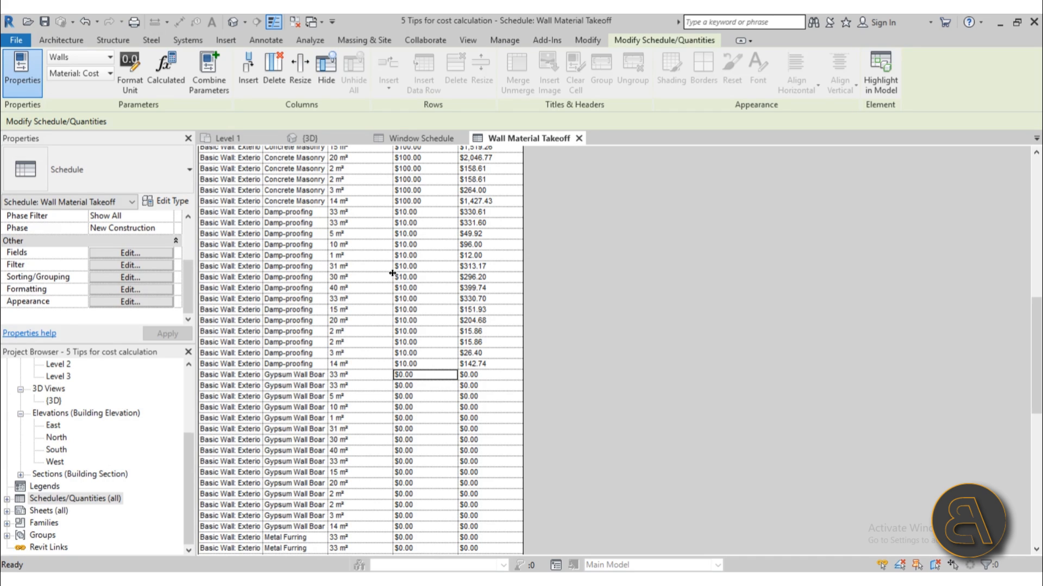
pyautogui.moveTo(498, 222)
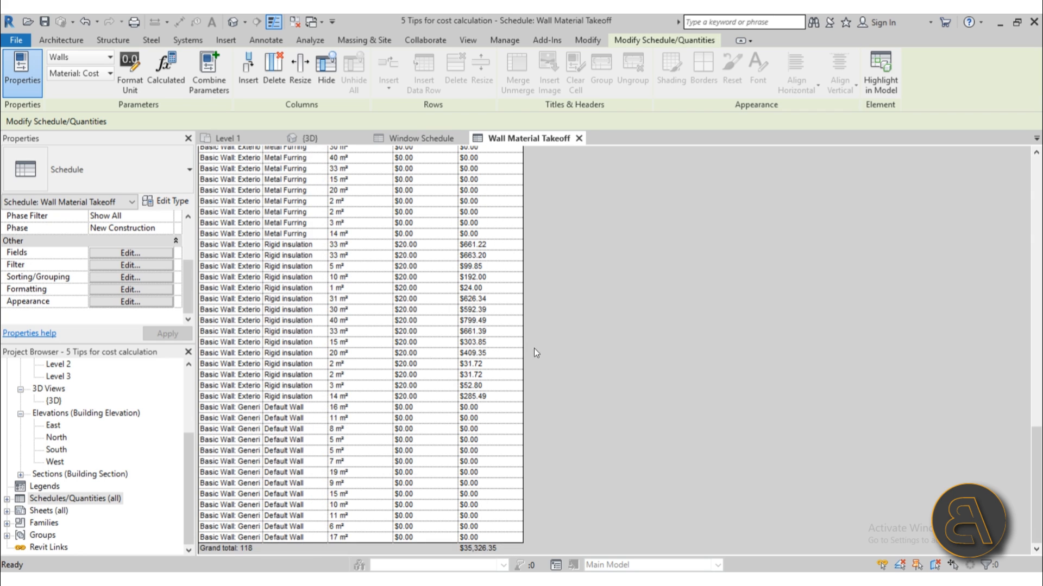
pyautogui.moveTo(472, 542)
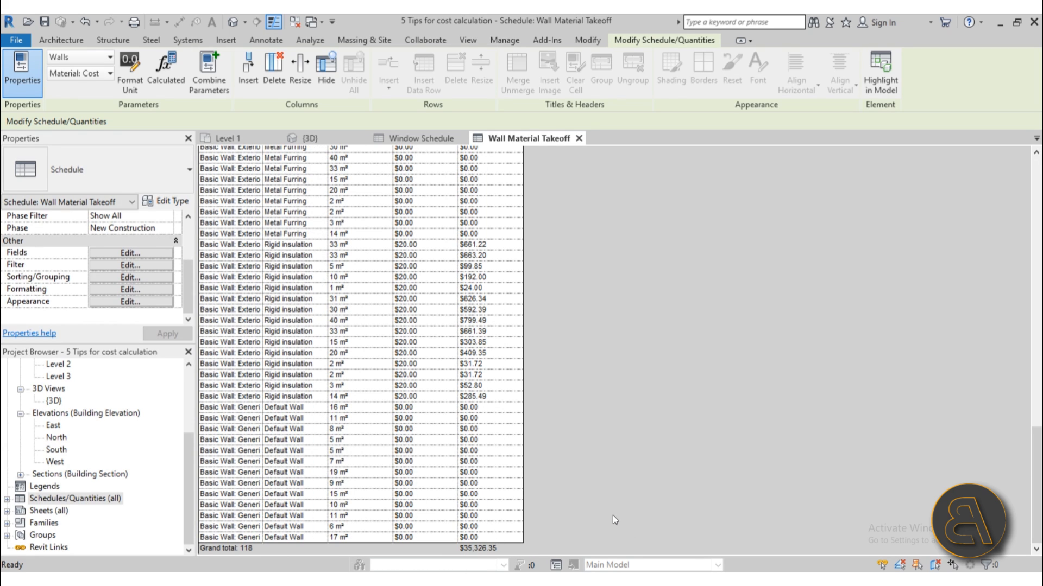
pyautogui.moveTo(466, 107)
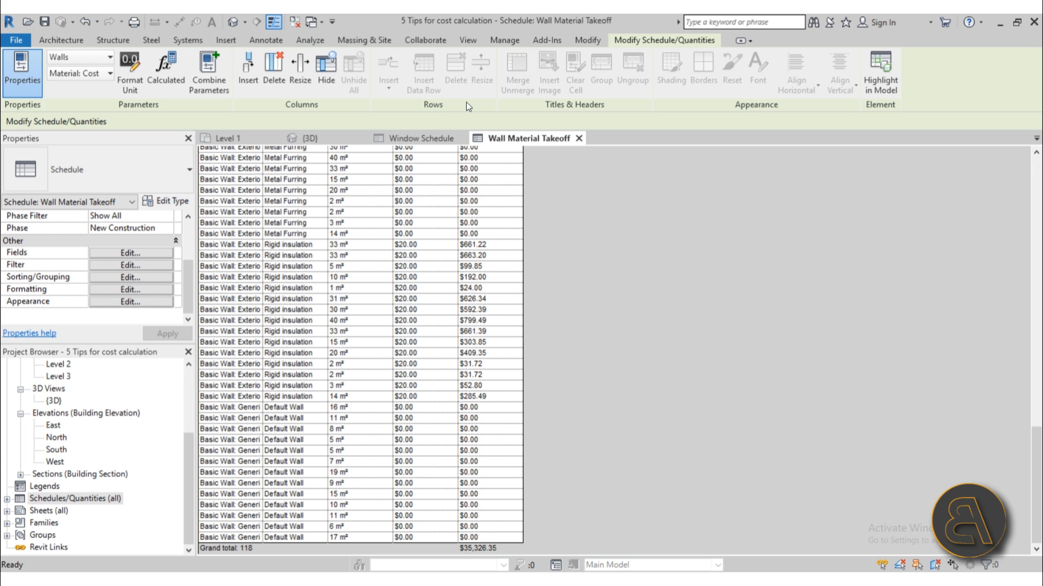